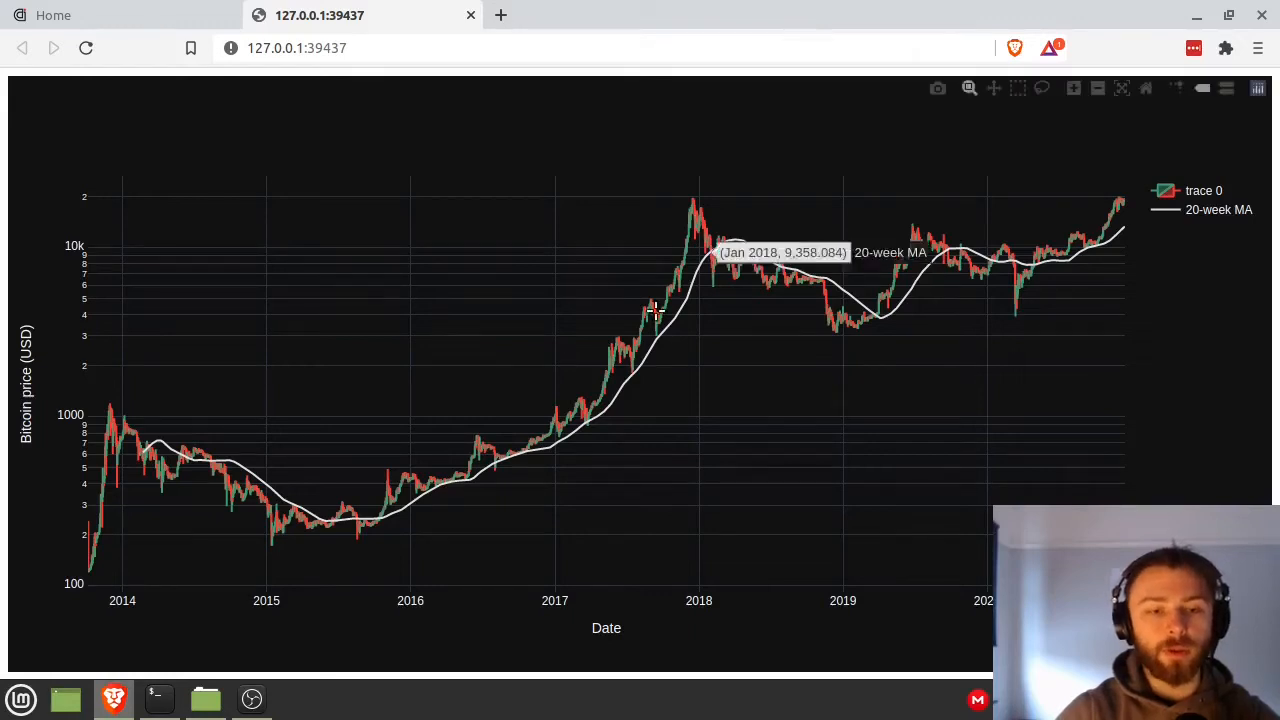
mouse_move(495, 400)
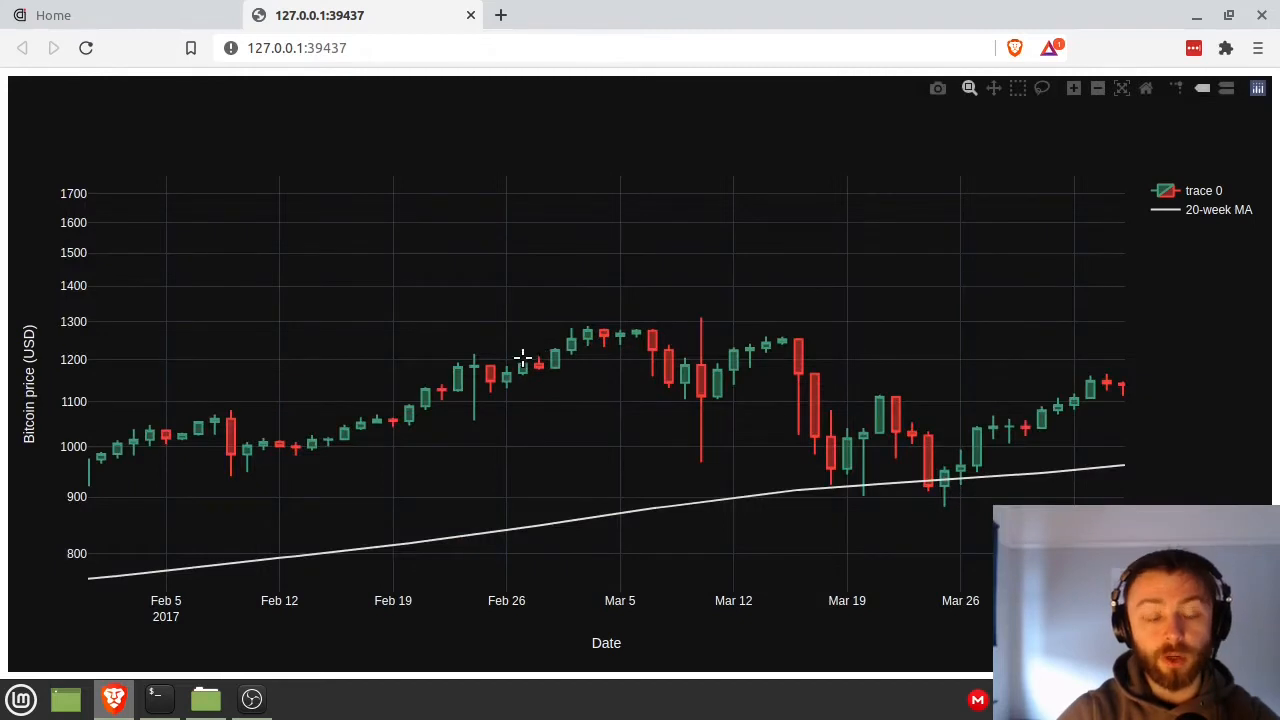
mouse_move(580, 362)
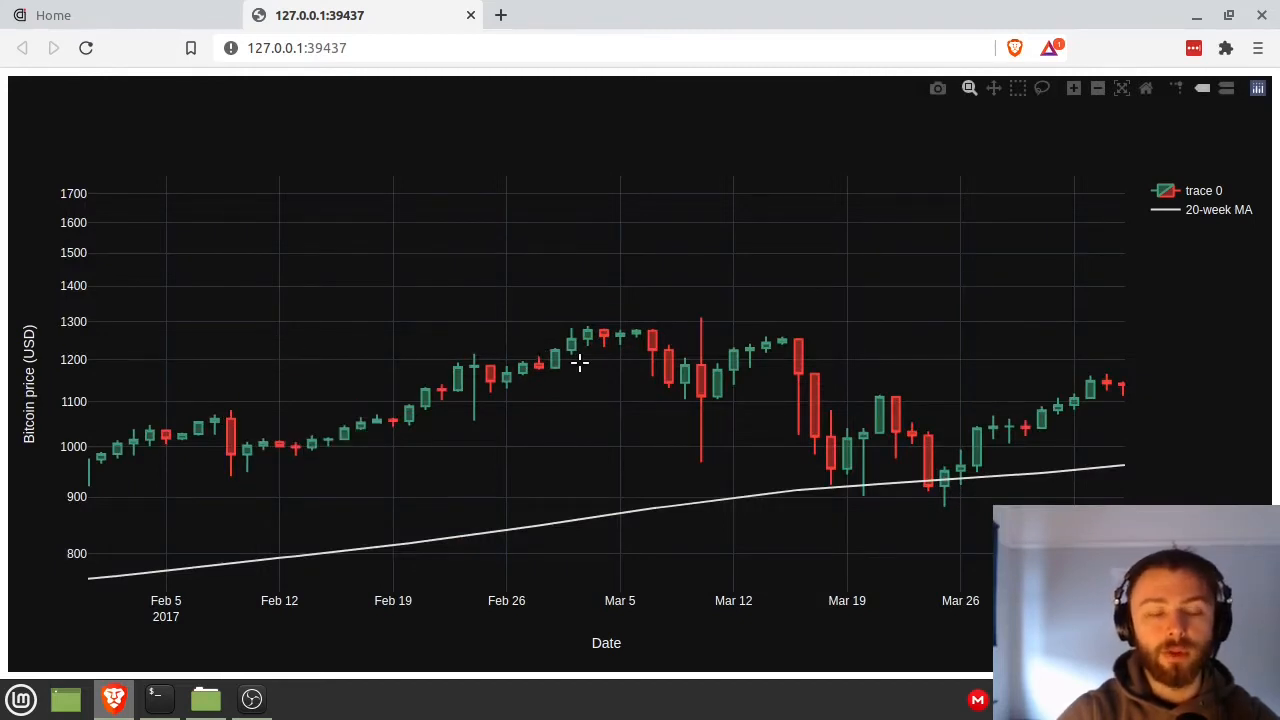
mouse_move(715, 380)
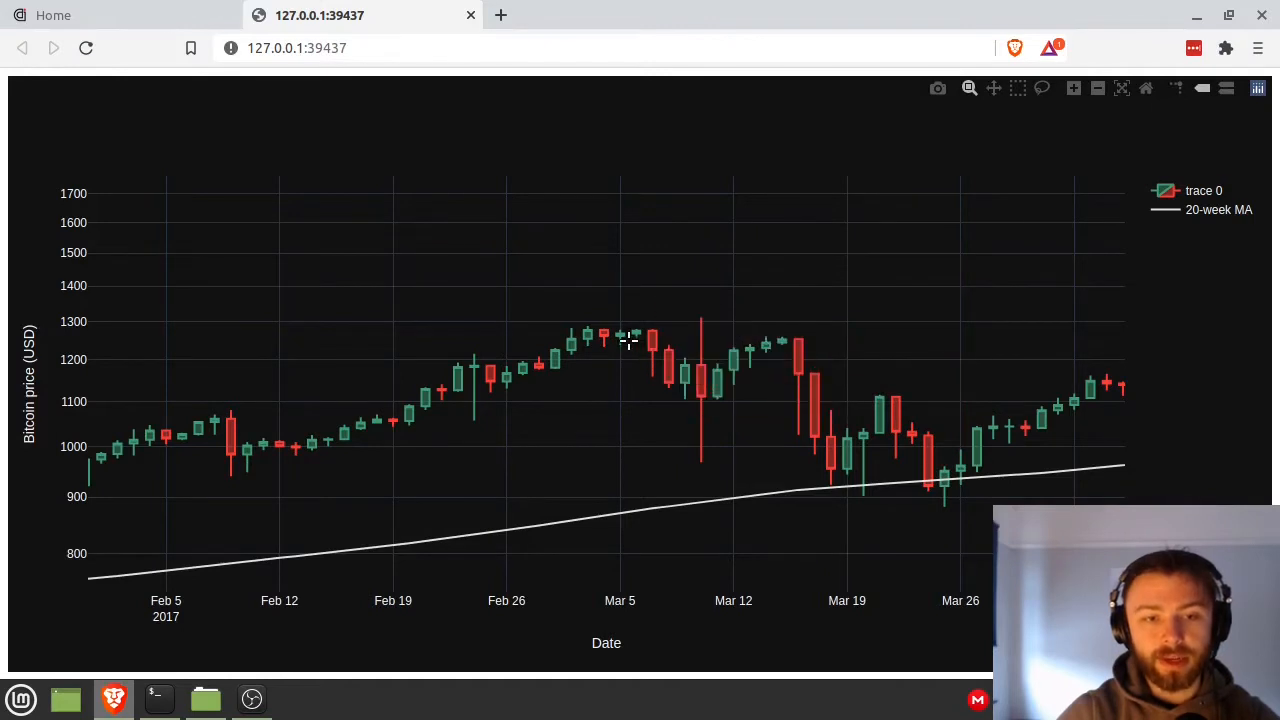
mouse_move(407, 338)
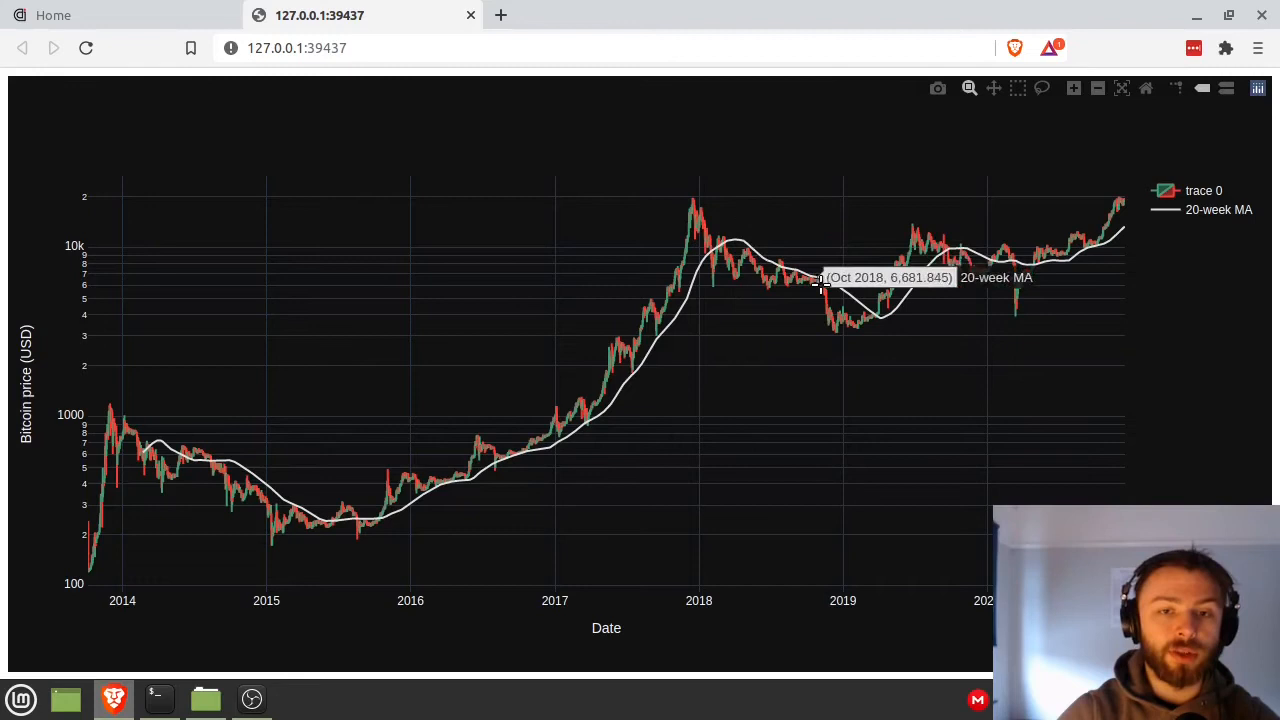
mouse_move(1000, 267)
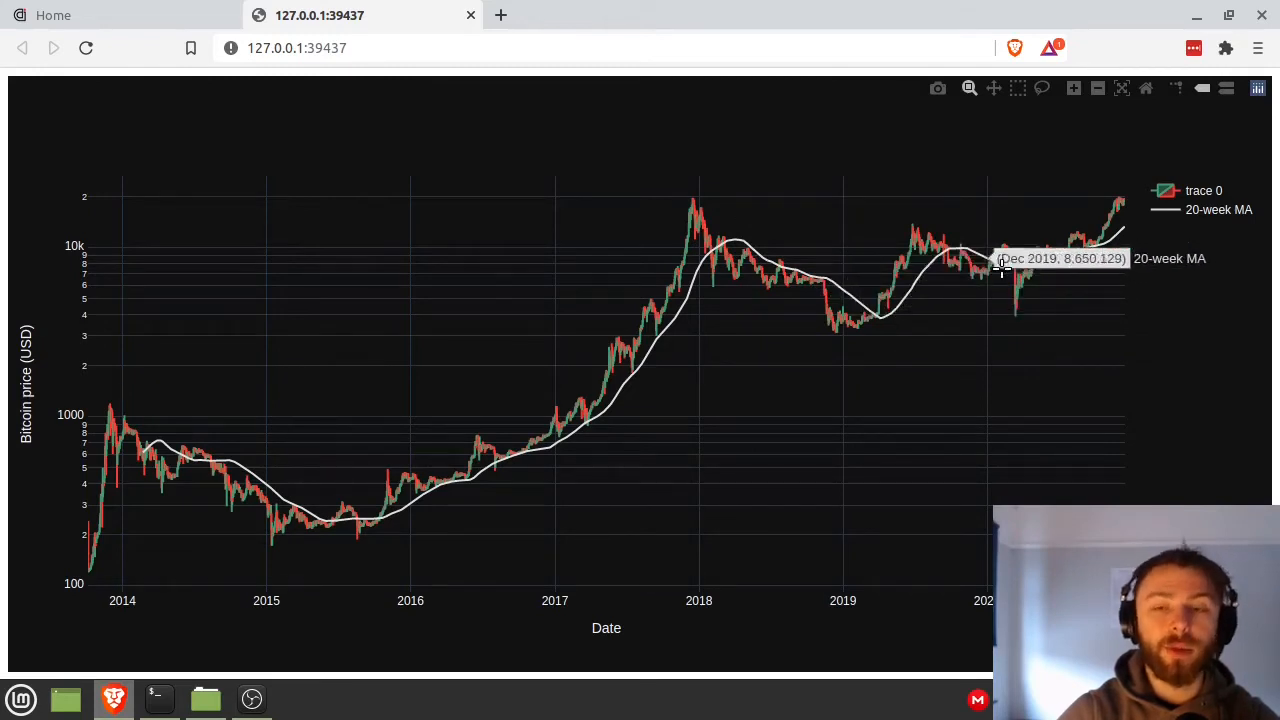
mouse_move(1192, 216)
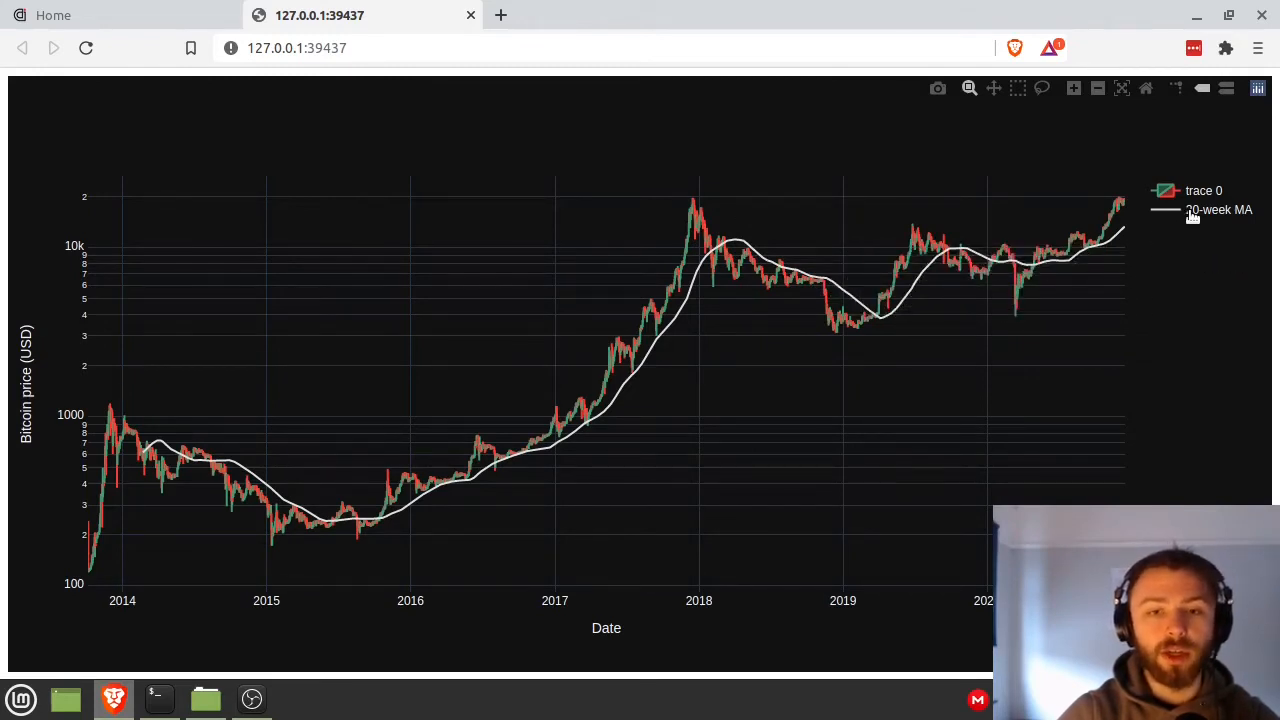
- Hide the 20-week MA line from the chart, then show it again
left_click(1218, 209)
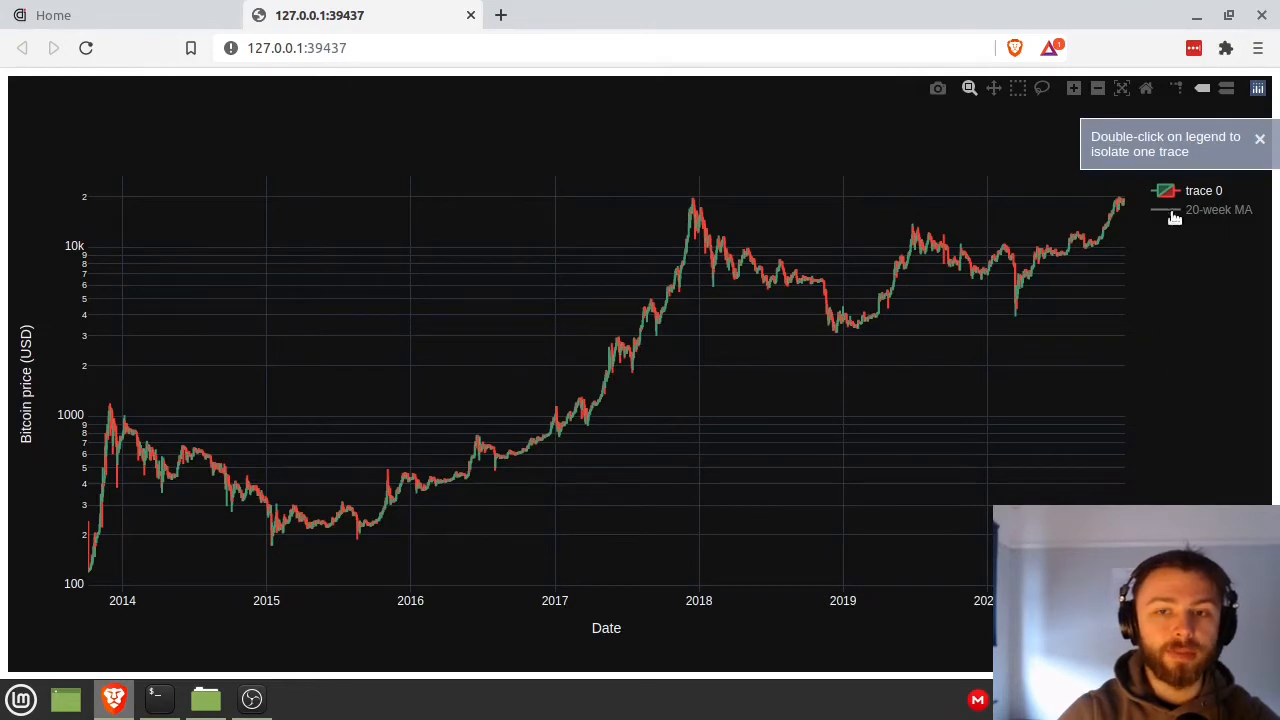
left_click(1259, 138)
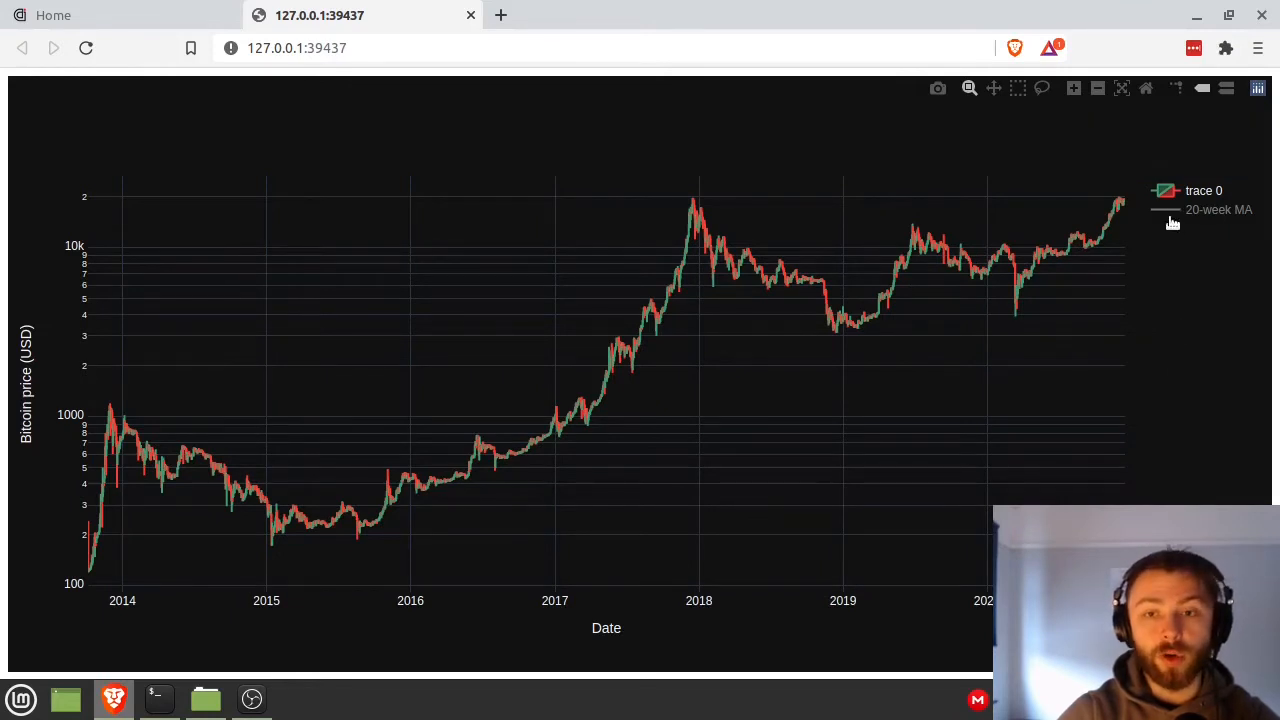
left_click(1203, 190)
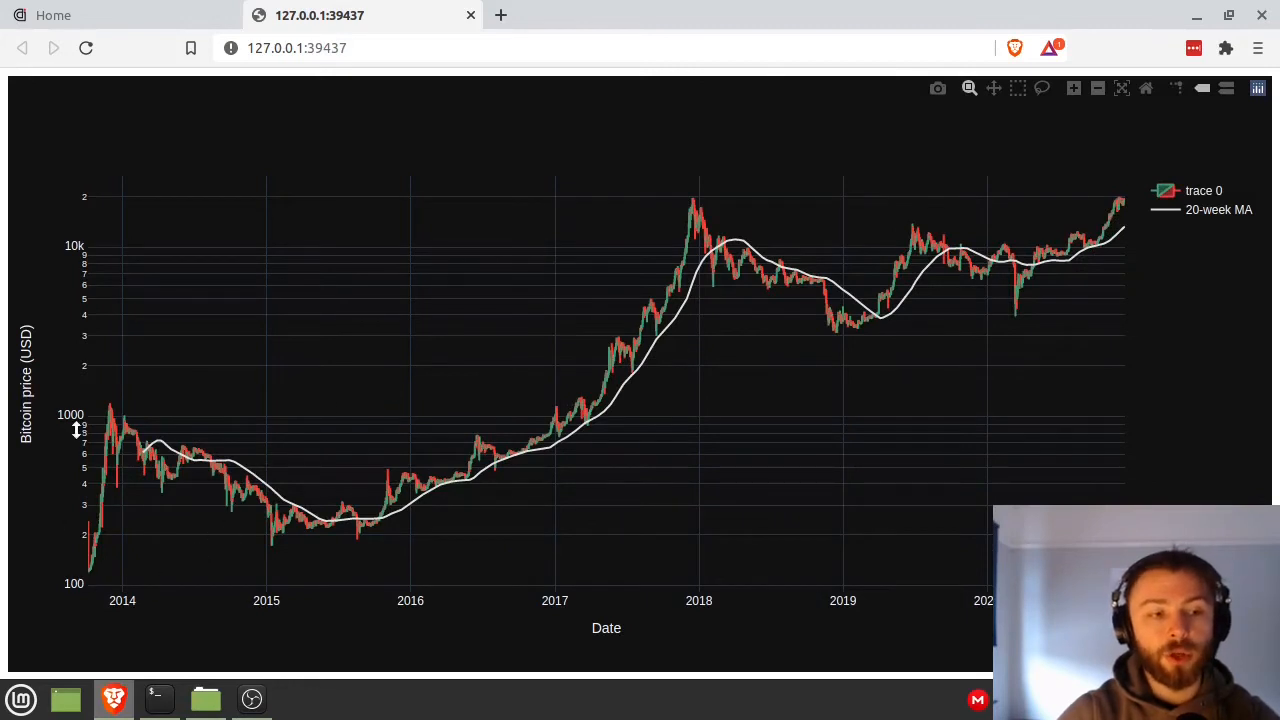
mouse_move(62, 422)
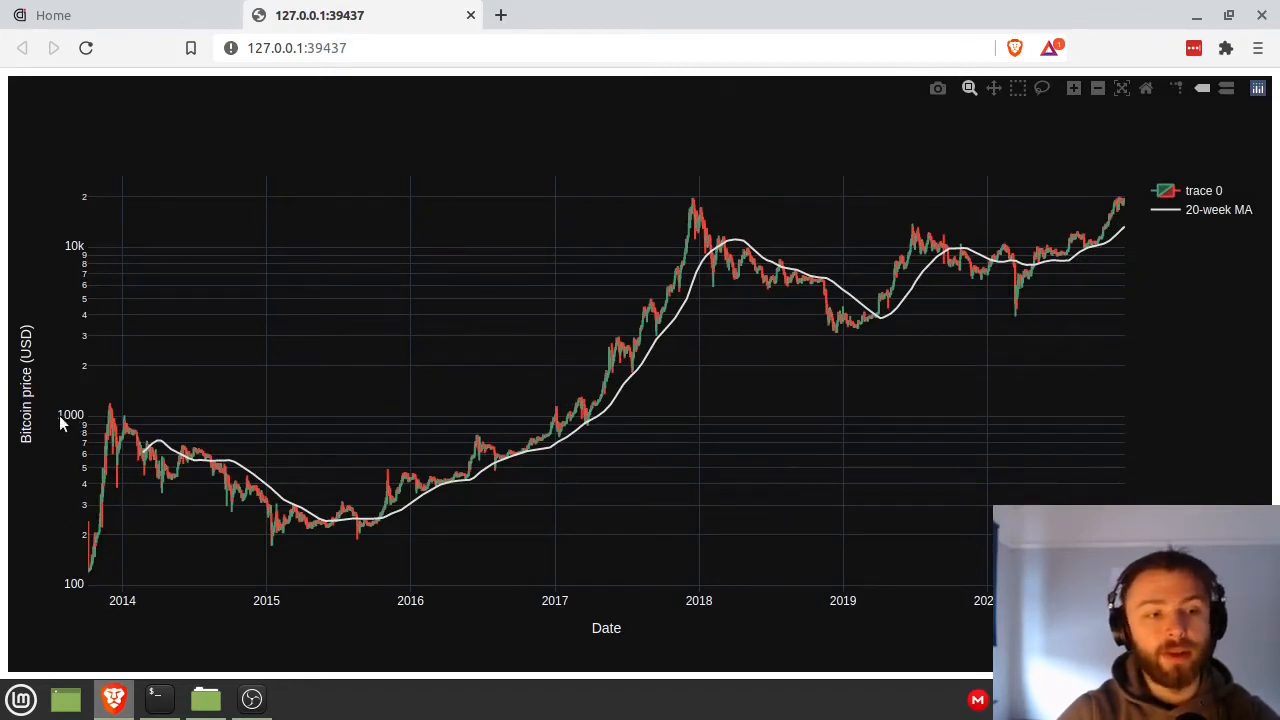
mouse_move(67, 245)
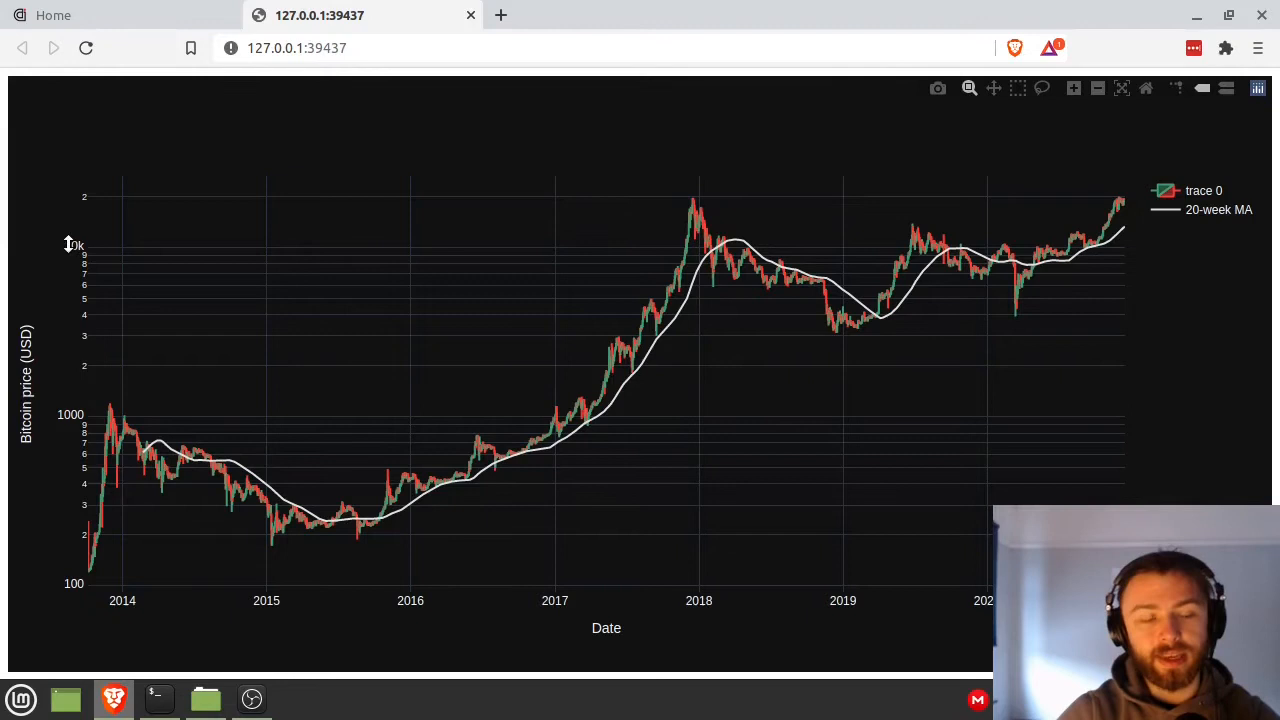
mouse_move(32, 106)
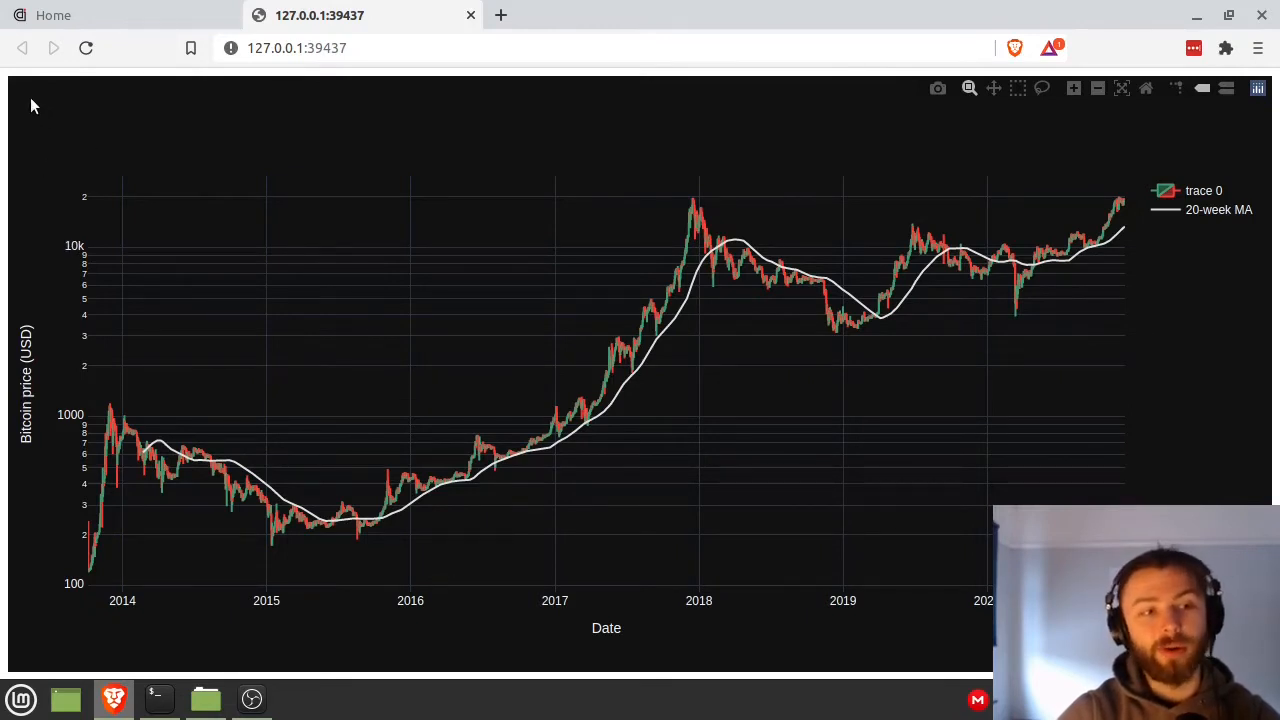
mouse_move(570, 530)
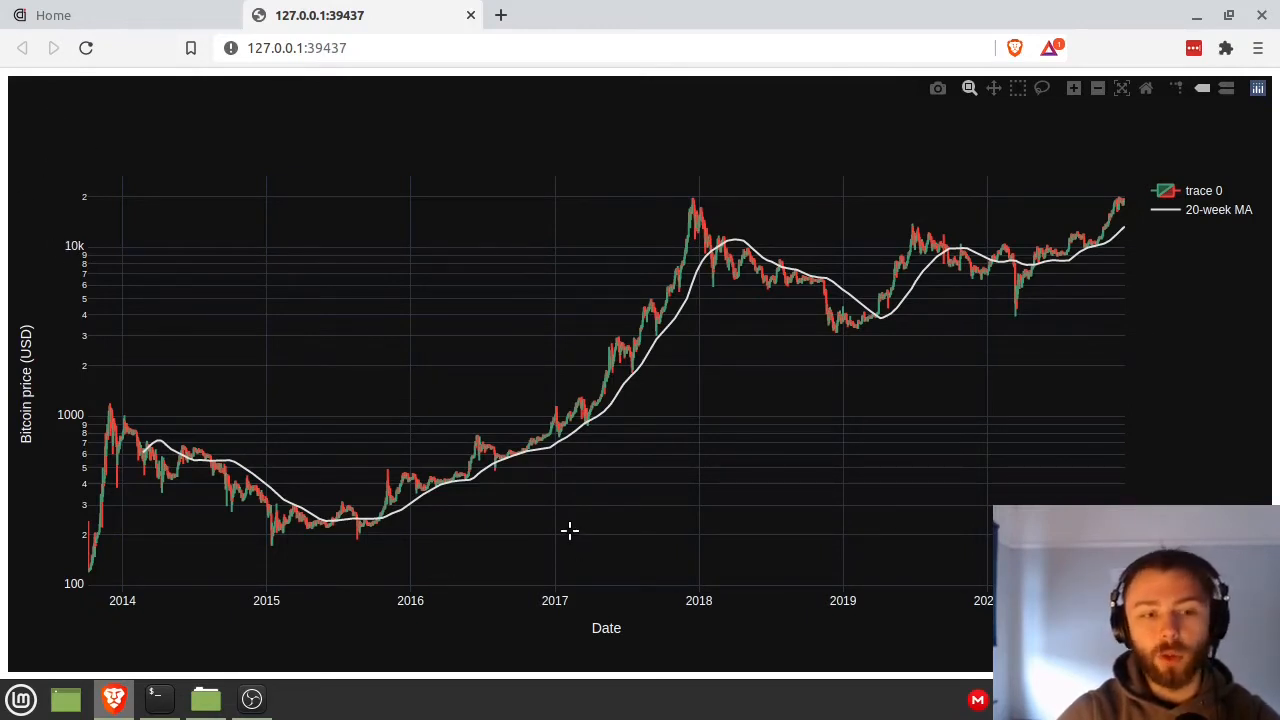
mouse_move(557, 452)
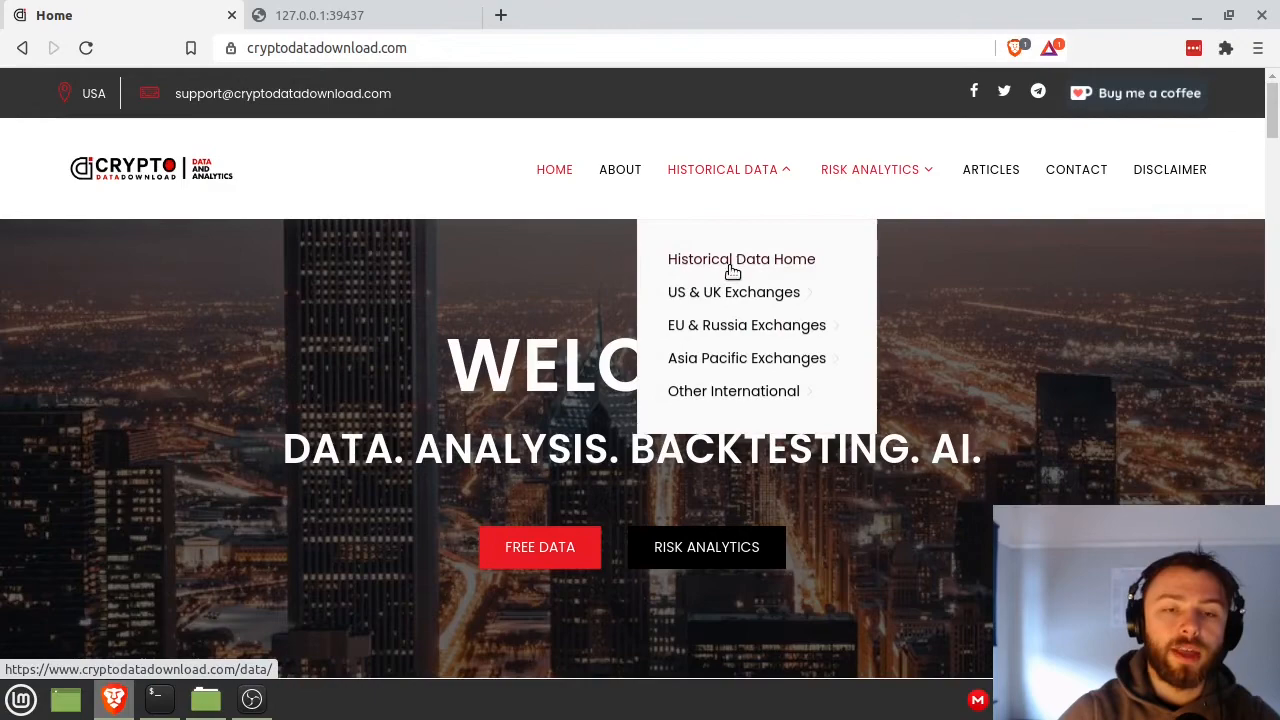
mouse_move(733, 291)
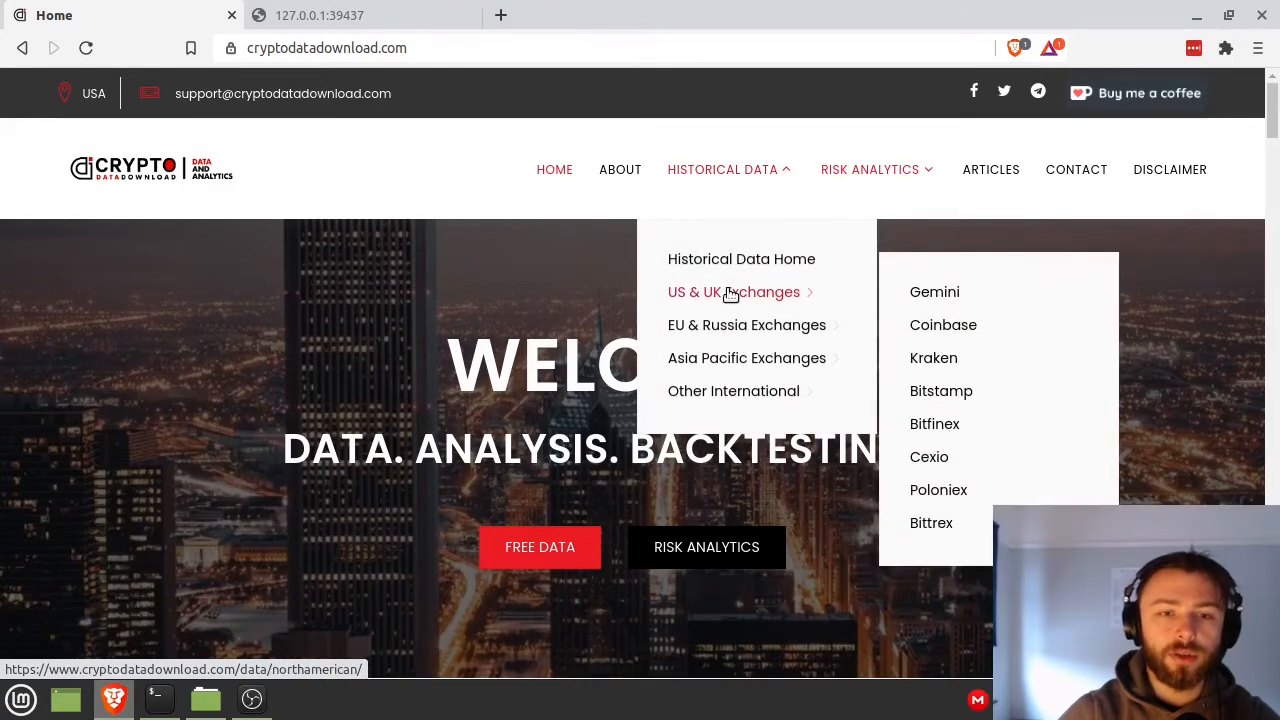
mouse_move(737, 303)
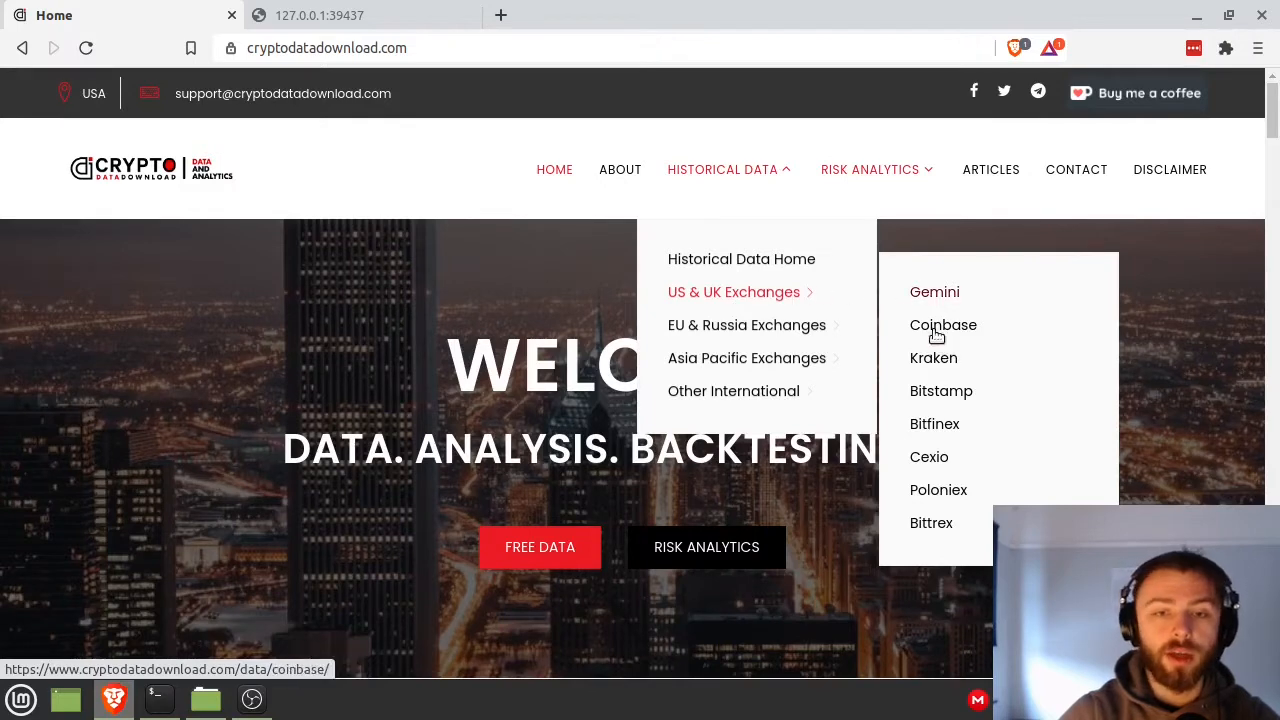
- Open the Bitstamp historical data page and scroll to the BTC/USD download links
left_click(941, 391)
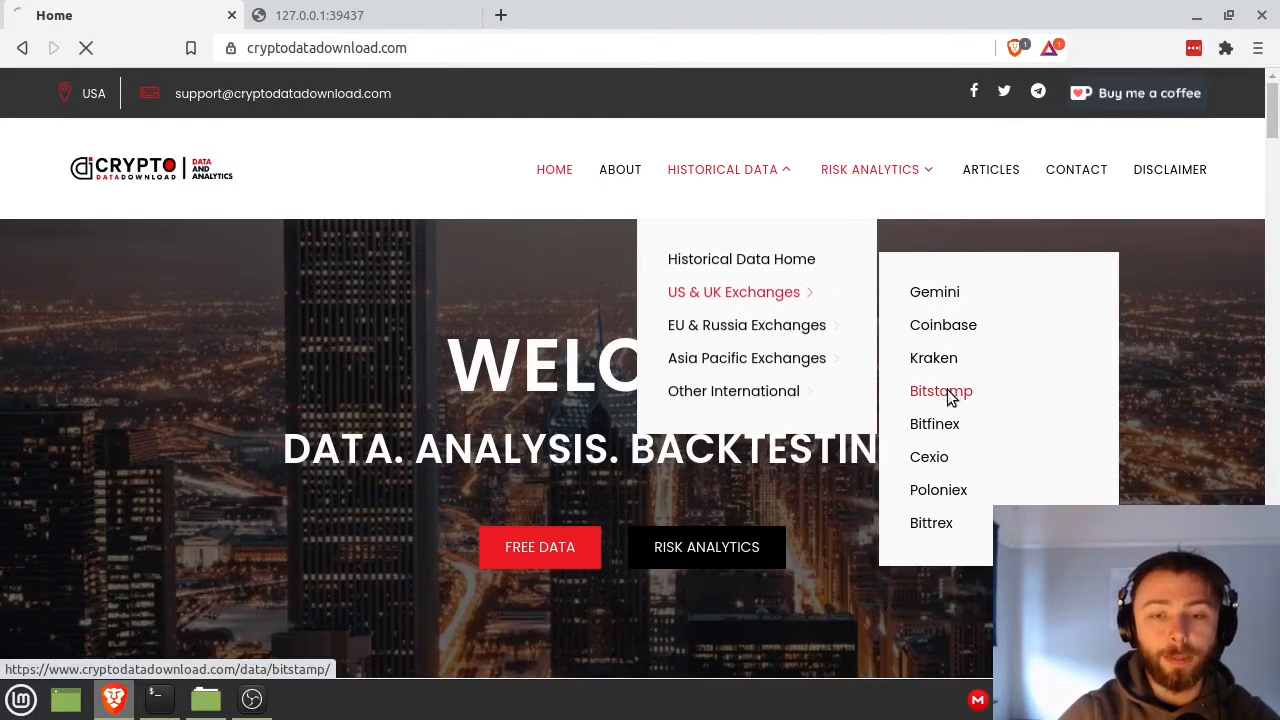
left_click(941, 391)
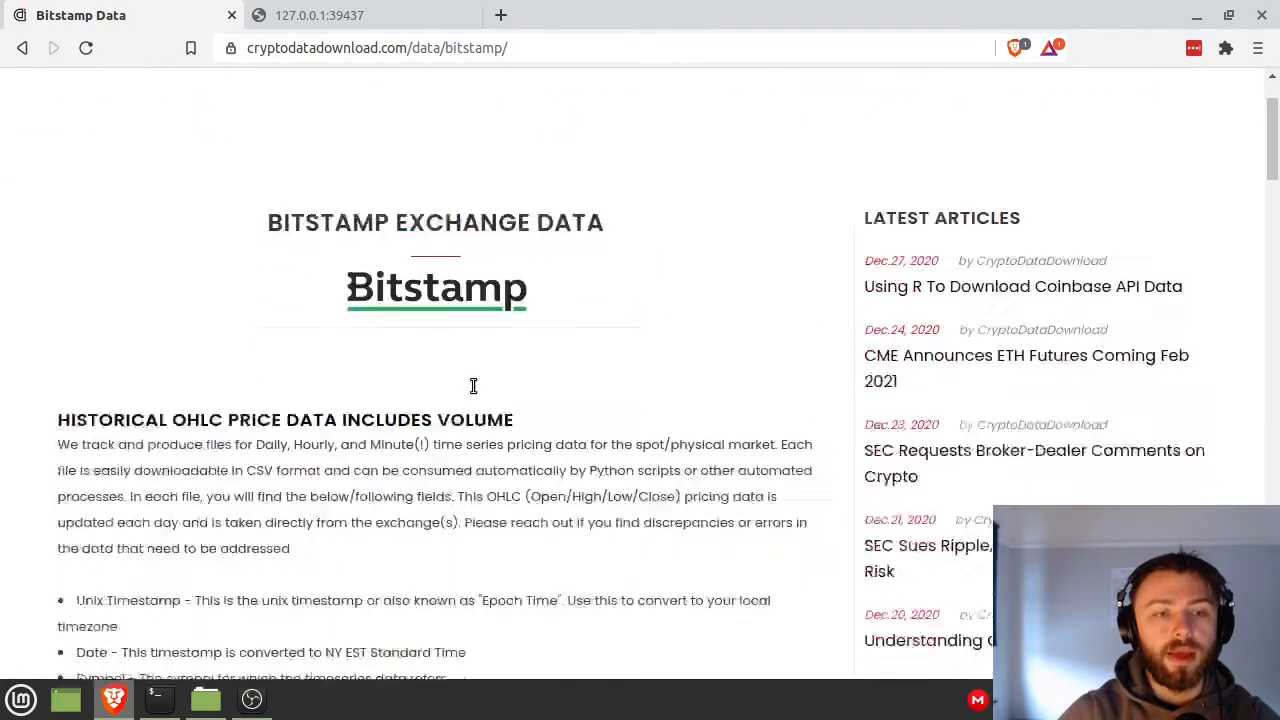
scroll("down", 3)
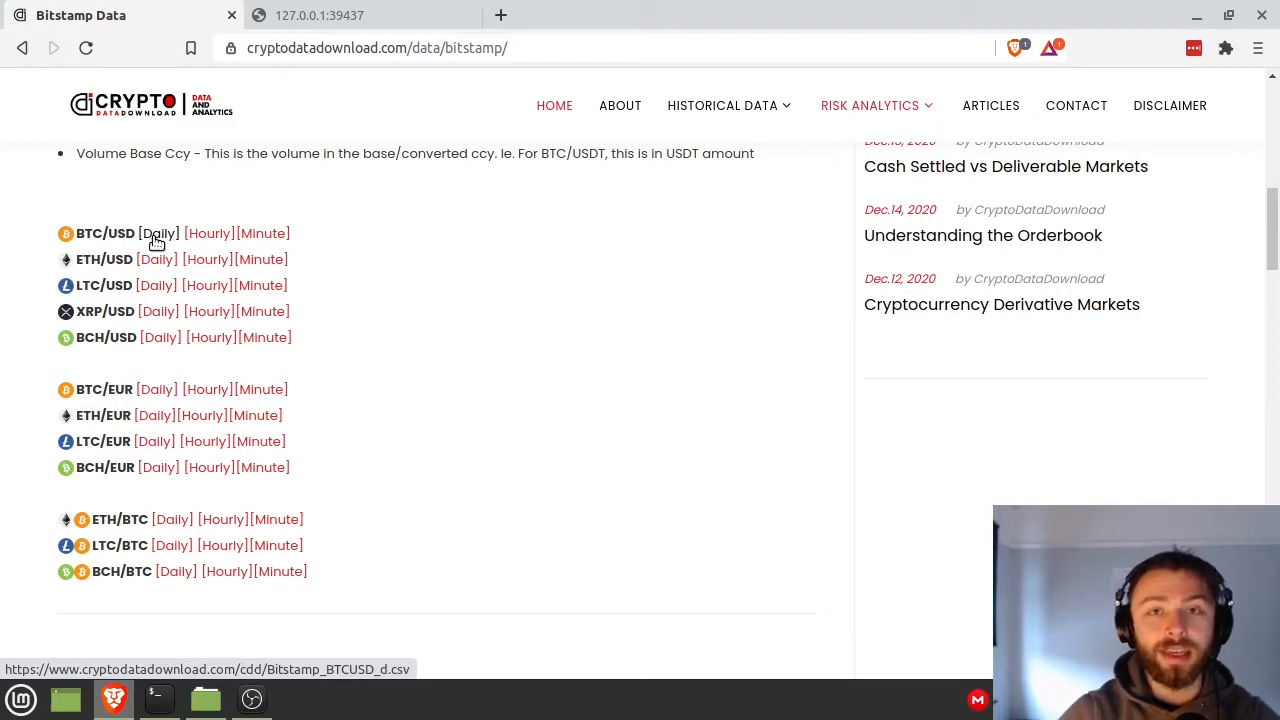
scroll("up", 3)
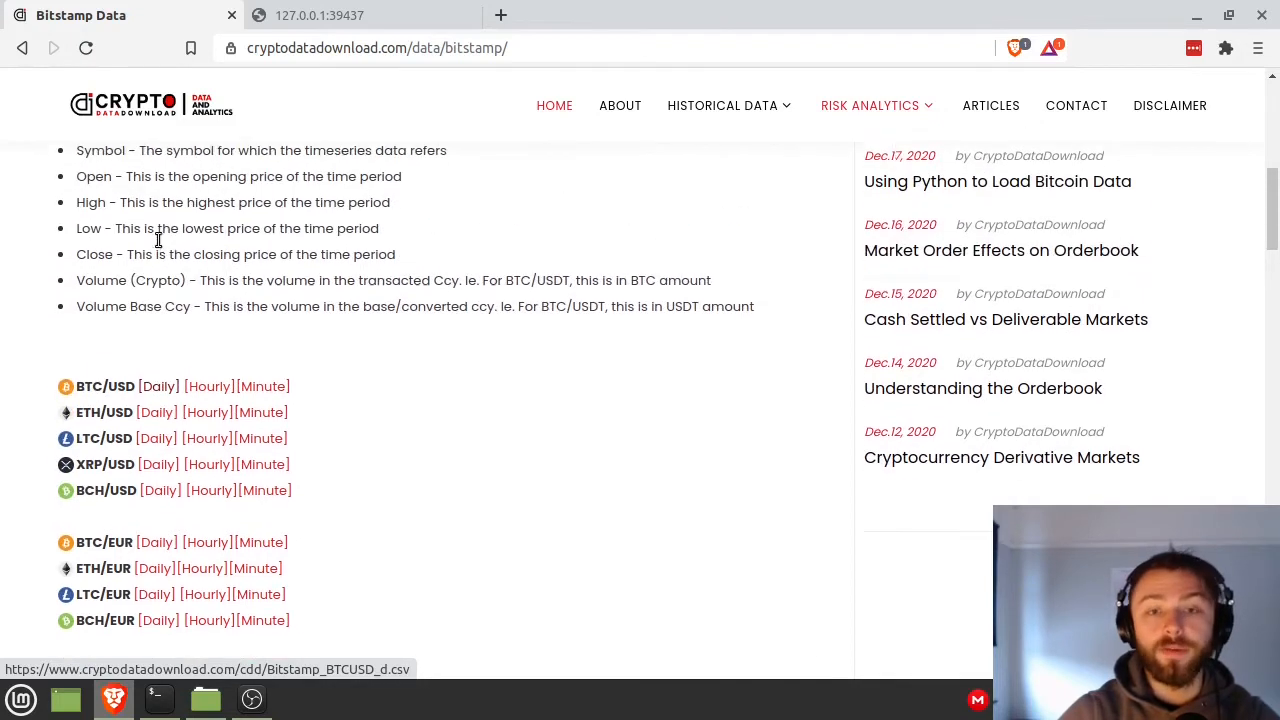
scroll("down", 3)
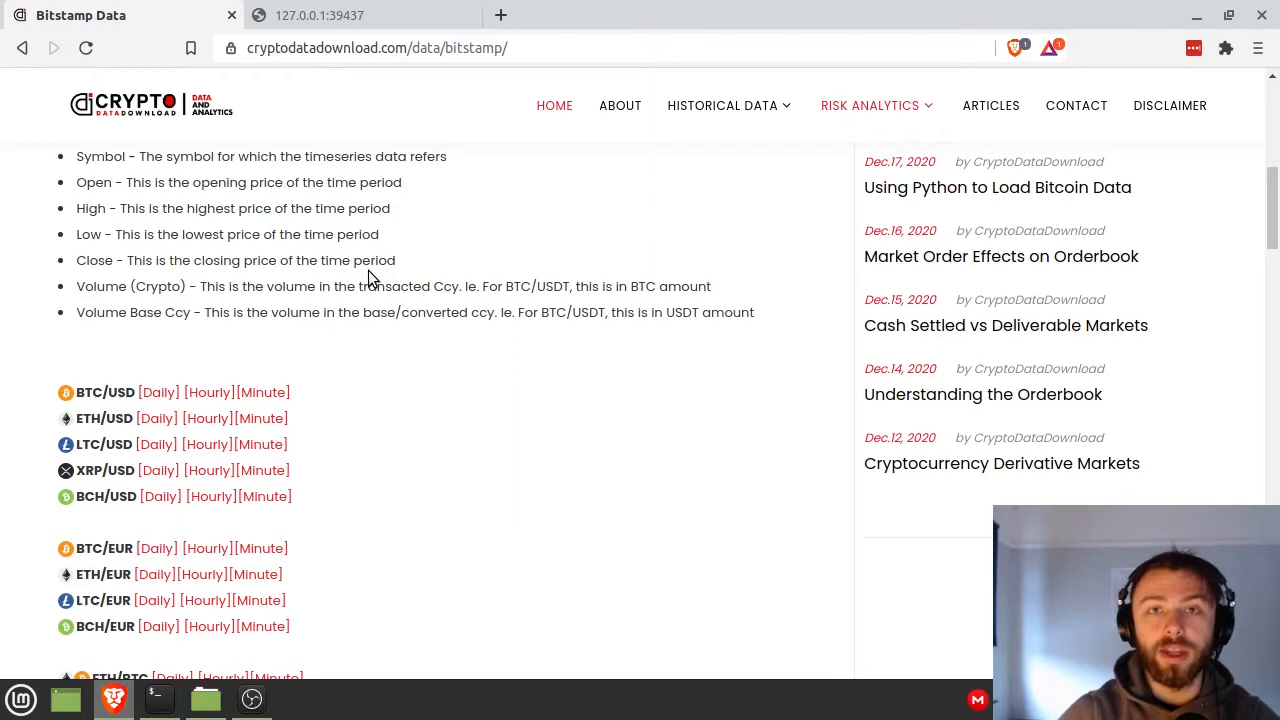
mouse_move(157, 392)
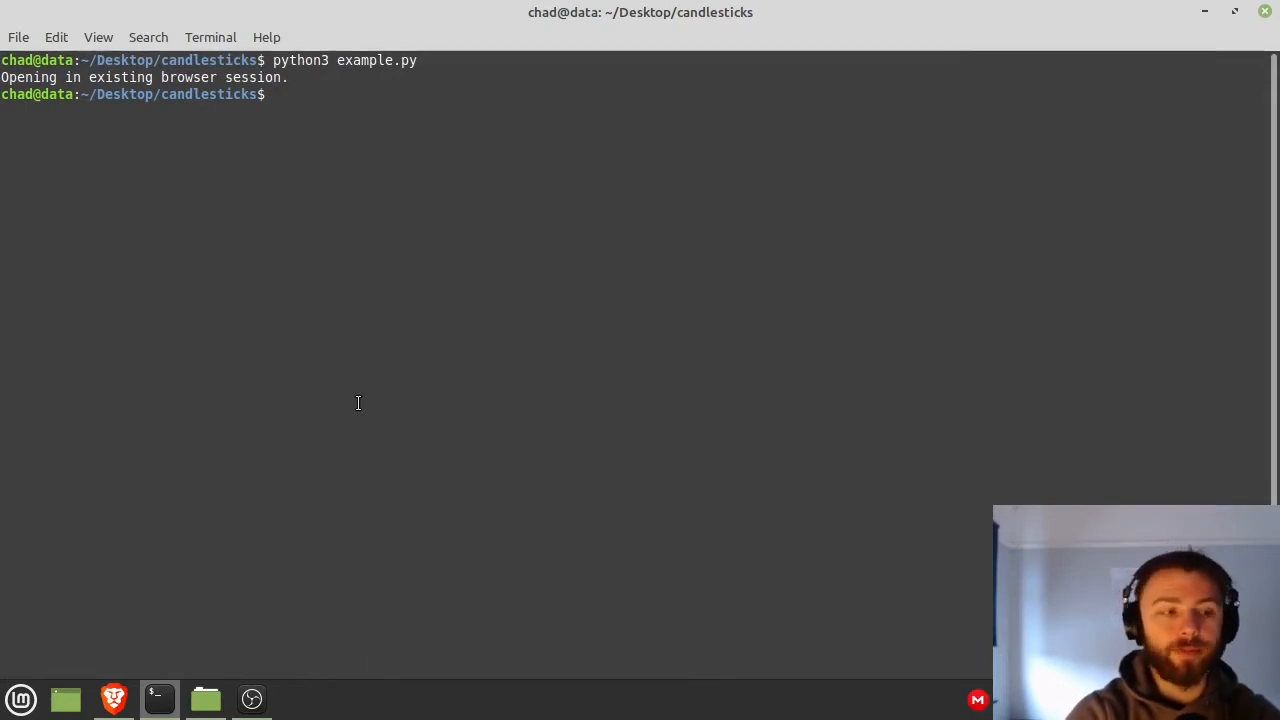
- Open tutorial.py in vim and write import pandas as pd and df = pd.read_csv
type("vim")
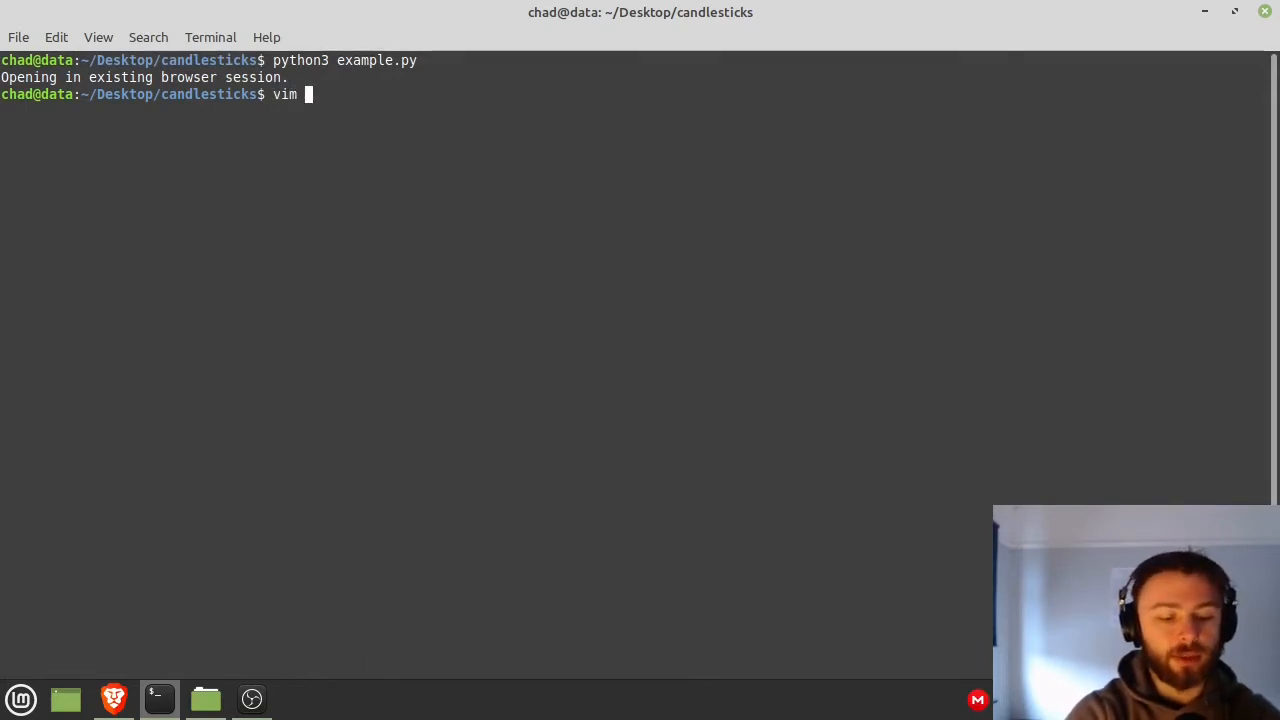
type("tutorial.p")
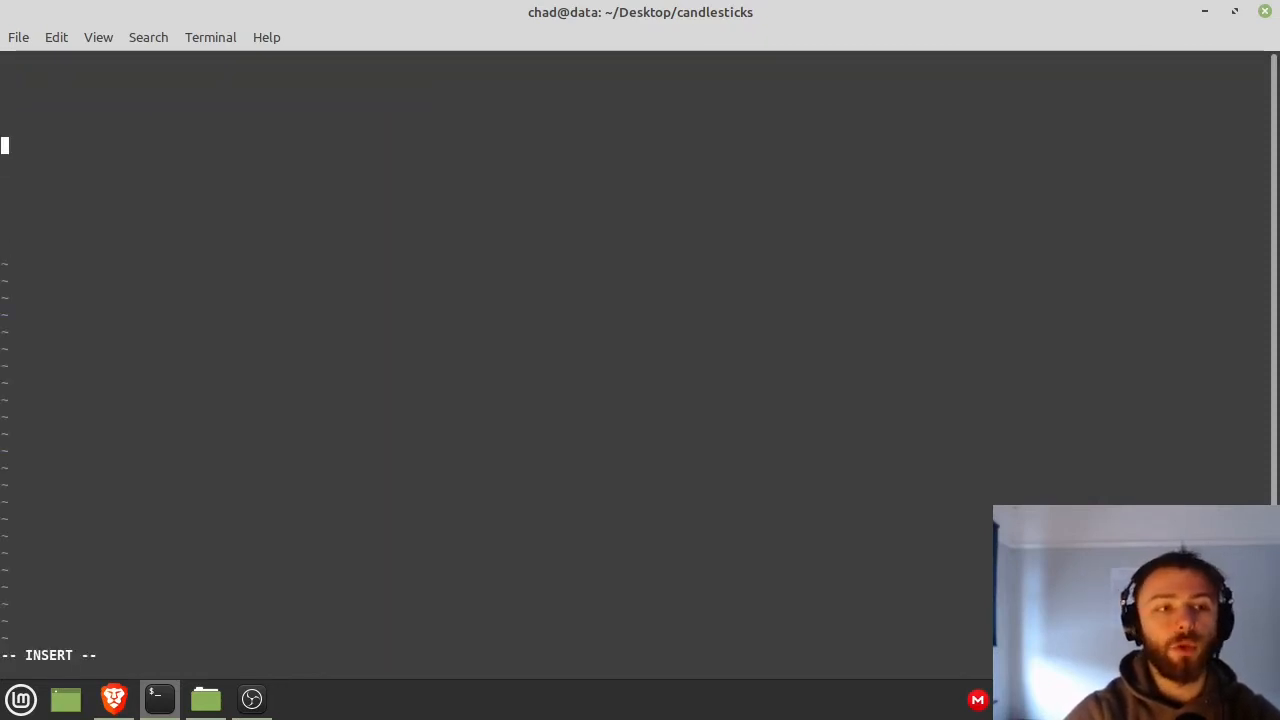
type("i")
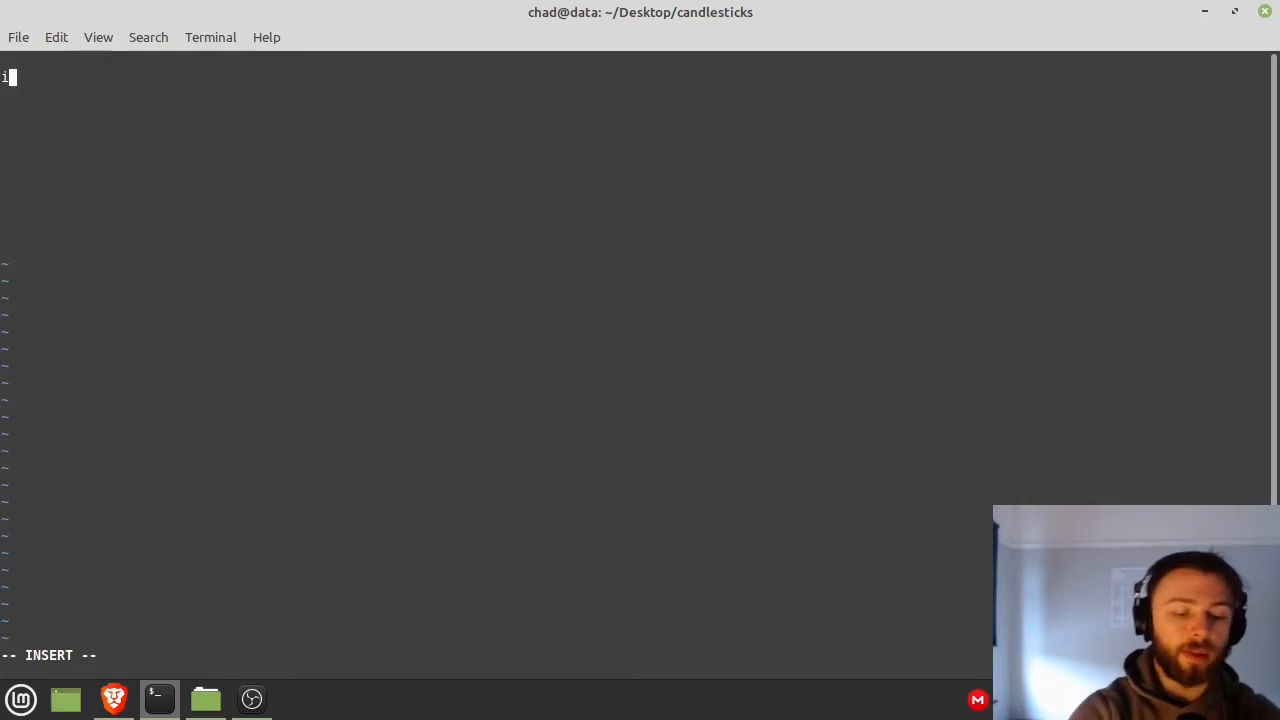
type("mport pandas a")
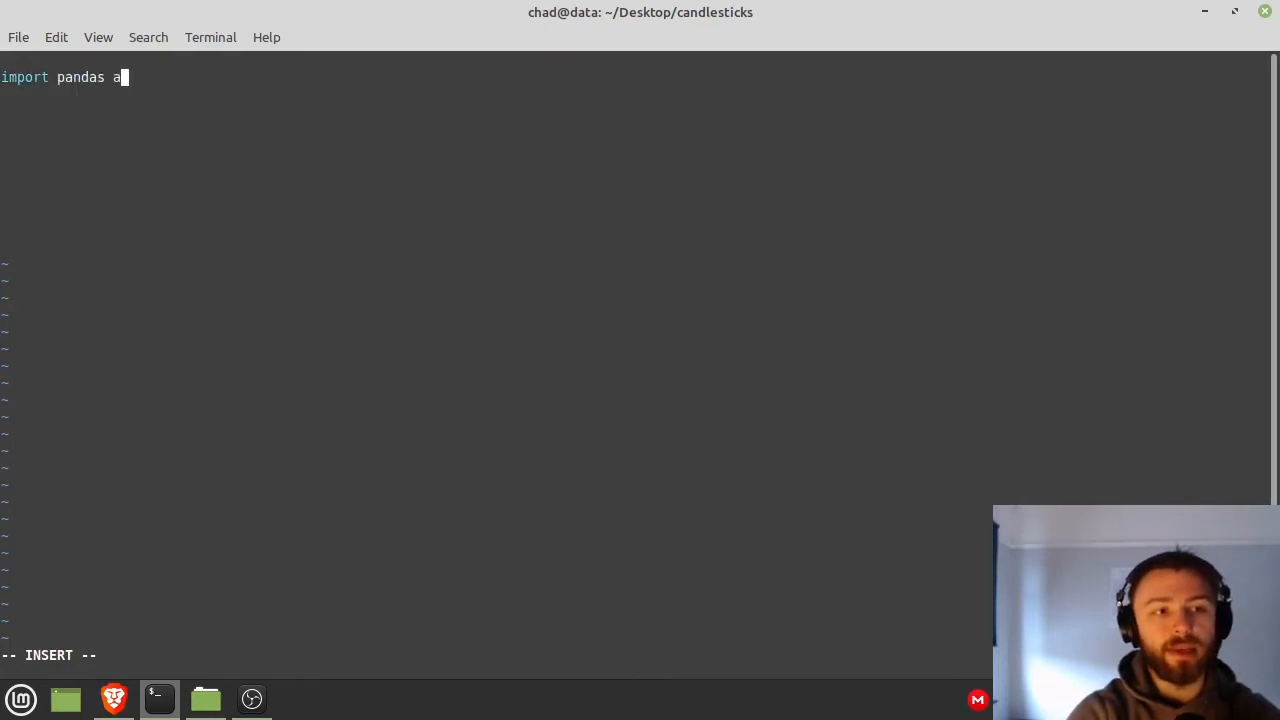
type("s pd")
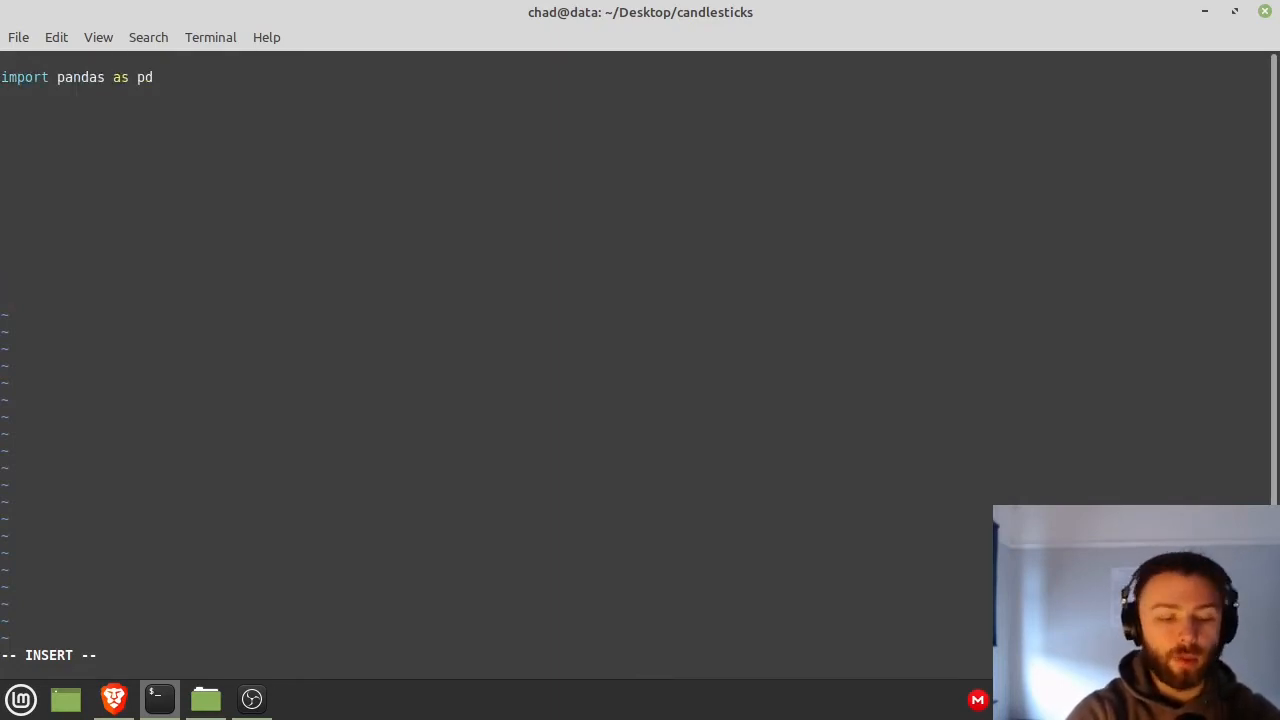
type("df =")
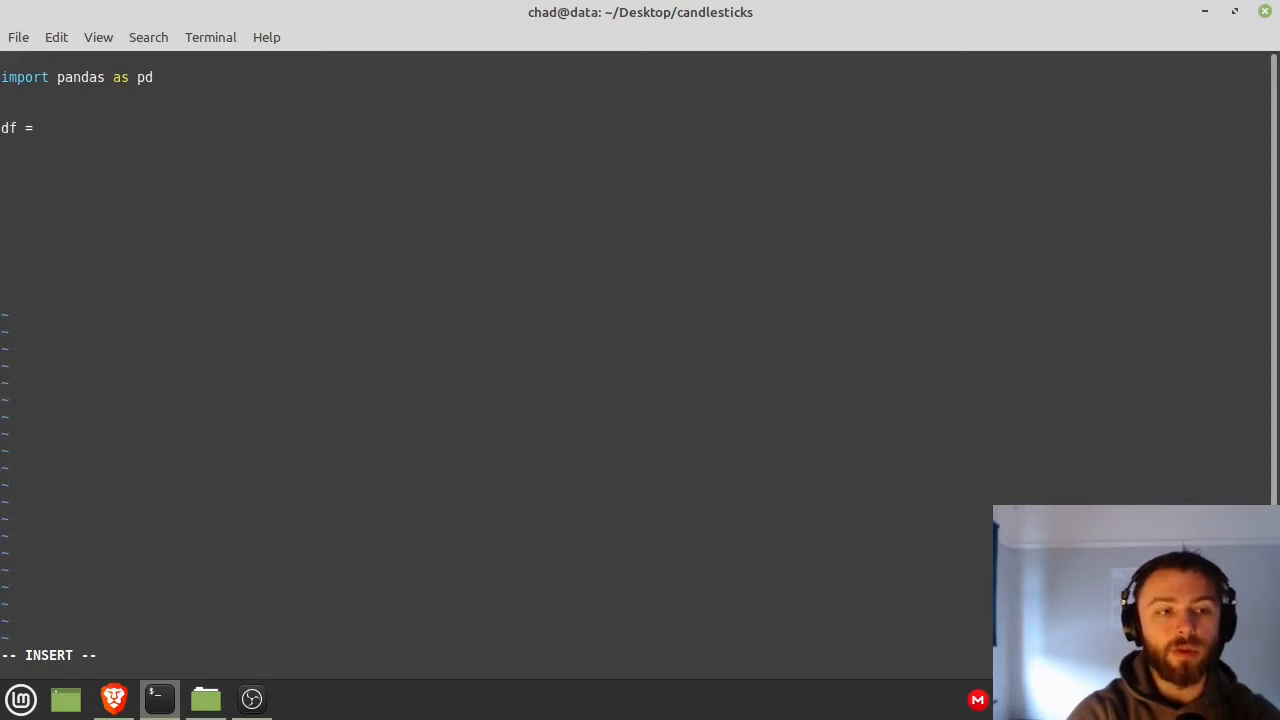
type("pd.")
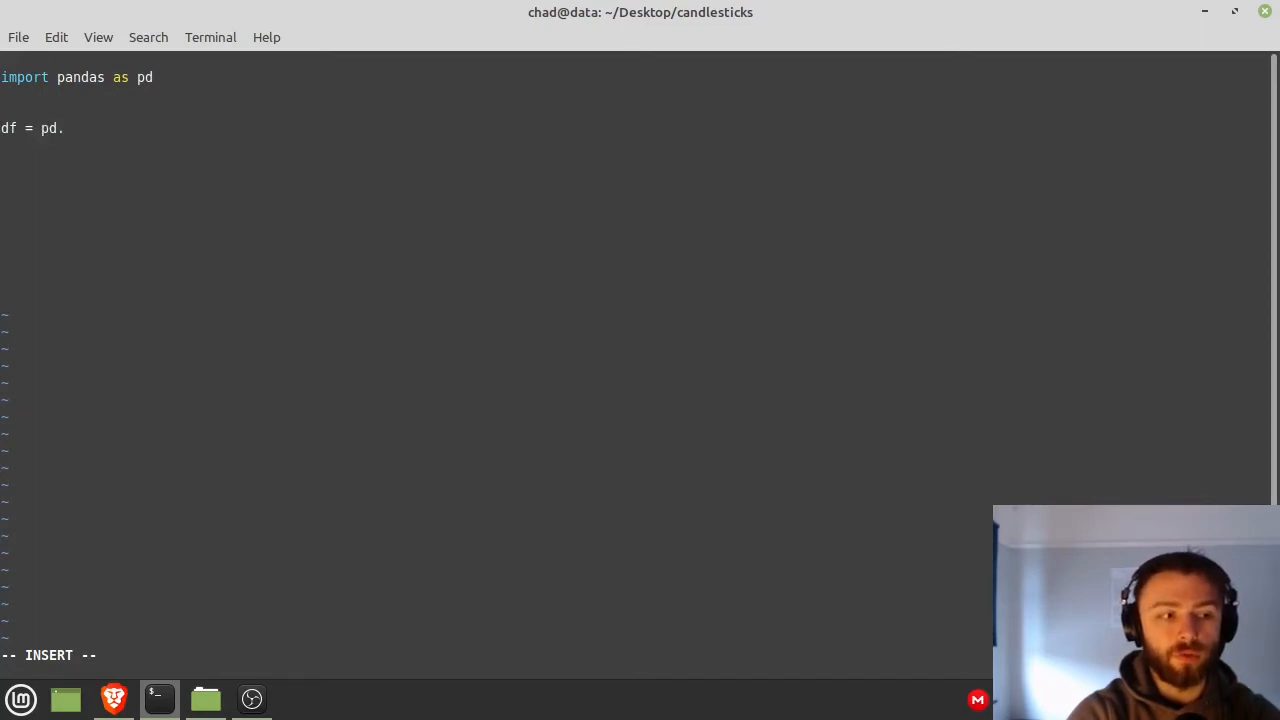
type("read_ca")
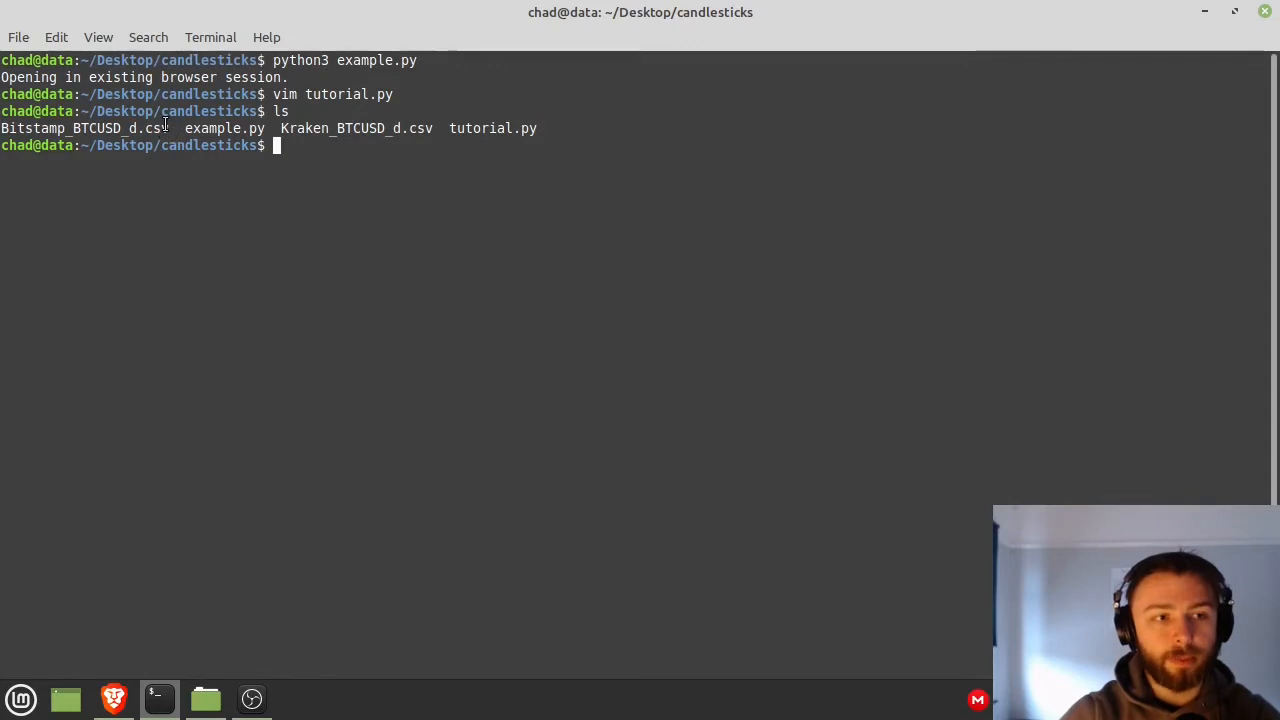
- Pass "Bitstamp_BTCUSD_d.csv" as the file name to read_csv
type("vim tutorial.py")
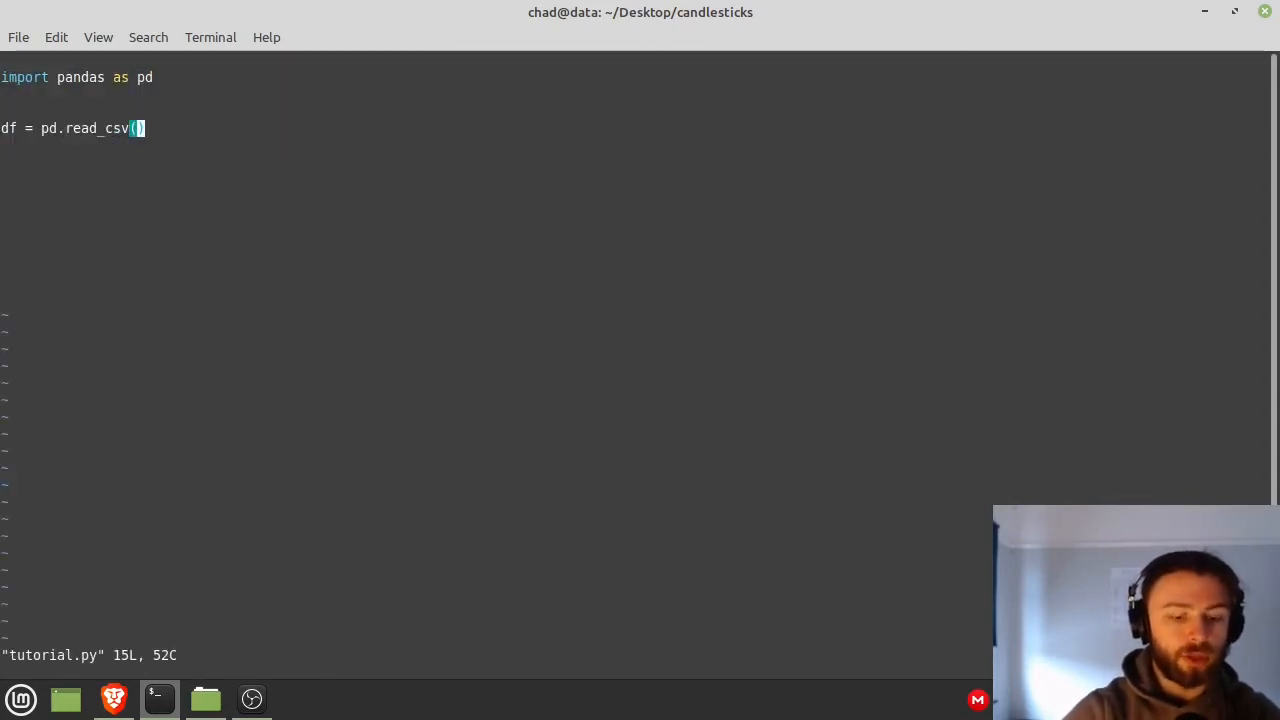
type("\"")
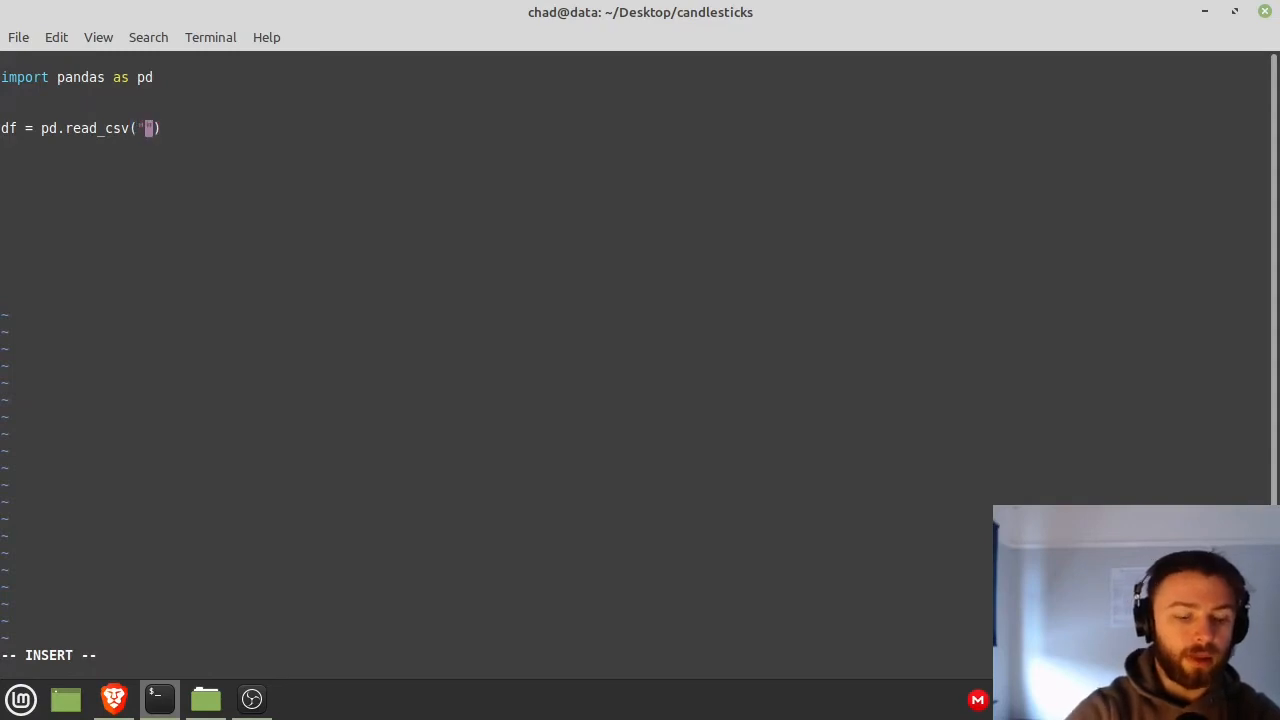
type("Bitstamp_BTCUSD_d.csv")
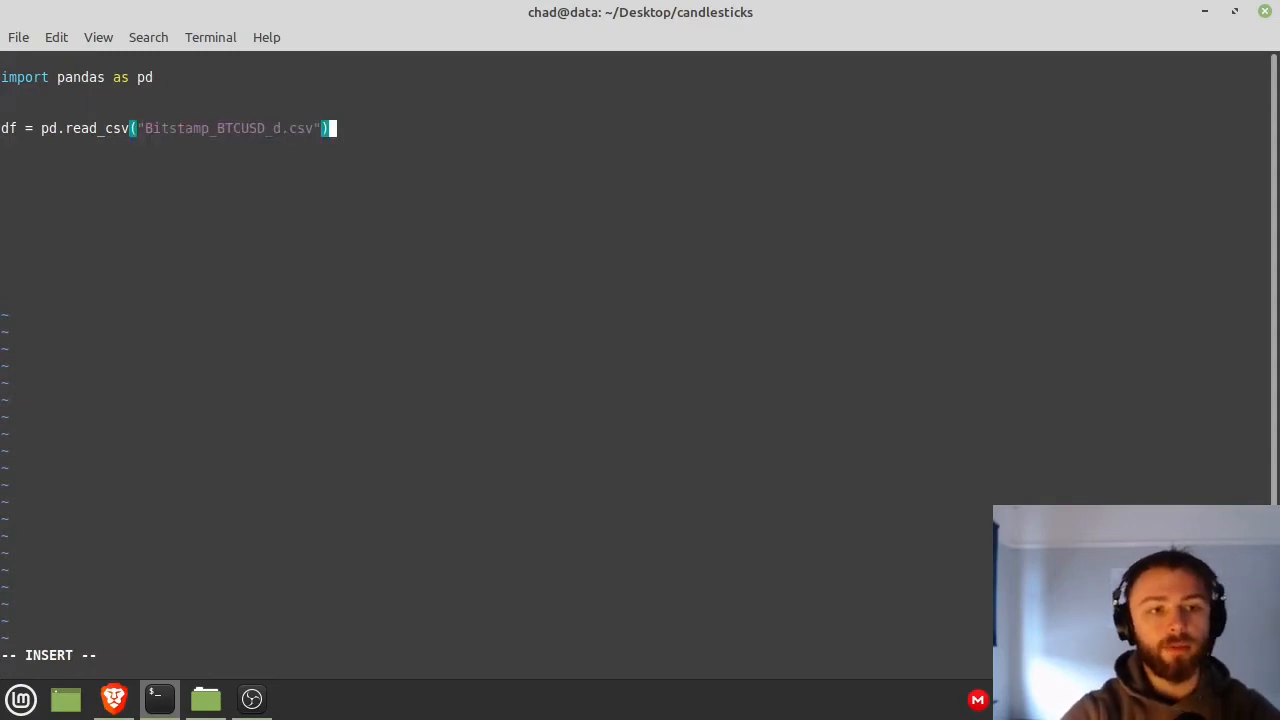
type("p")
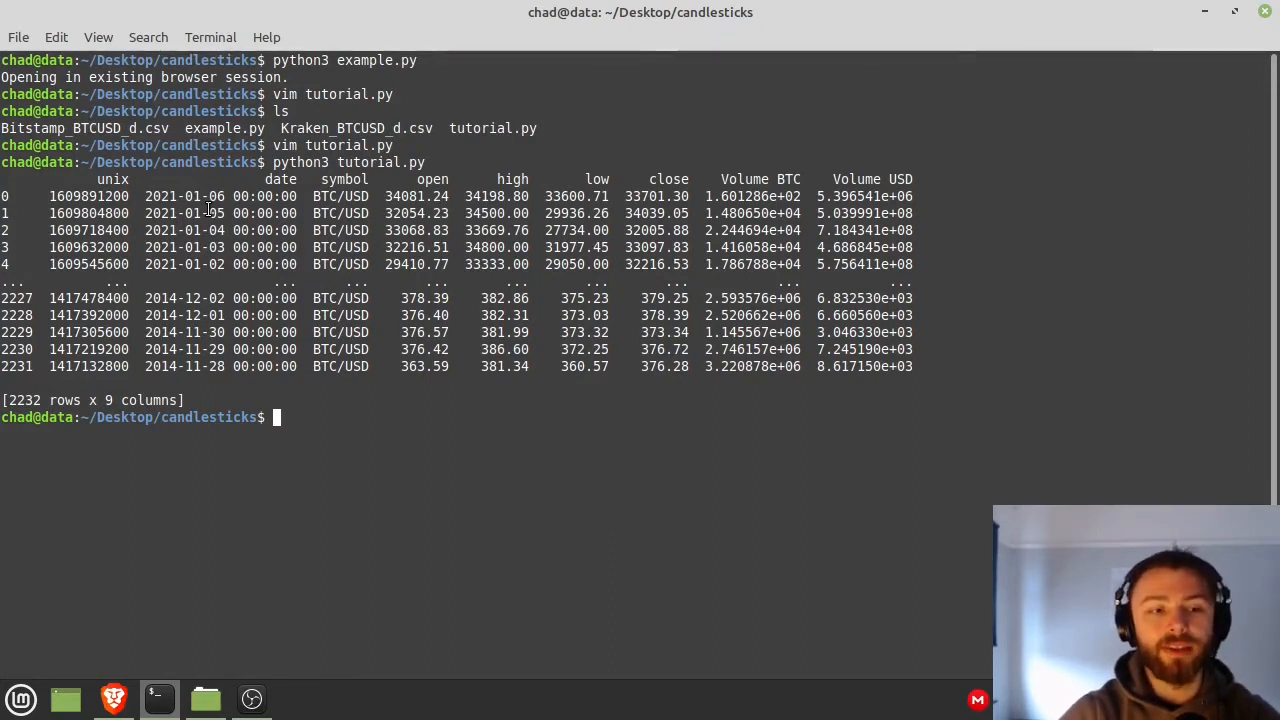
- Reopen tutorial.py and add df = df.iloc[::-1] above print(df)
type("vim tutorial.py")
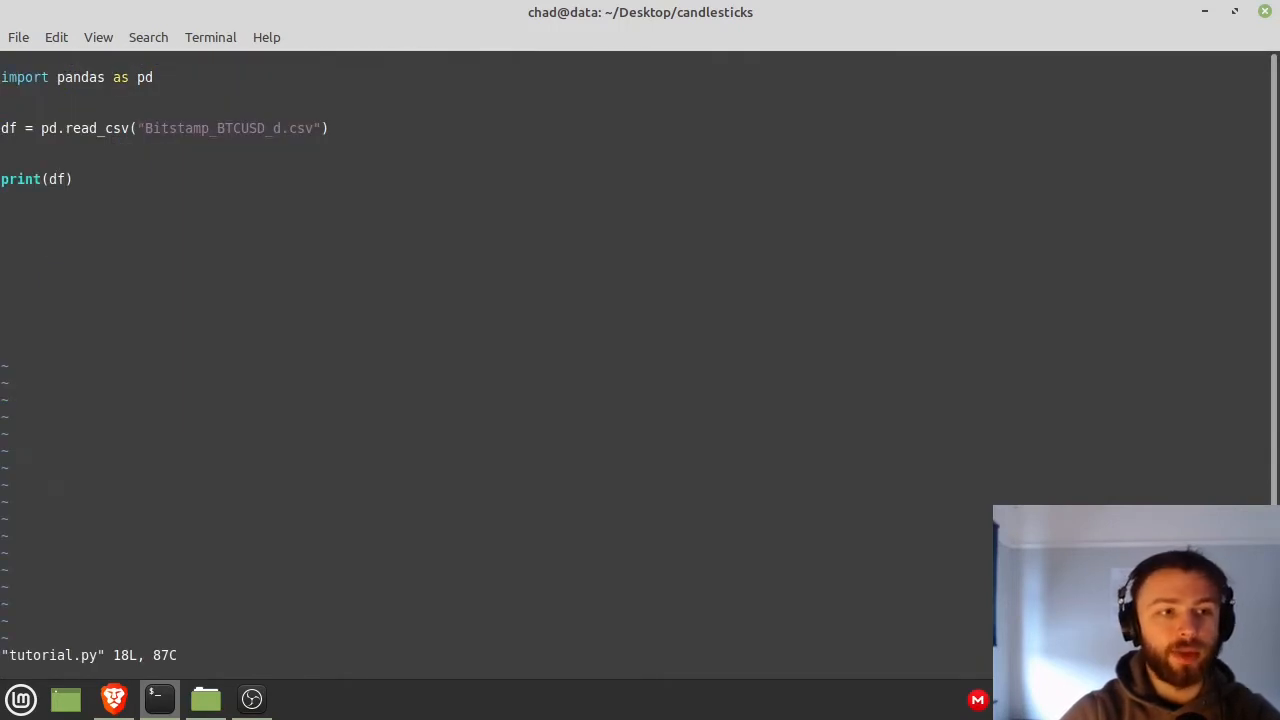
key("o")
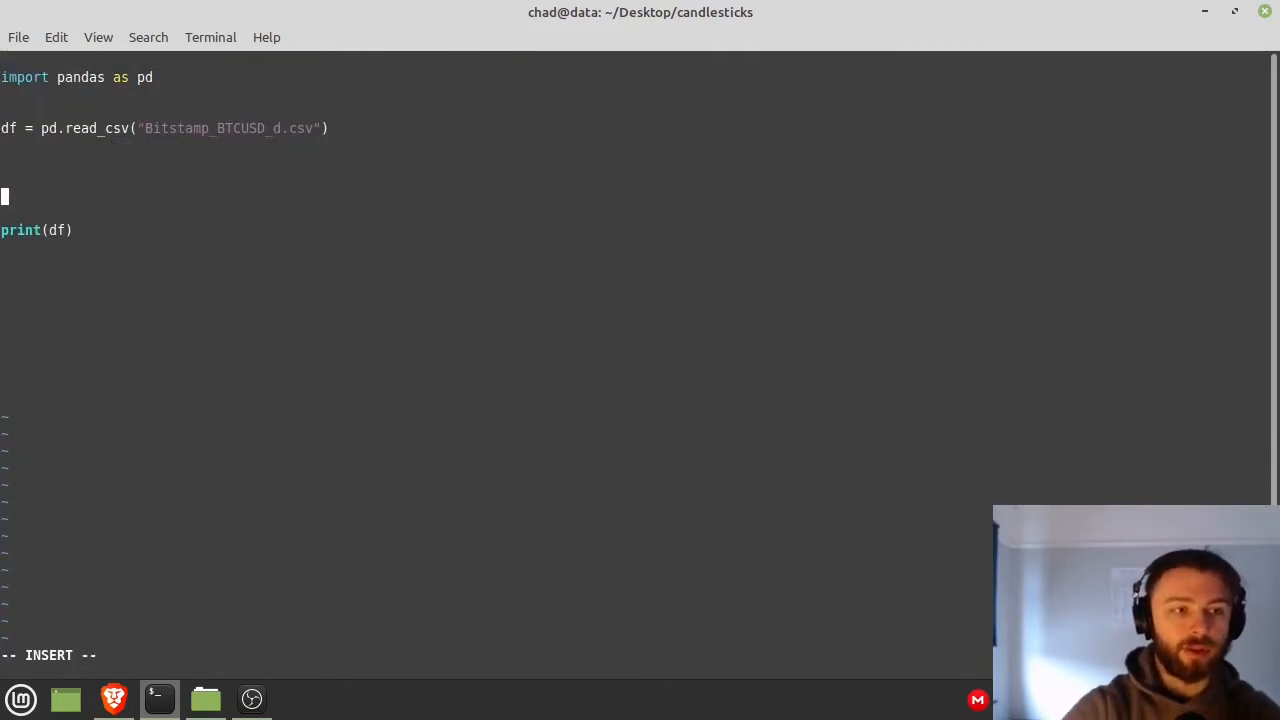
type("df")
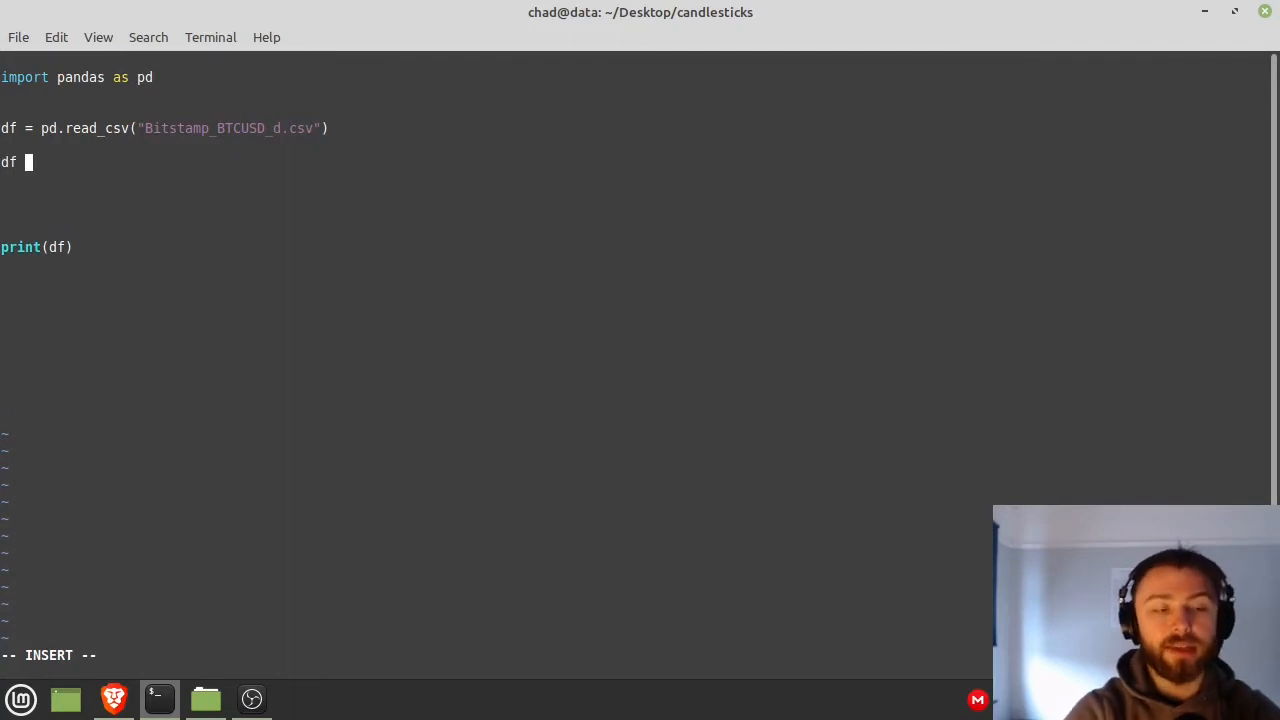
type("= df.i")
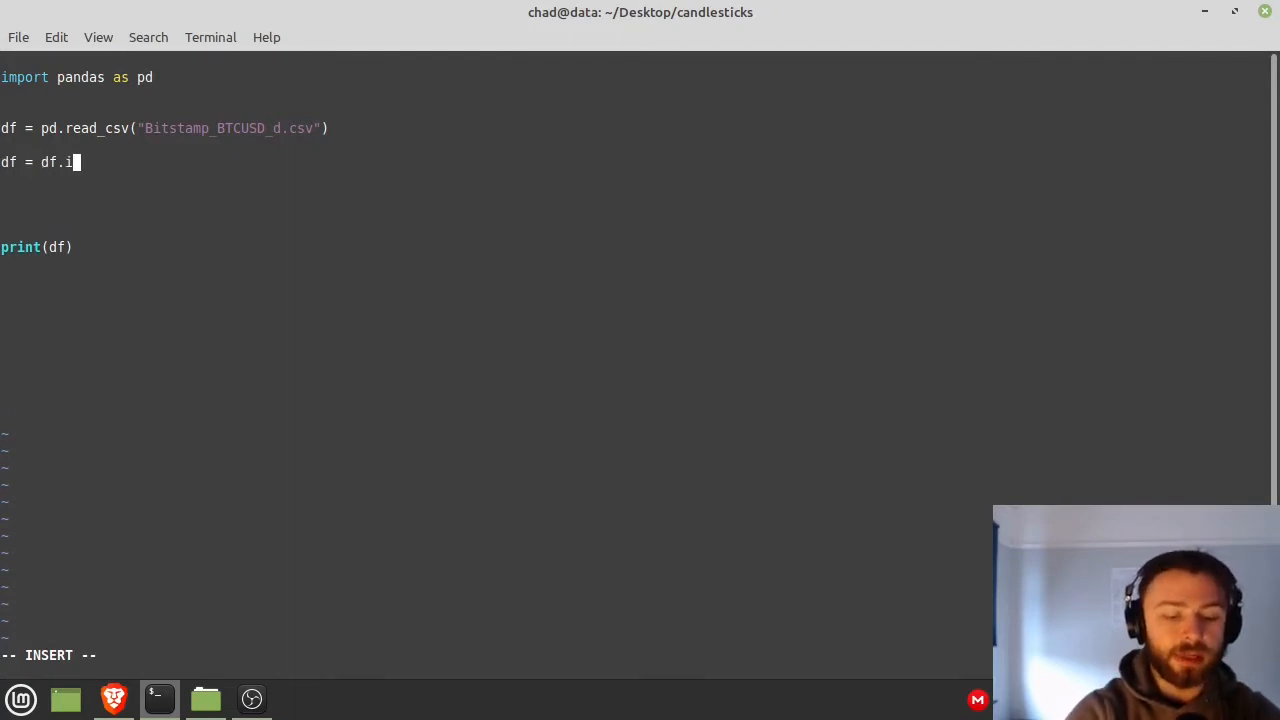
type("loc[]")
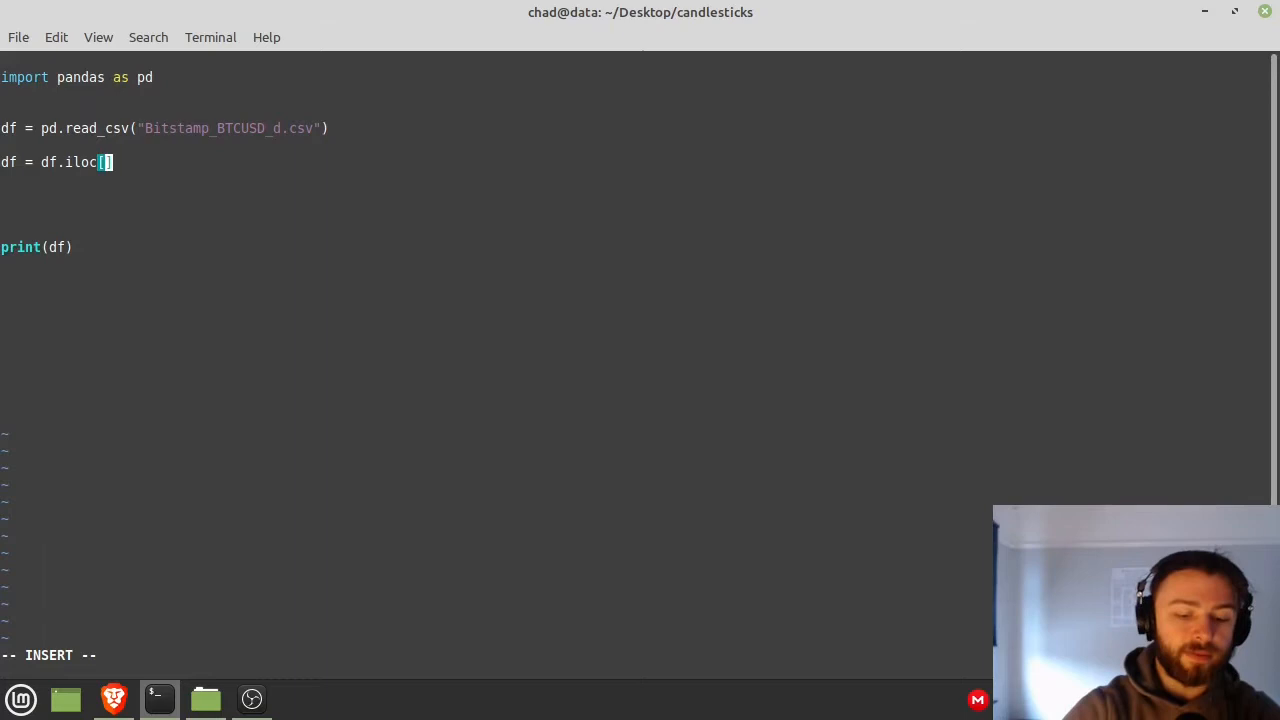
type("::-1")
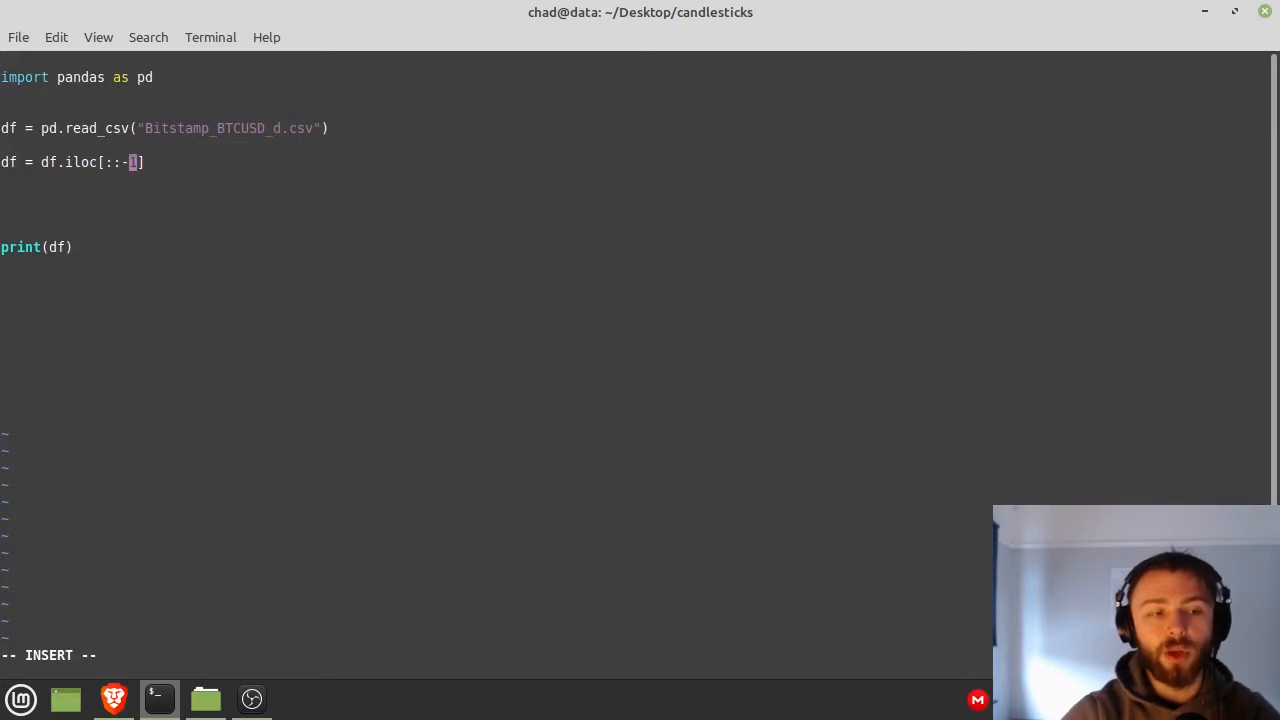
type("i")
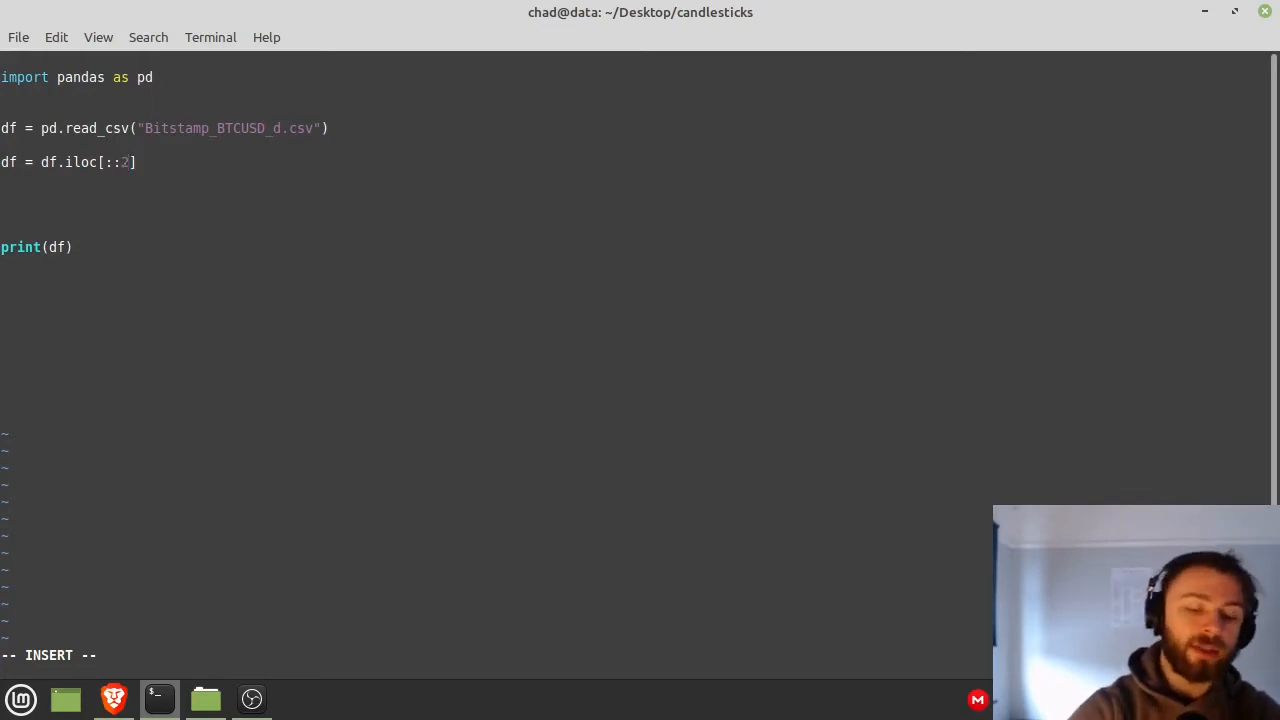
type("-1")
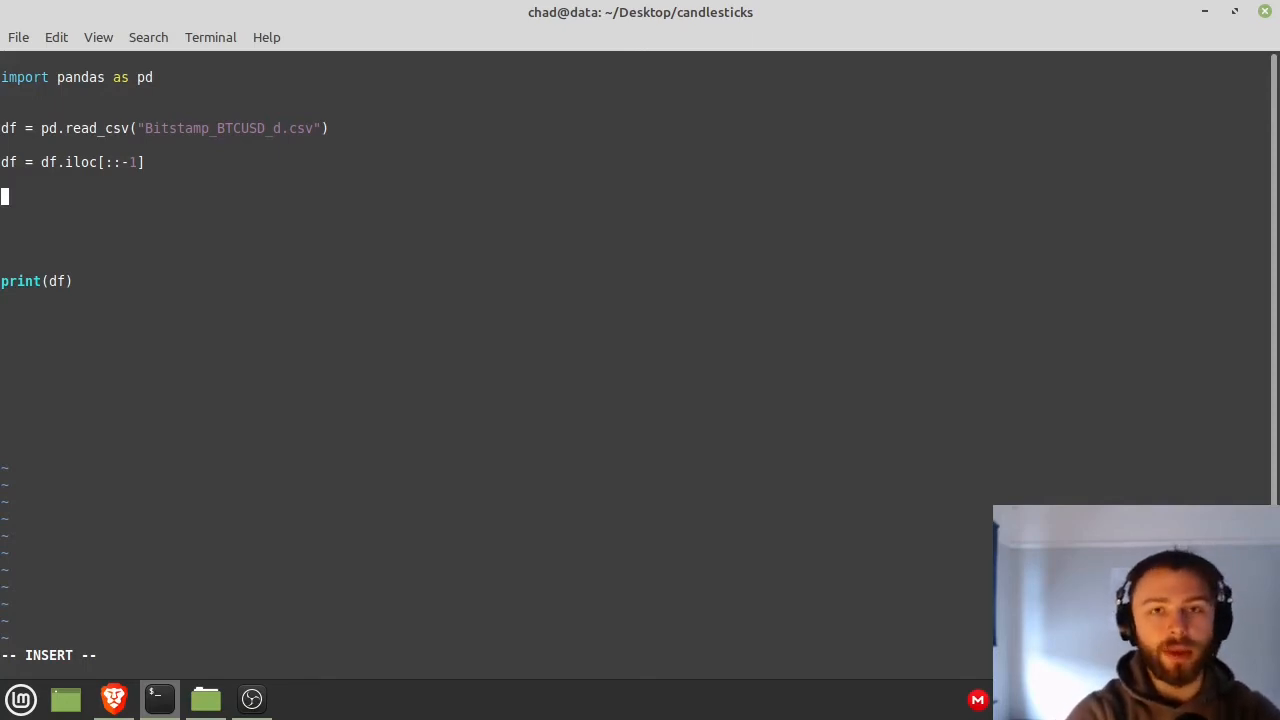
- Add df['date'] = pd.to_datetime(df['date']) to convert the date column
type("df[]")
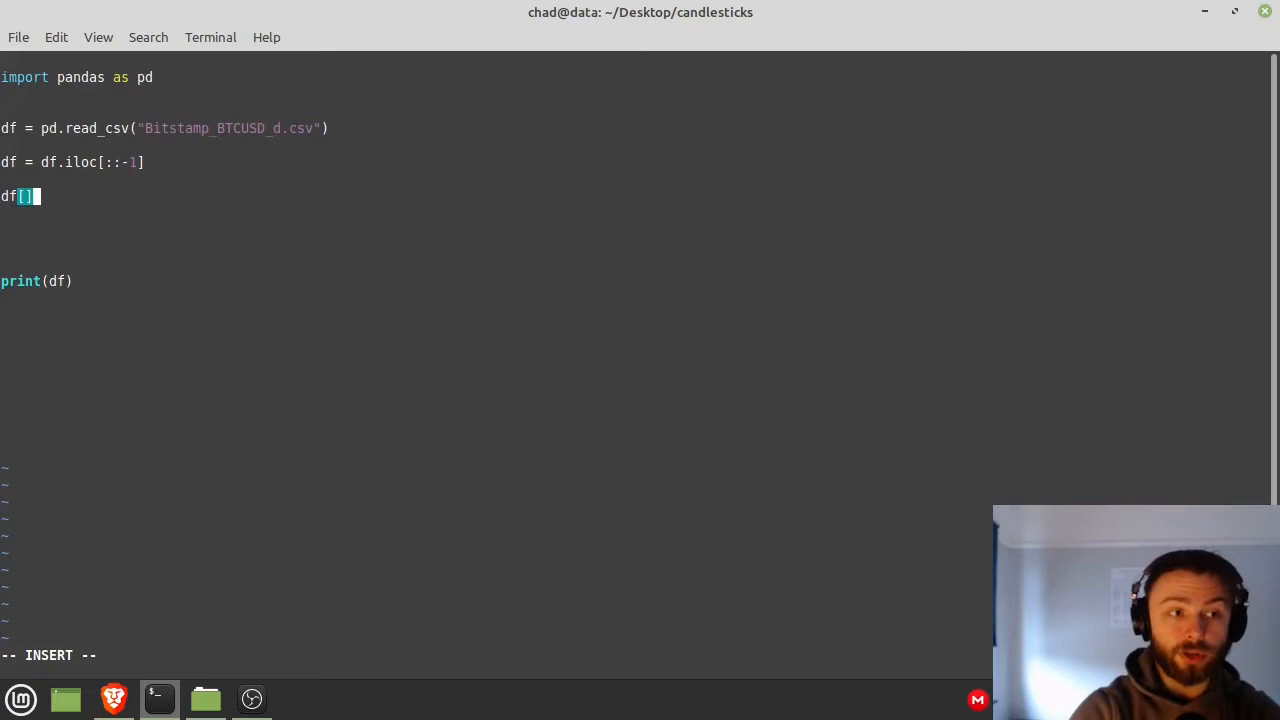
type("'date")
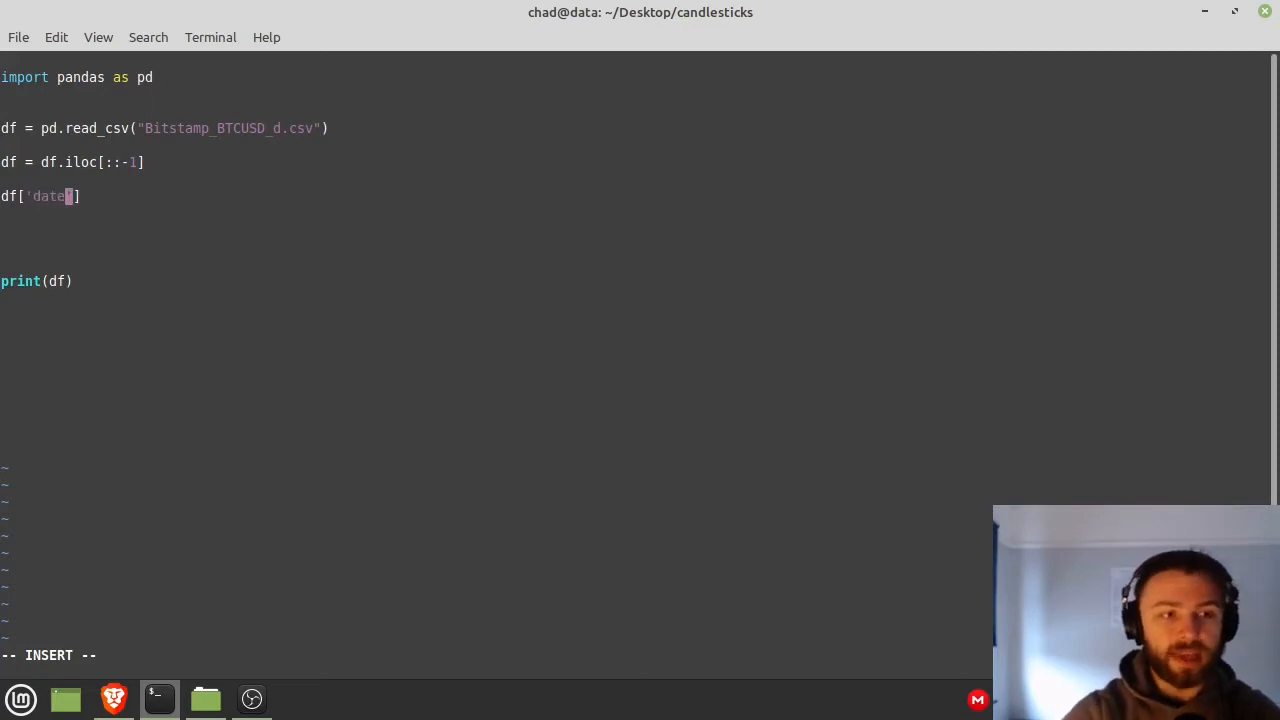
type("=")
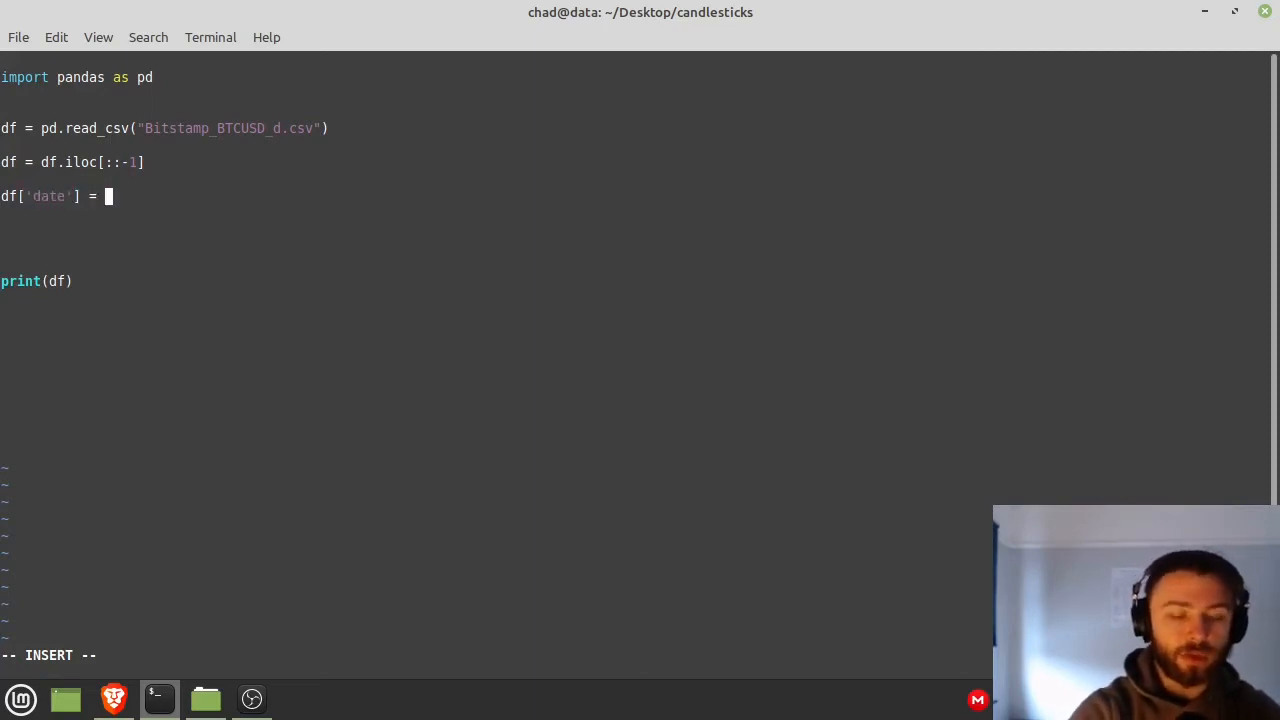
type("pd.")
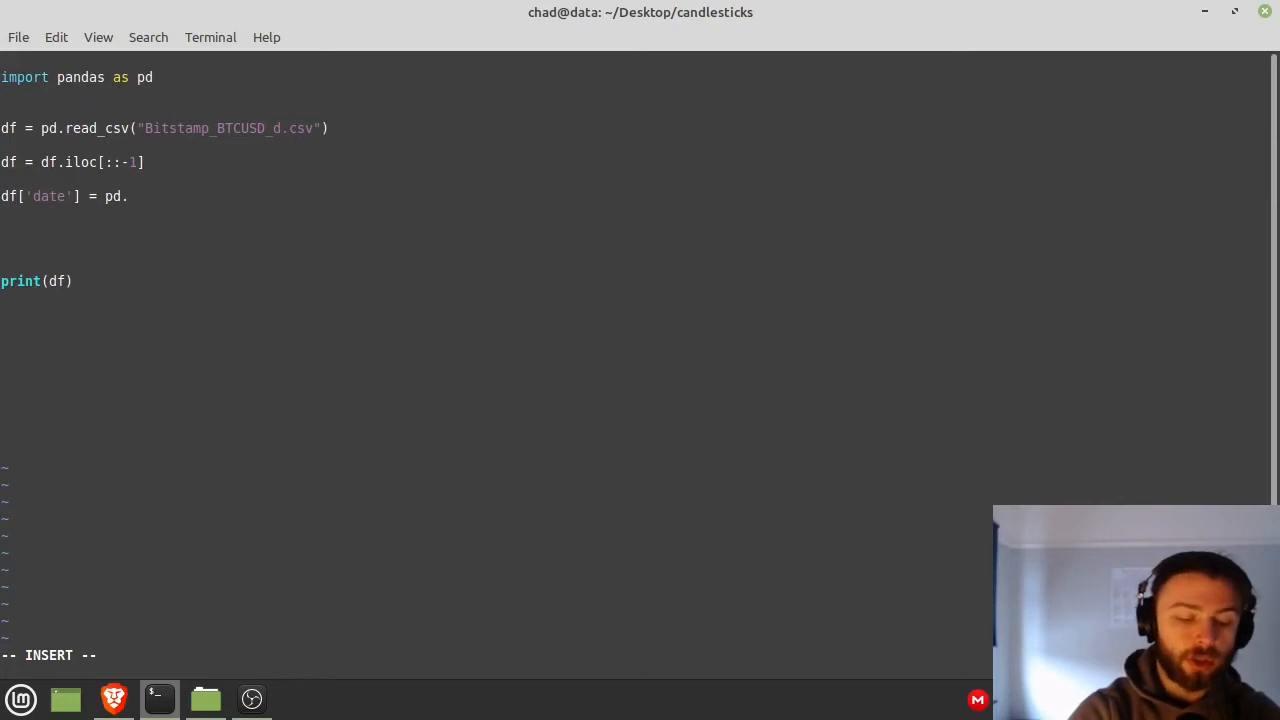
type("to_date")
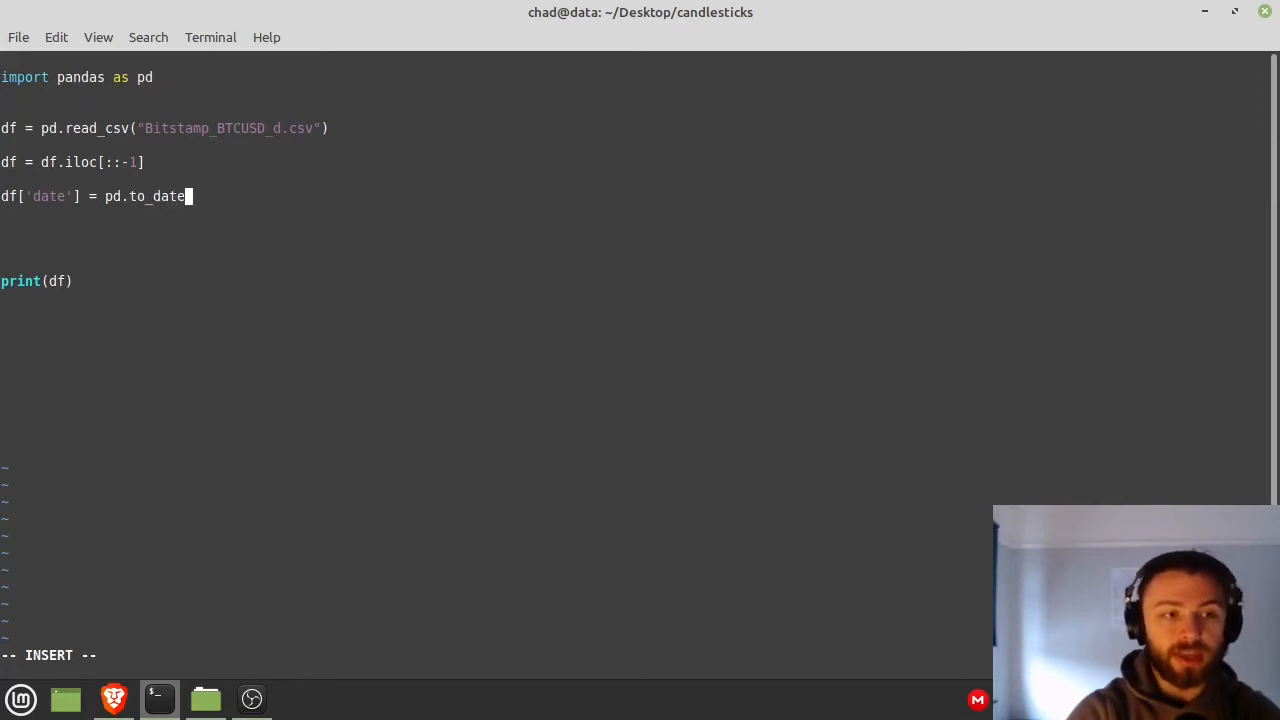
type("time(")
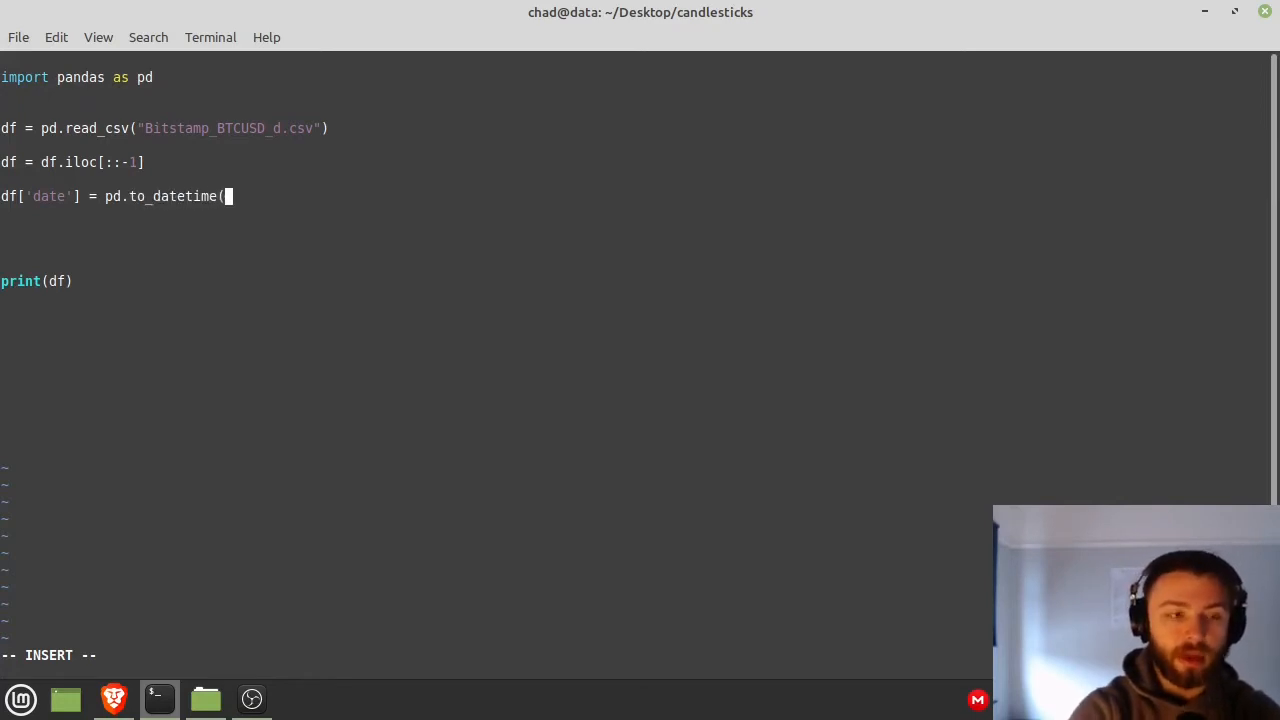
type("df[")
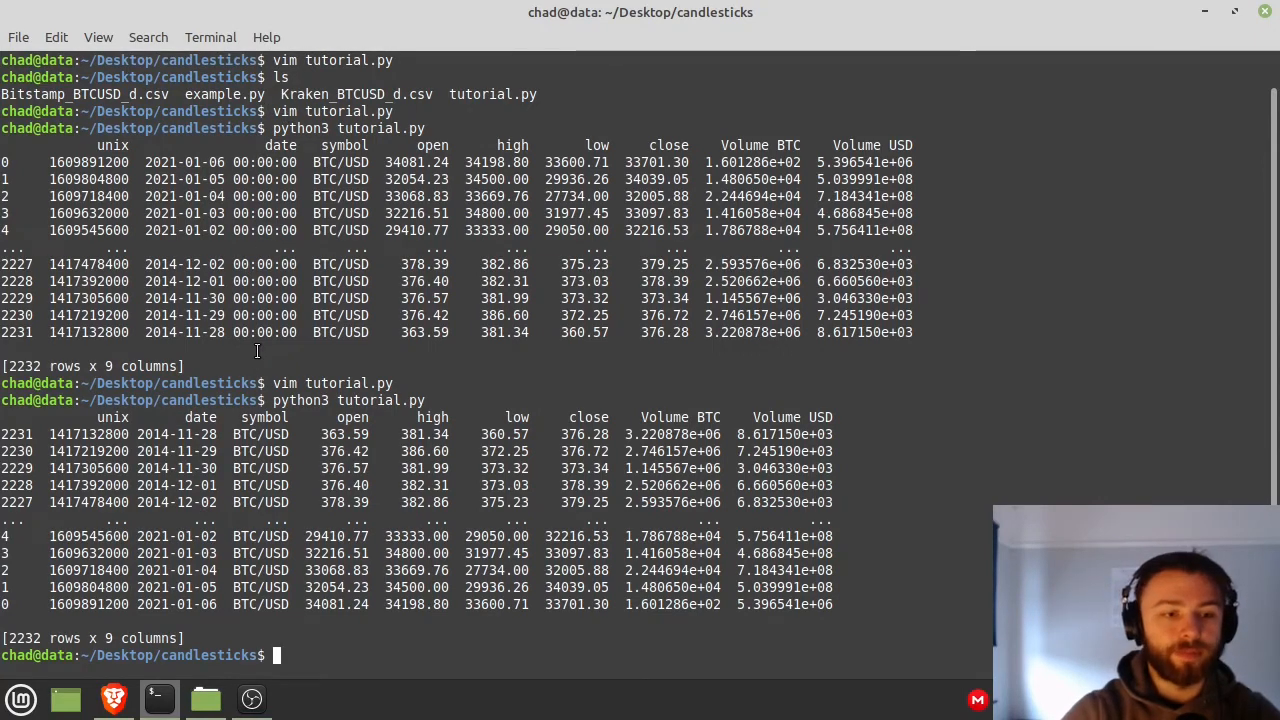
- Reopen tutorial.py with vim tutorial.py
type("vim tutorial.py")
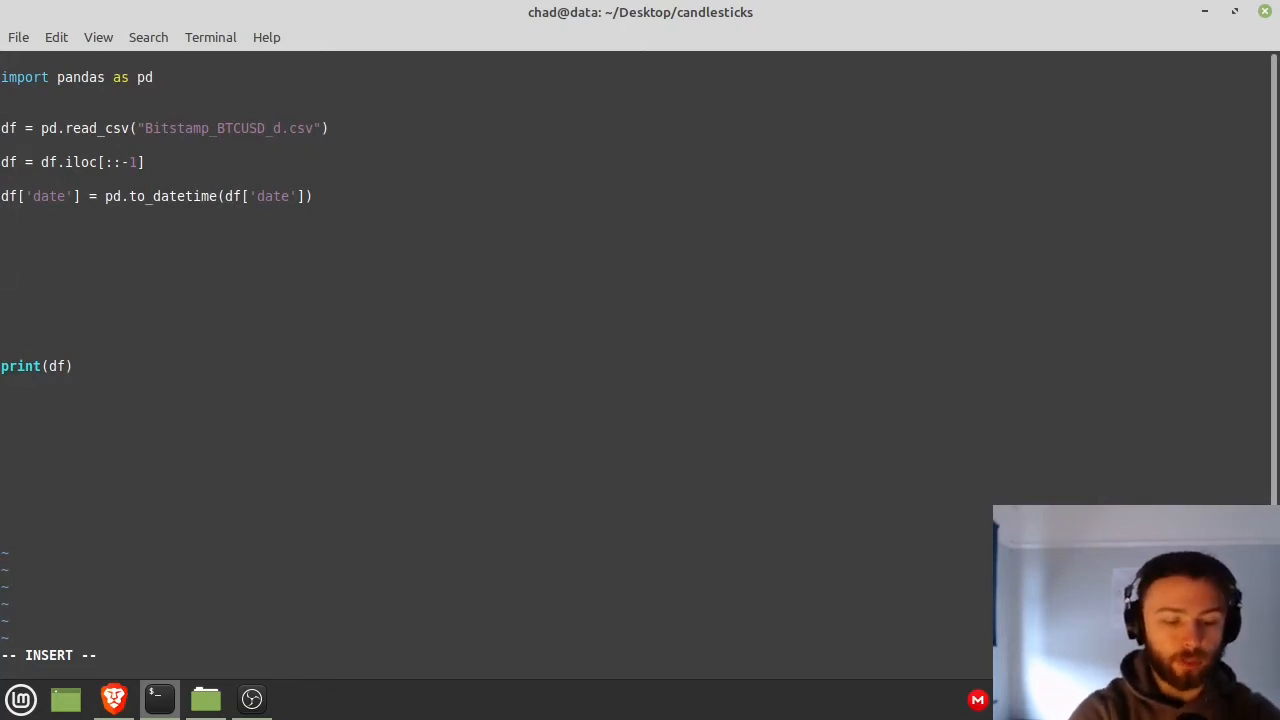
- Add import plotly.graph_objects as go at the top of tutorial.py
type("import plot")
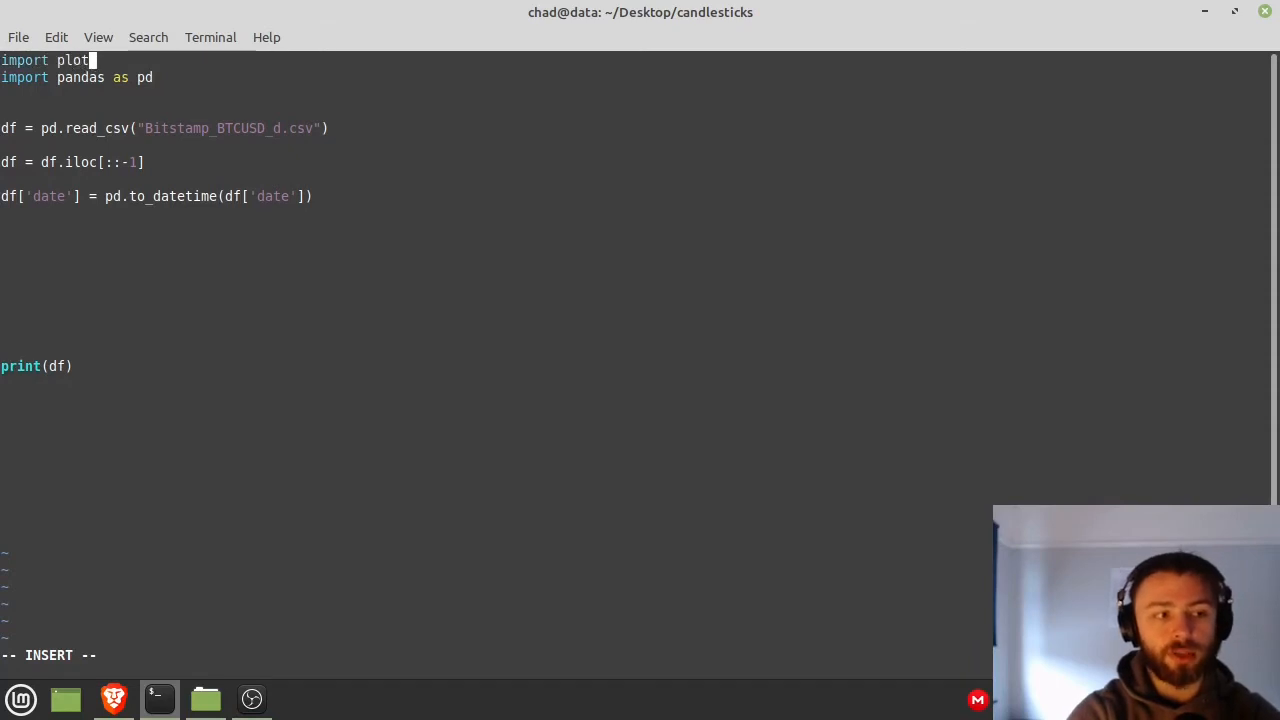
type("ly.graph")
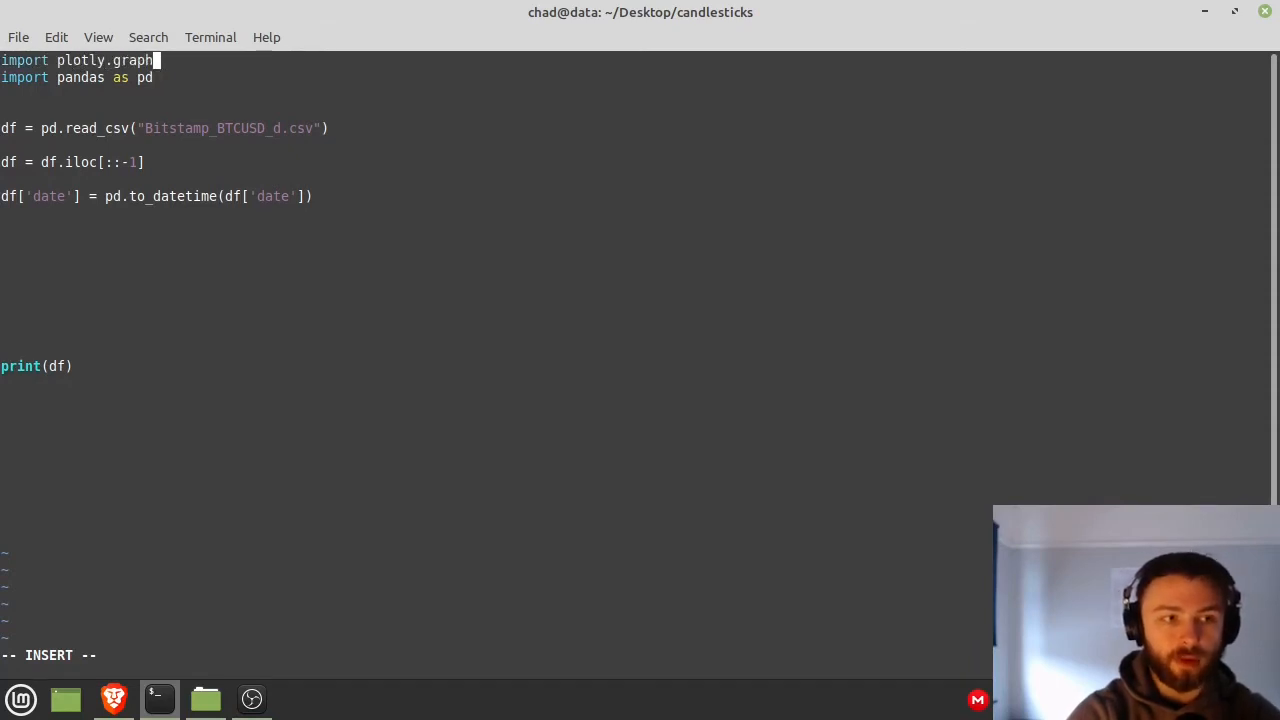
type("_objec")
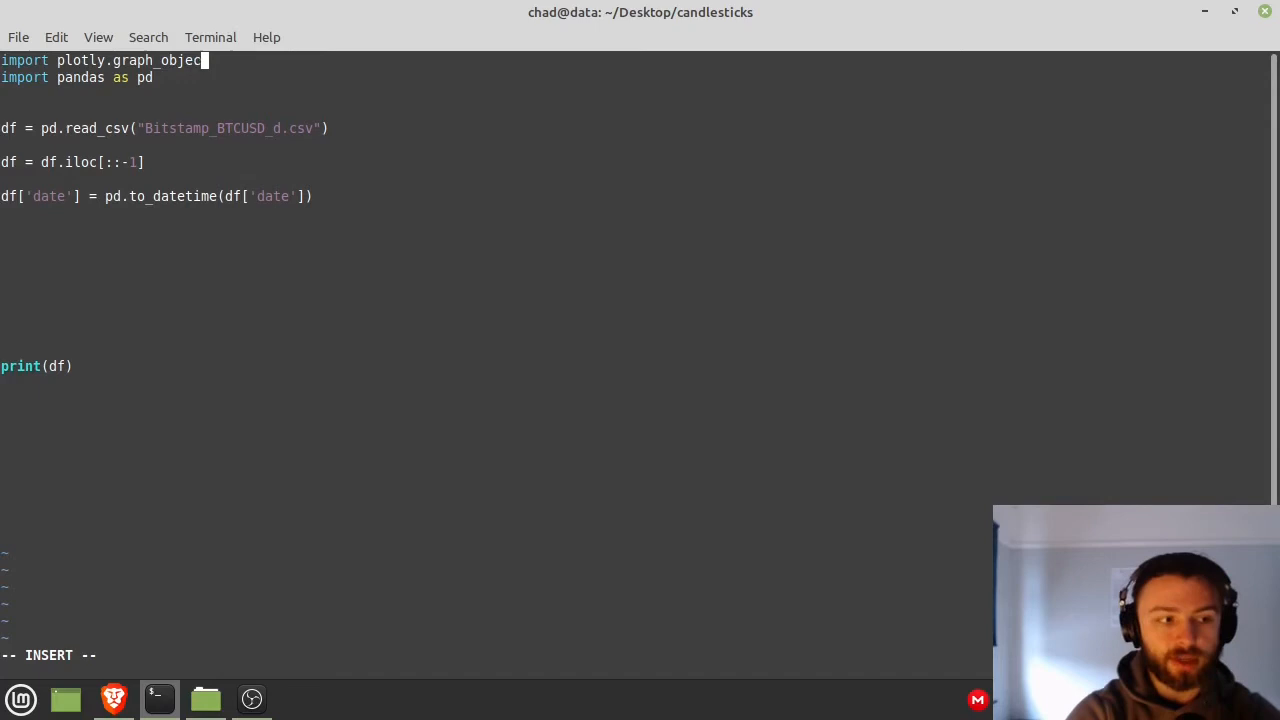
type("ts as go")
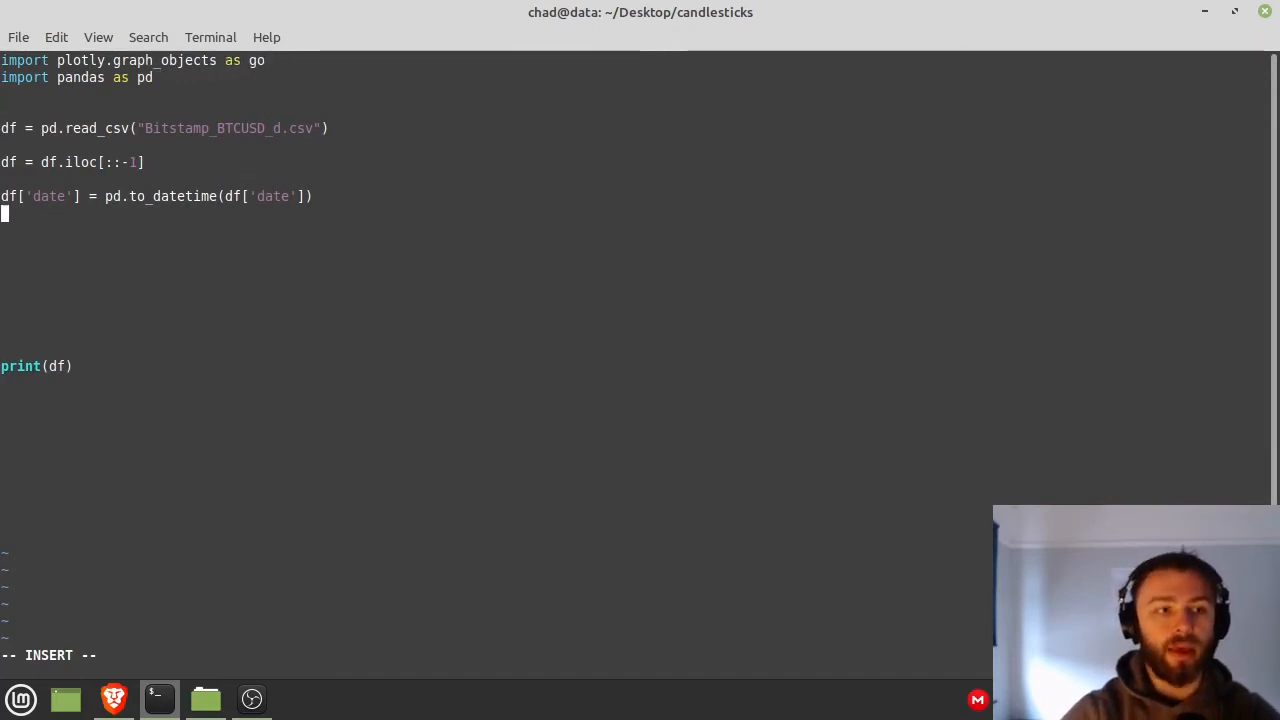
type("f")
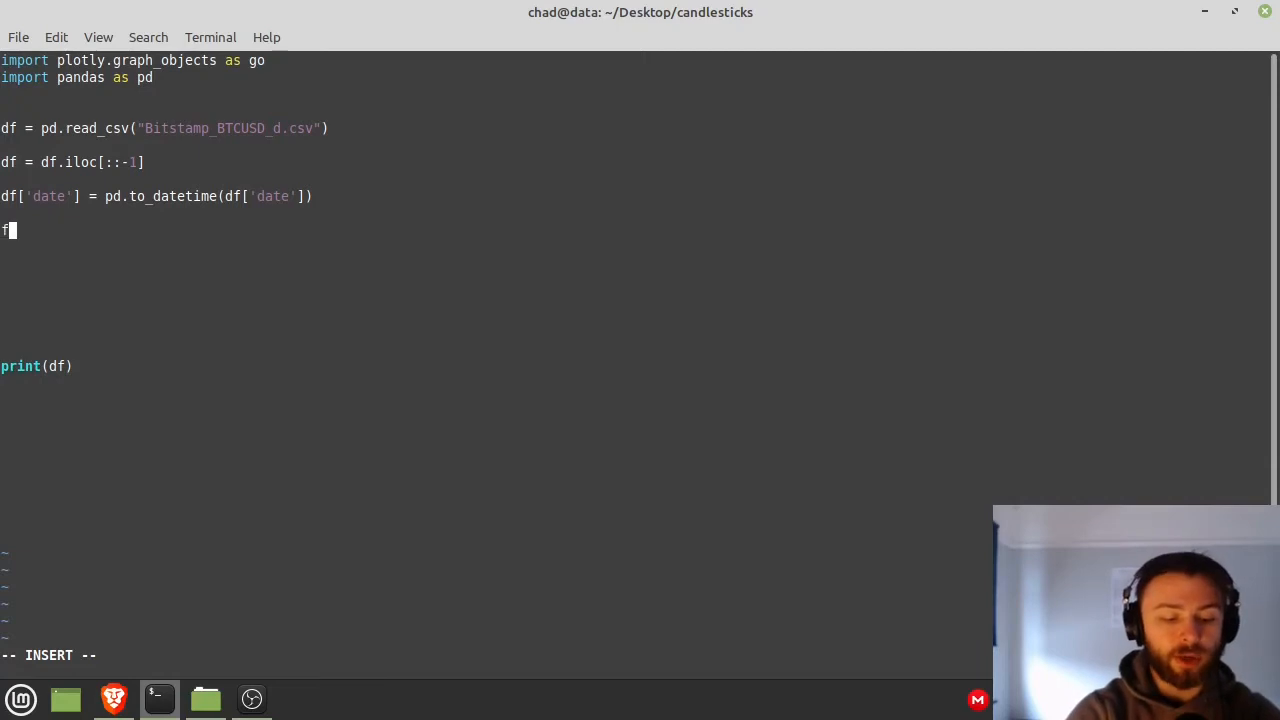
- Start a fig = go.Figure(data=[go.Candlestick(...)]) line in the script
type("ig")
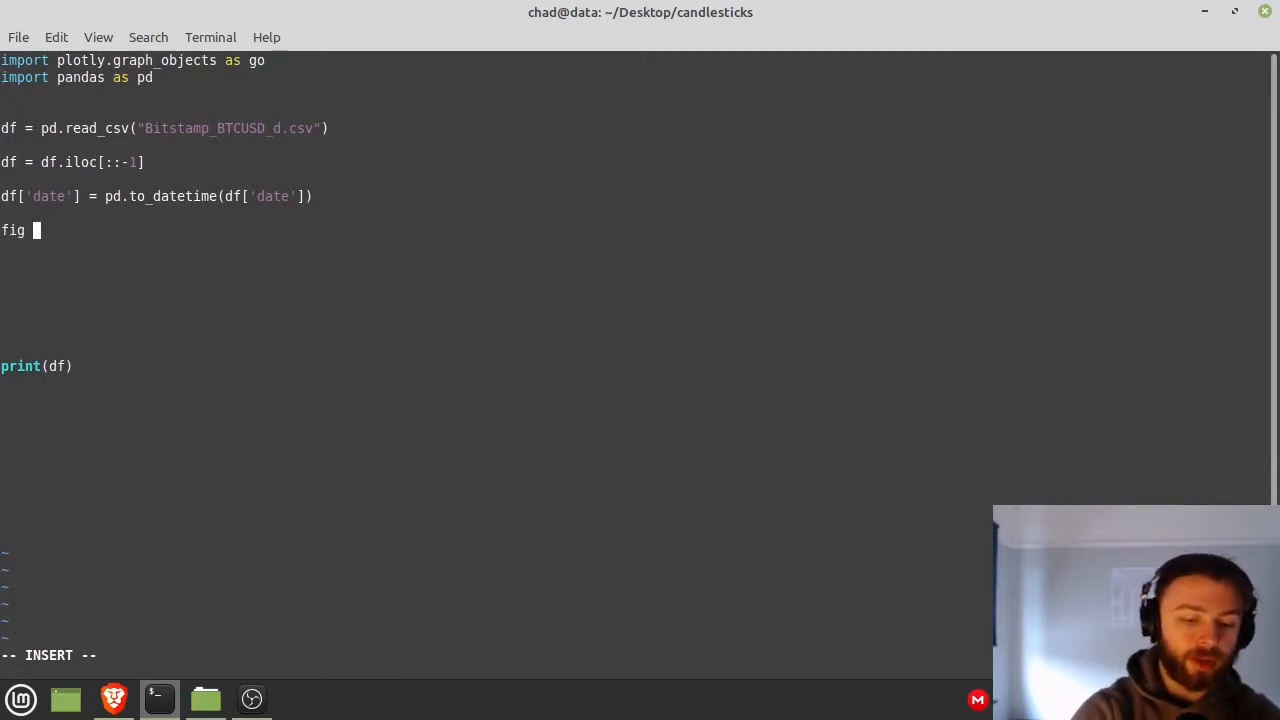
type("= go")
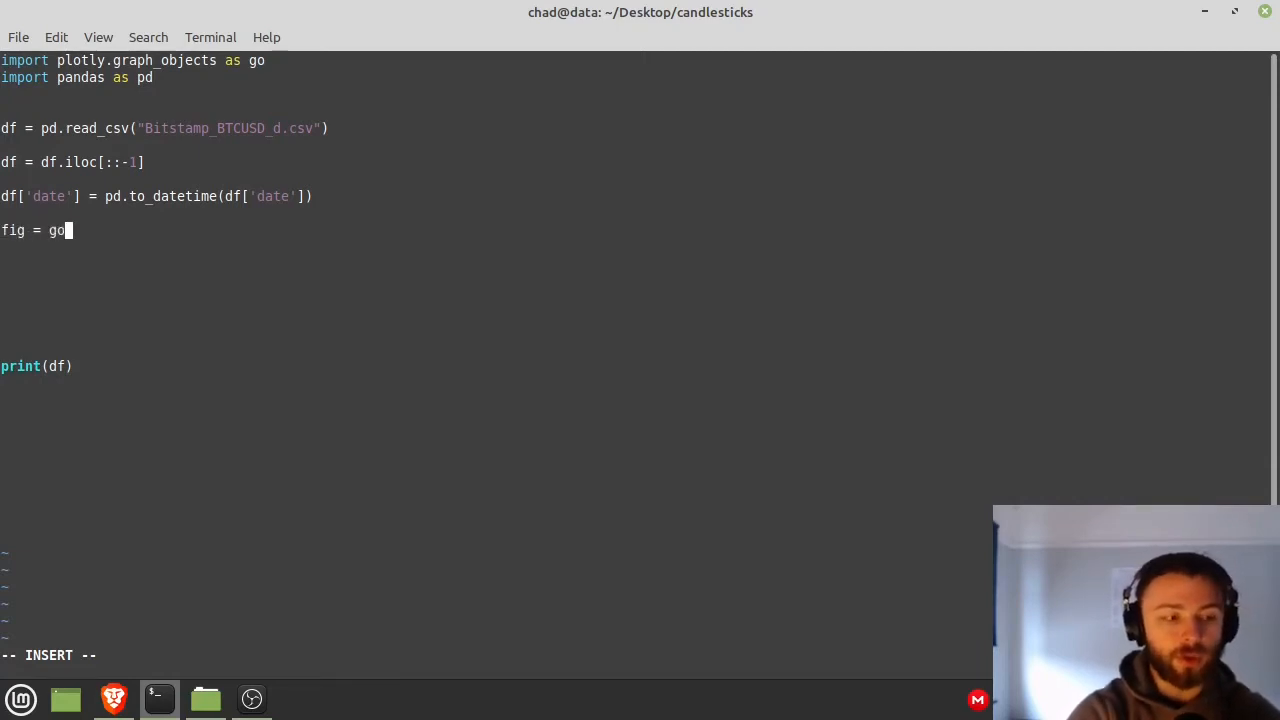
type(".Figure()")
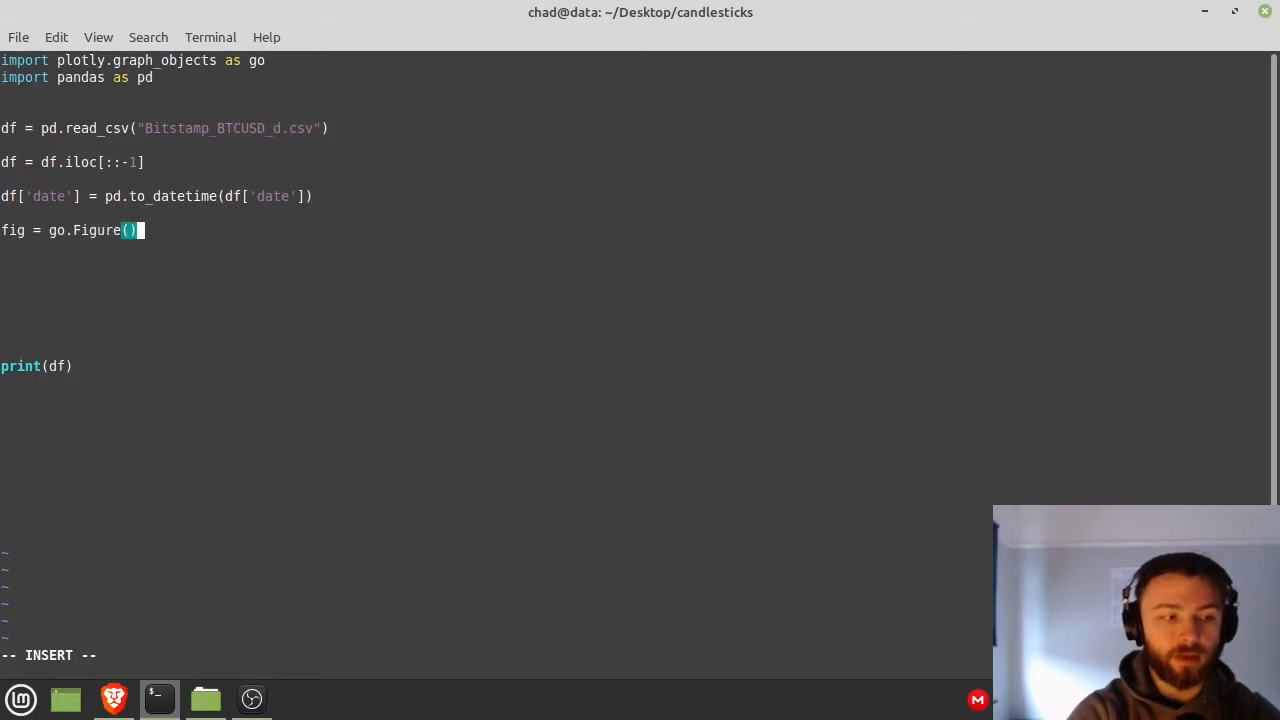
type("data = [g")
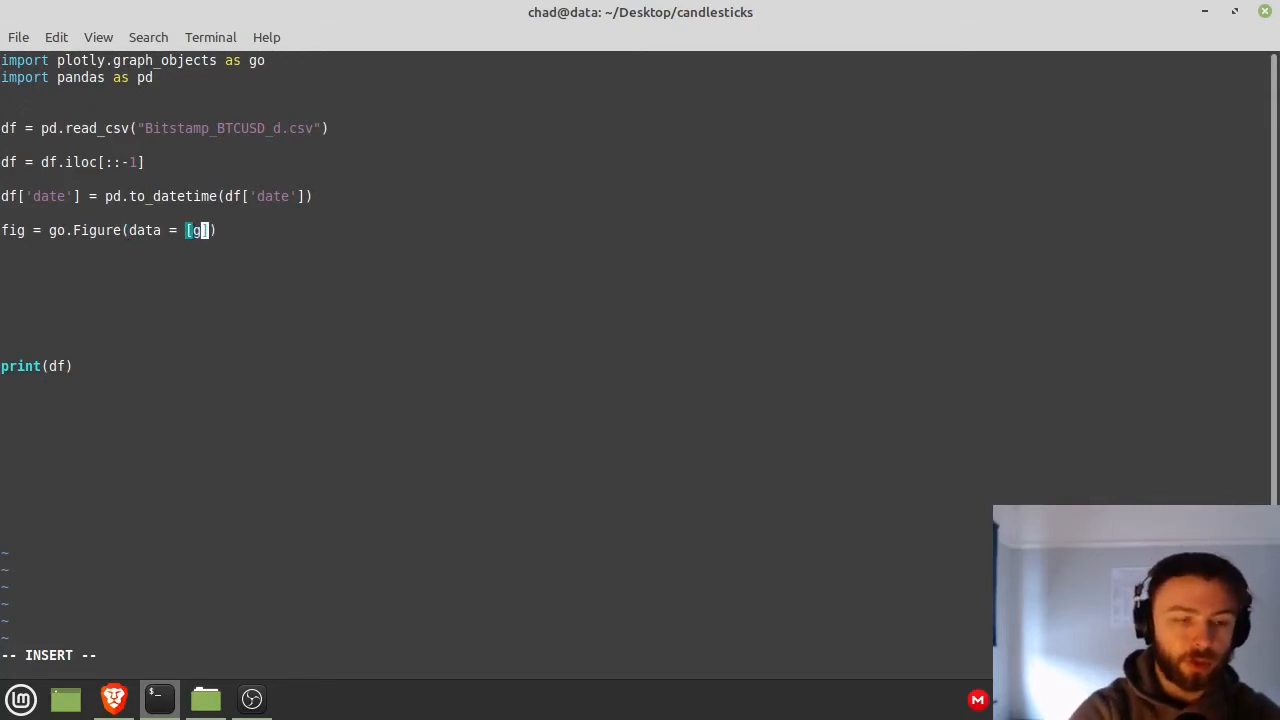
type(".Can")
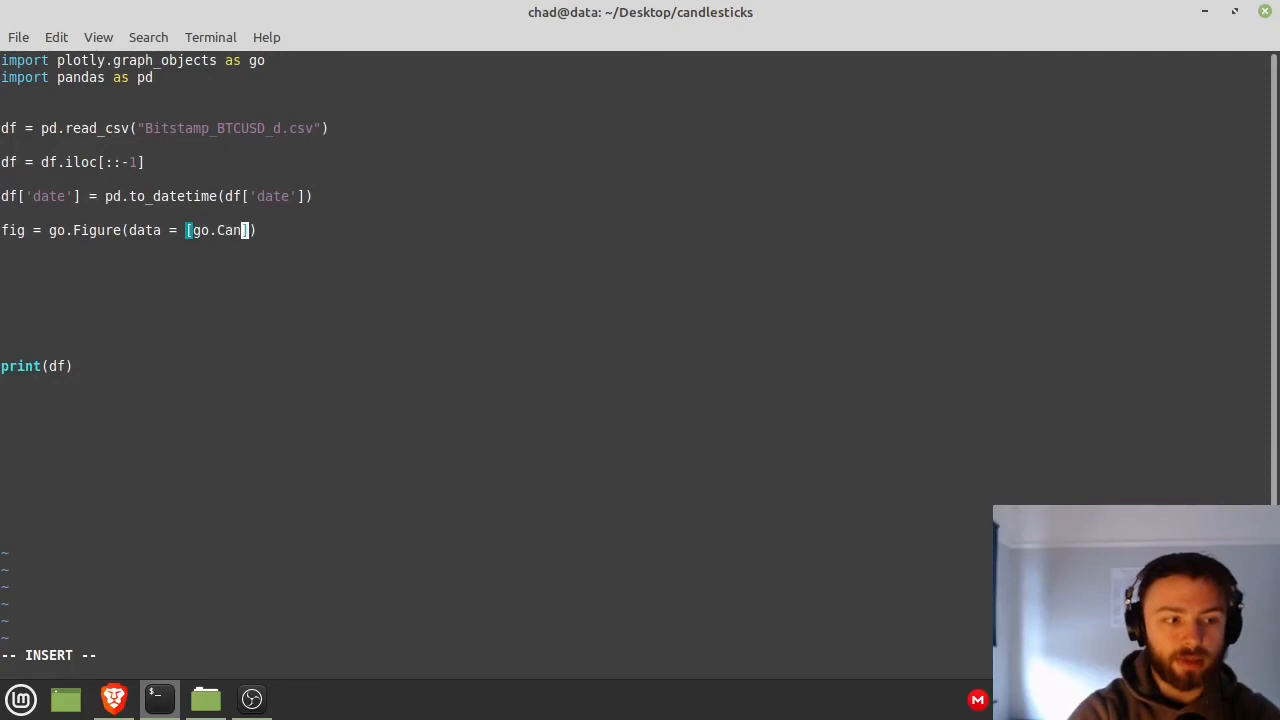
type("dlestic")
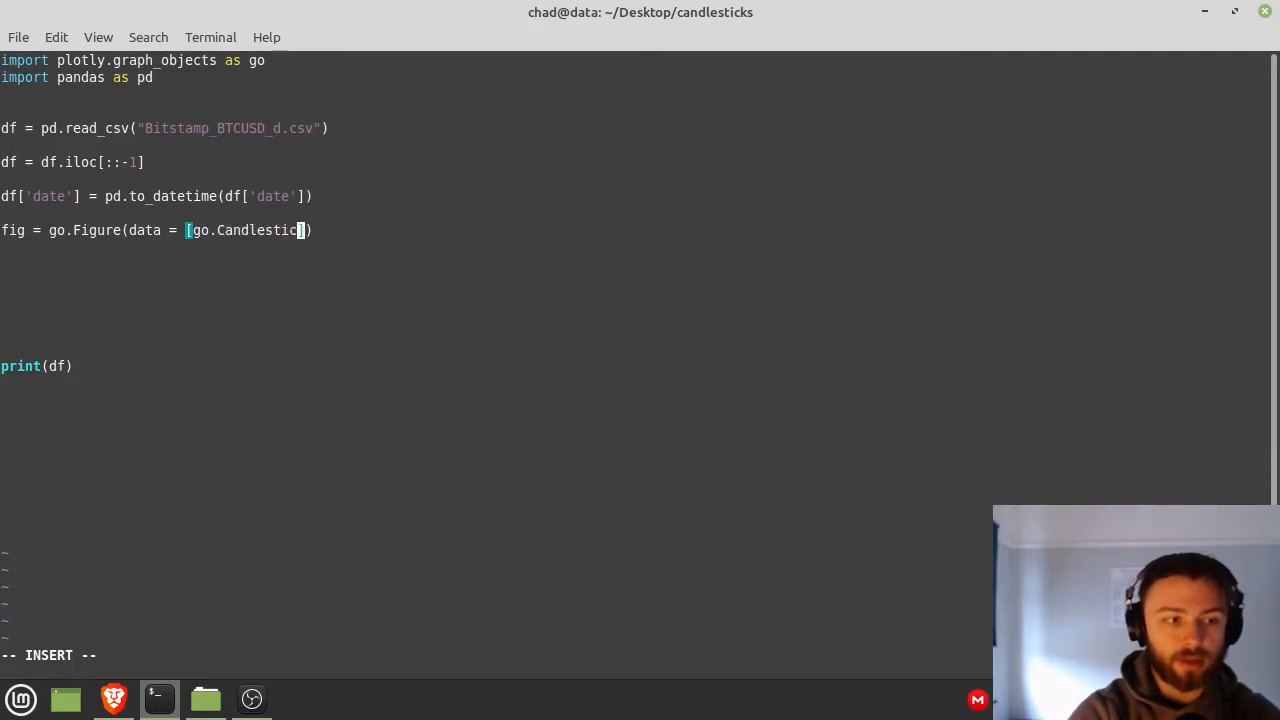
type("()")
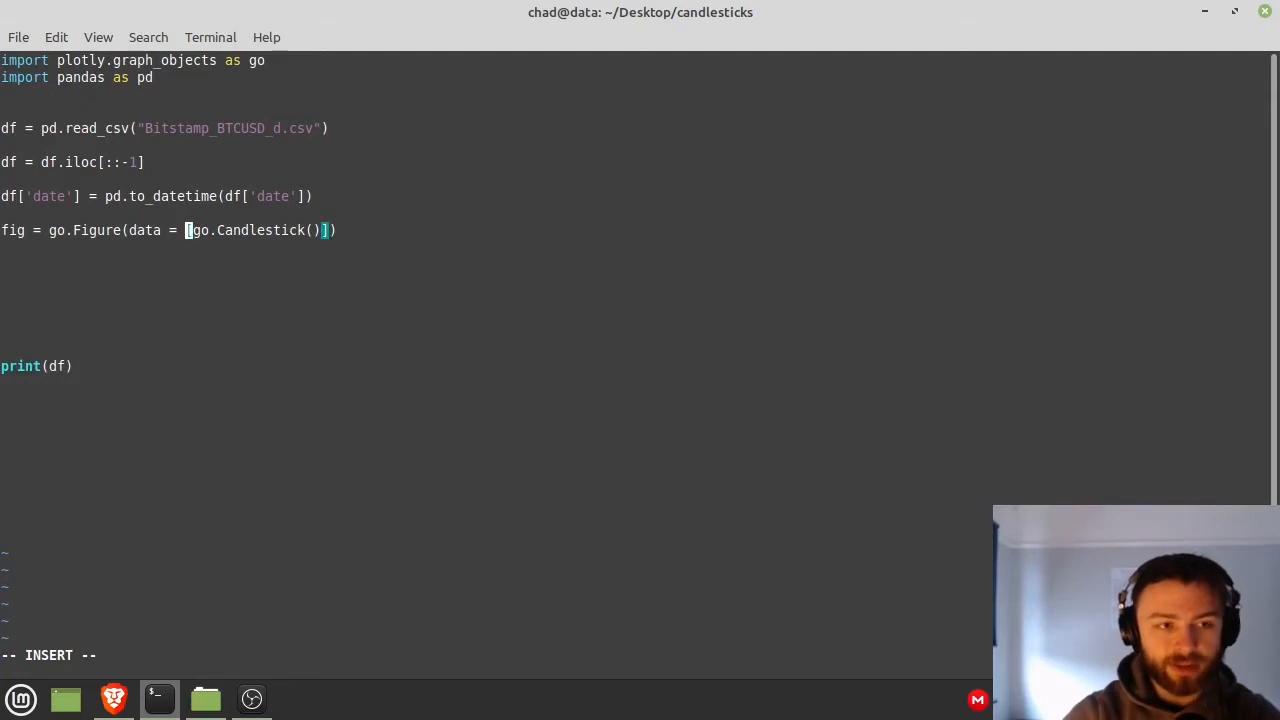
type("(")
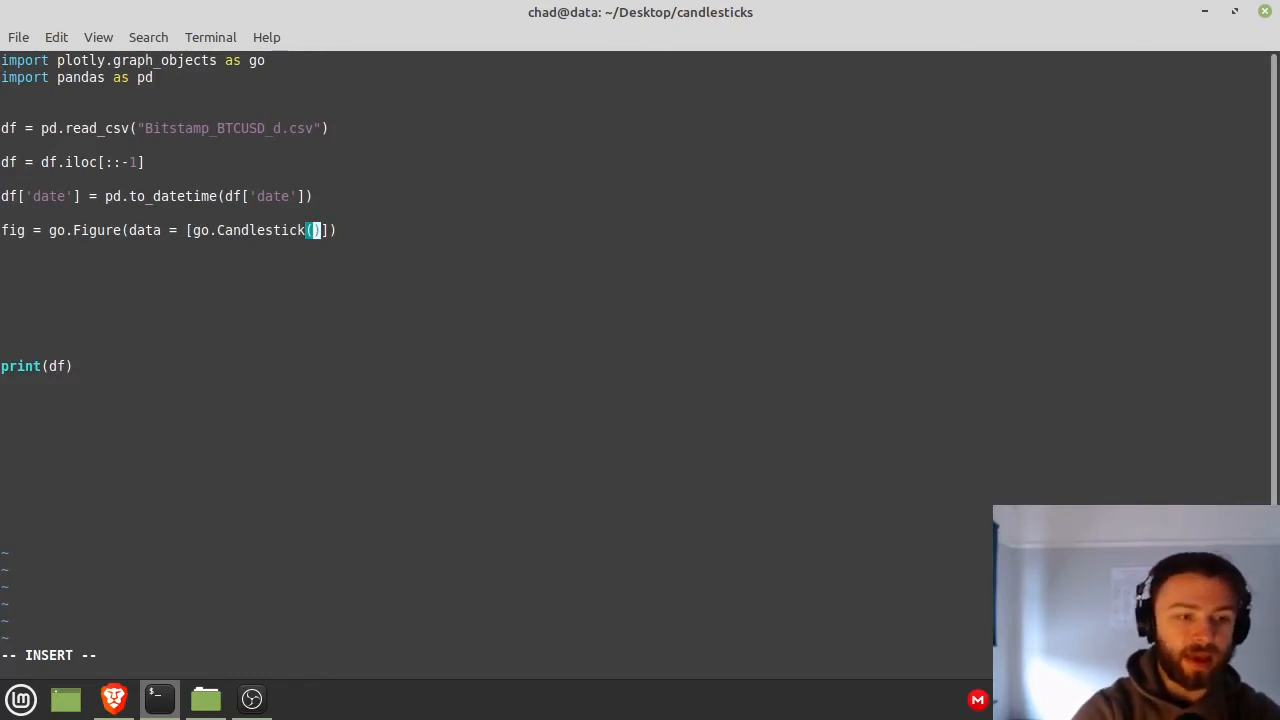
- Fill Candlestick's x, open, high, low and close with df columns, then add fig.show()
type("x=df['date'")
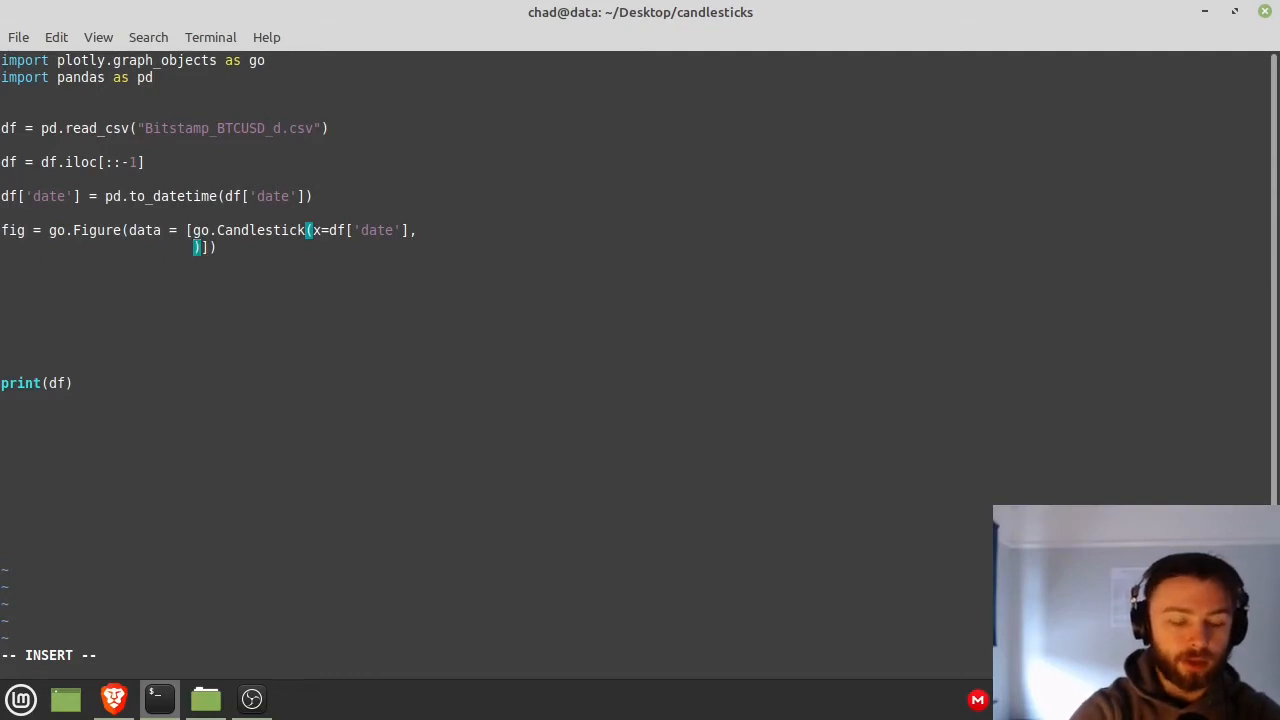
type("open=df[''")
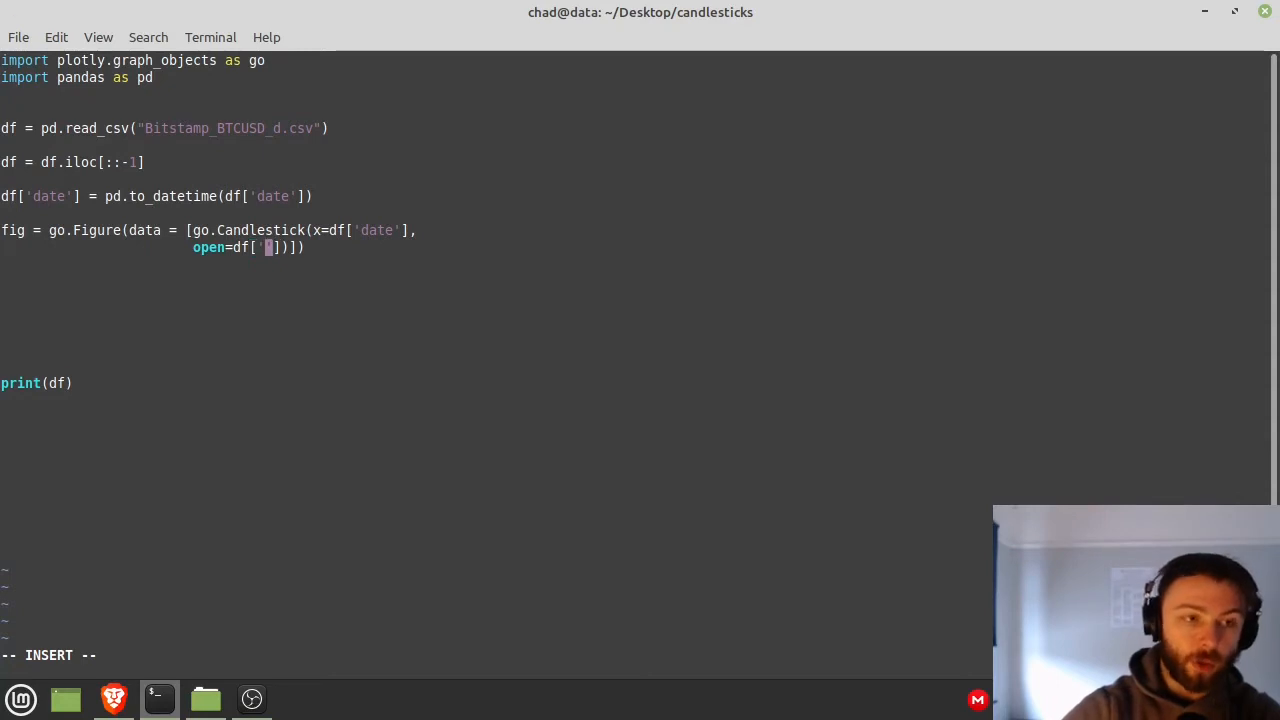
type("open")
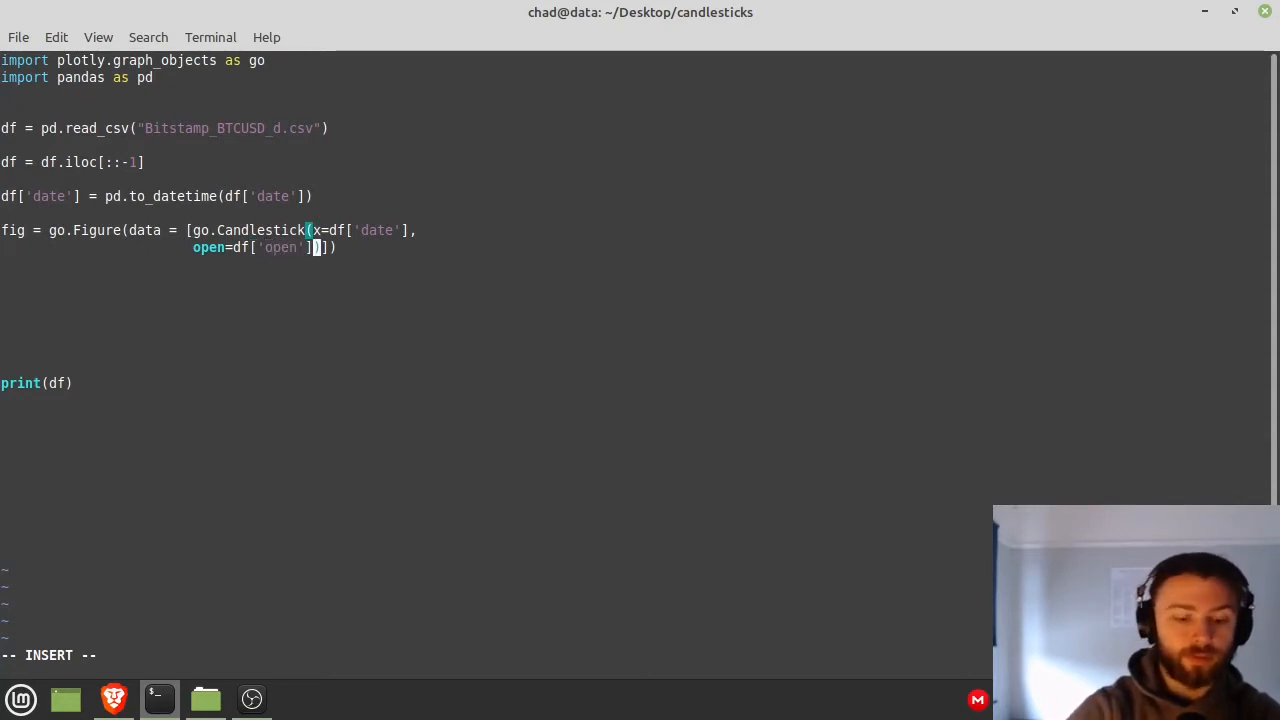
type(",")
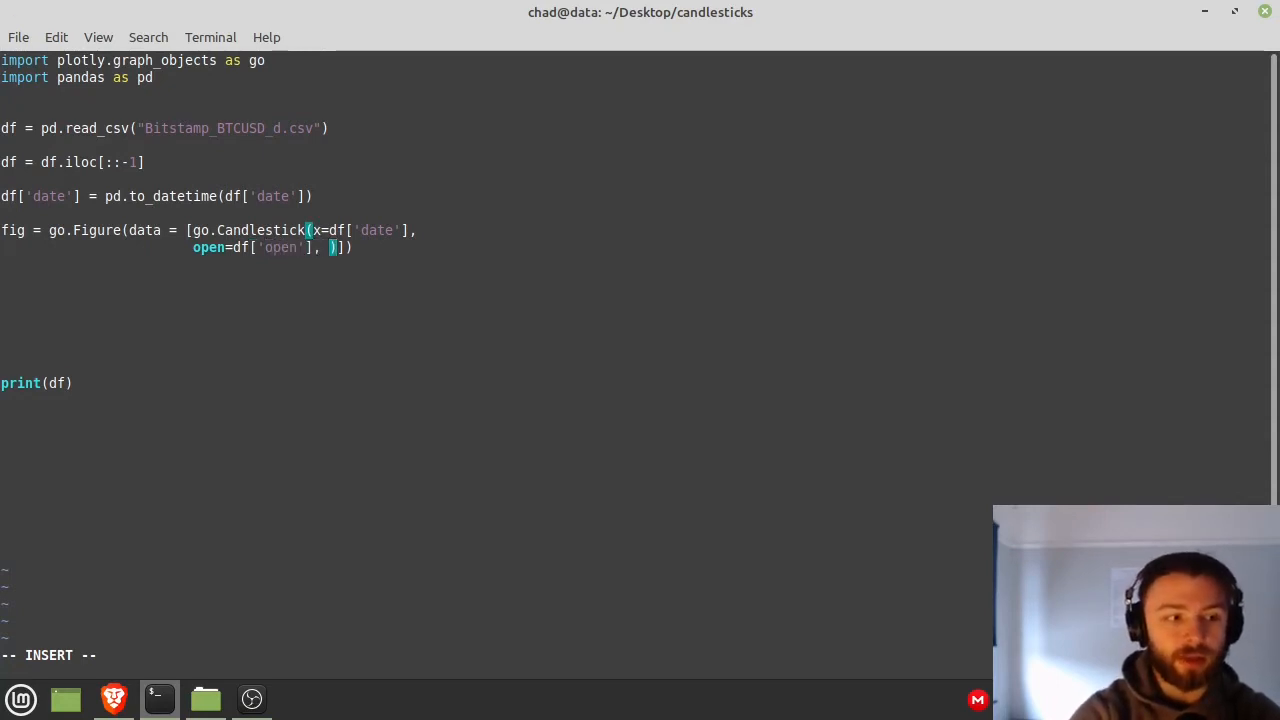
type("high= df[''")
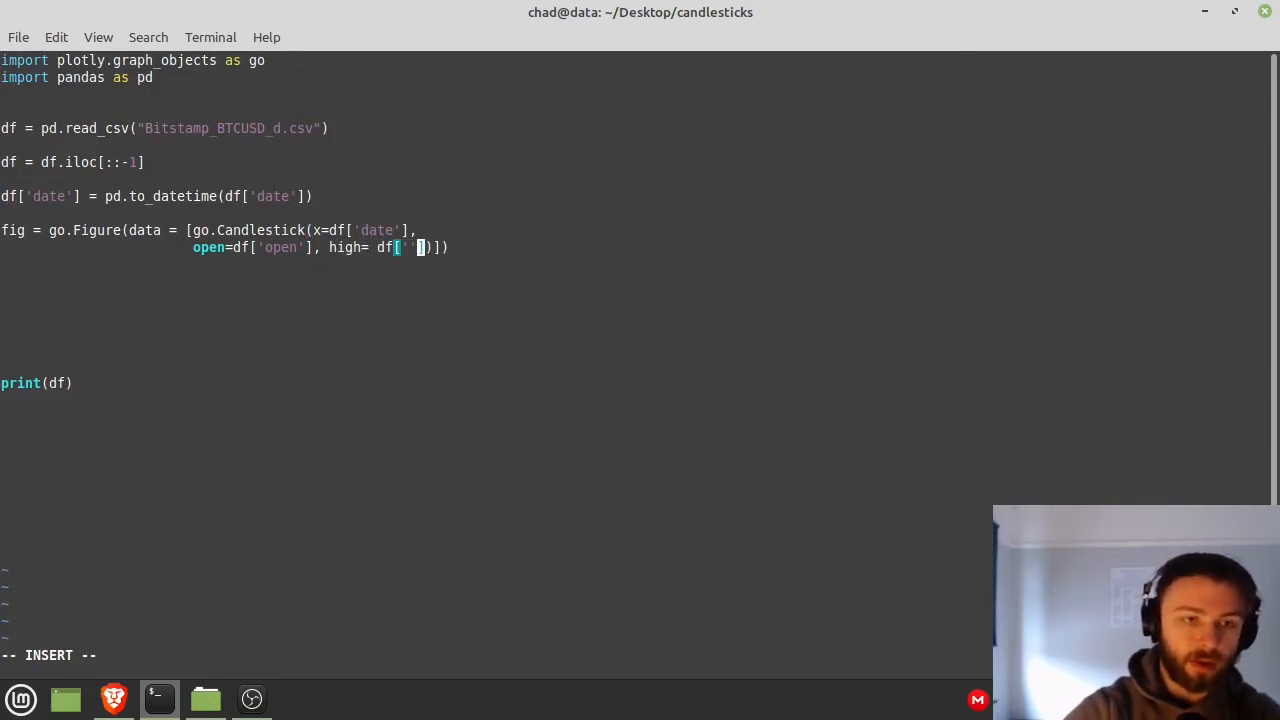
type("high'")
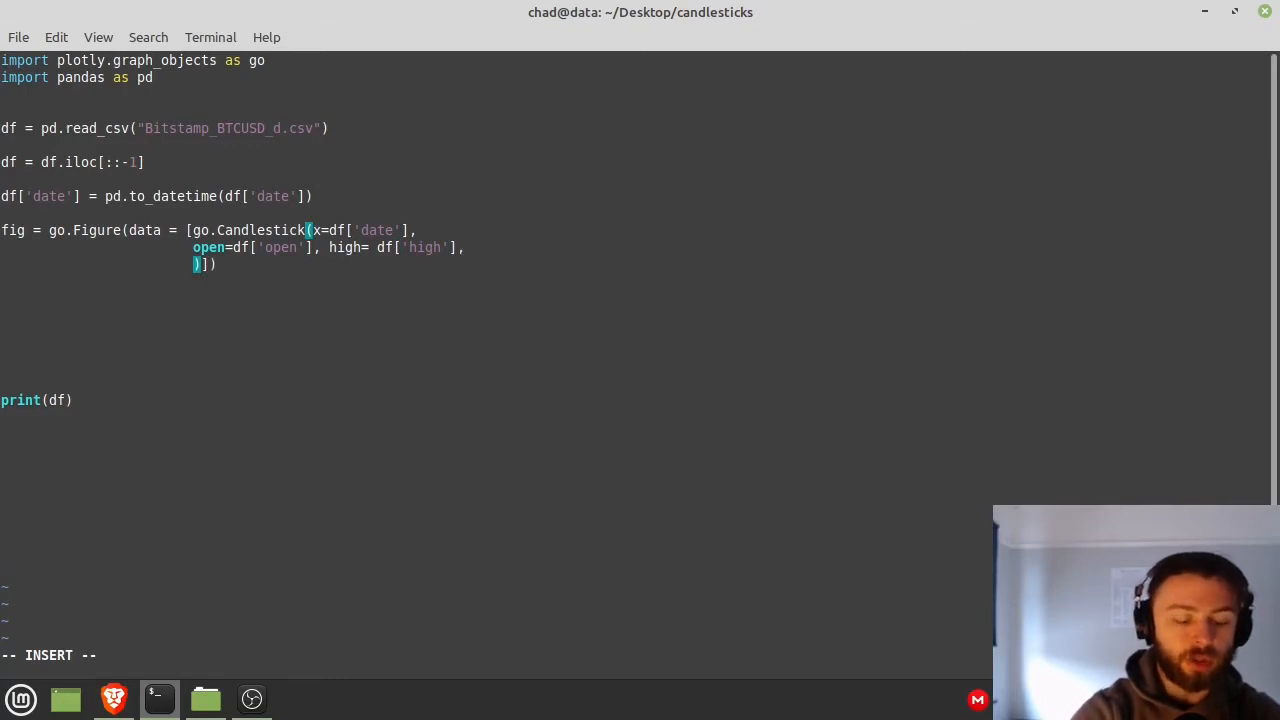
type("low")
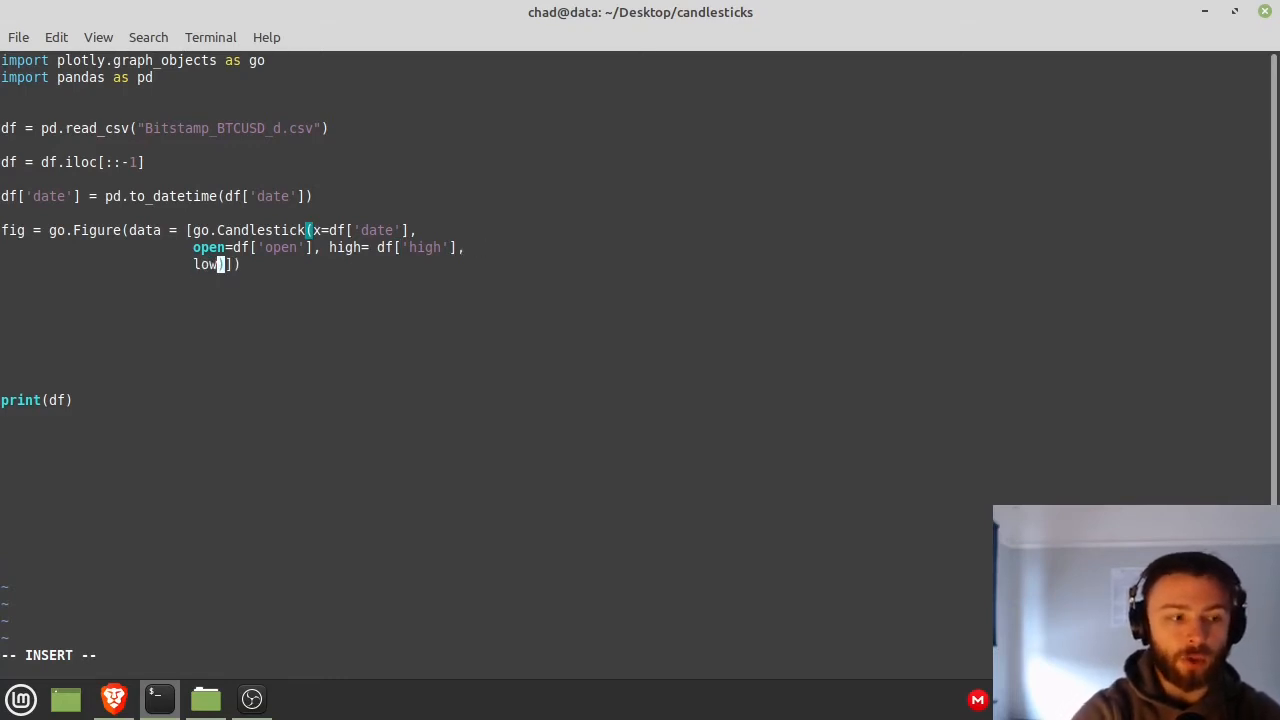
type("=df['low")
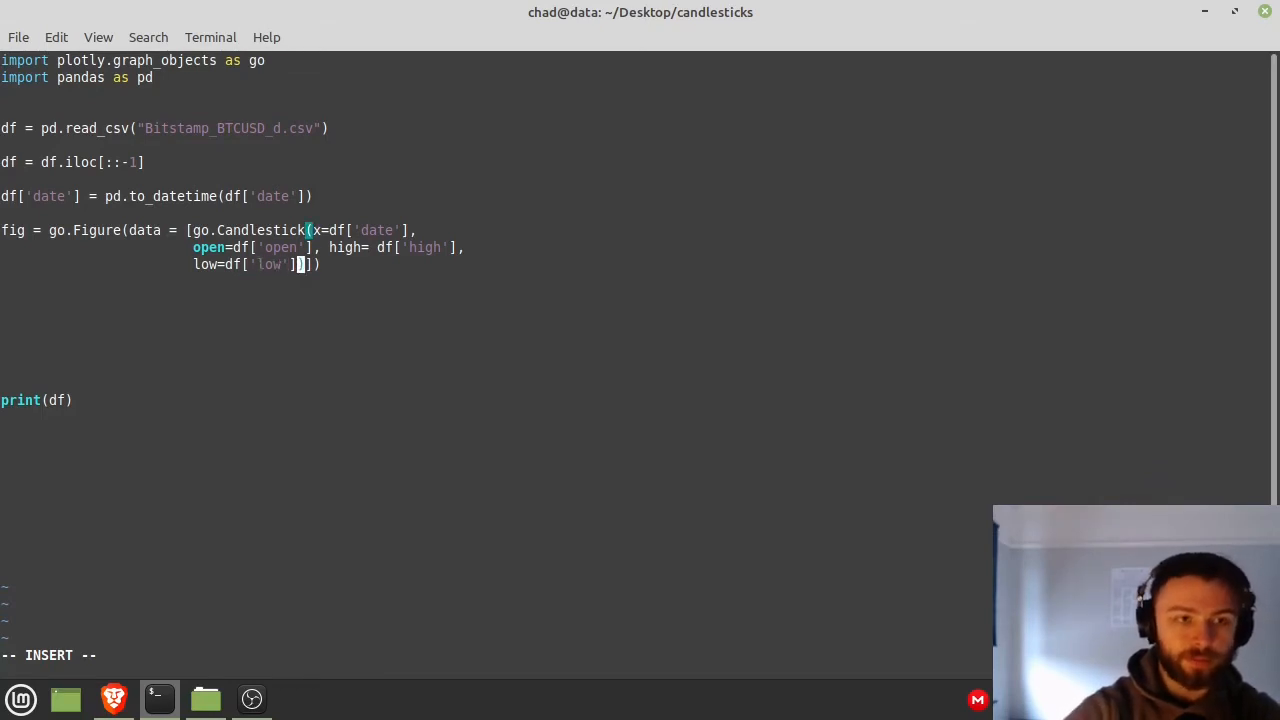
type(", close")
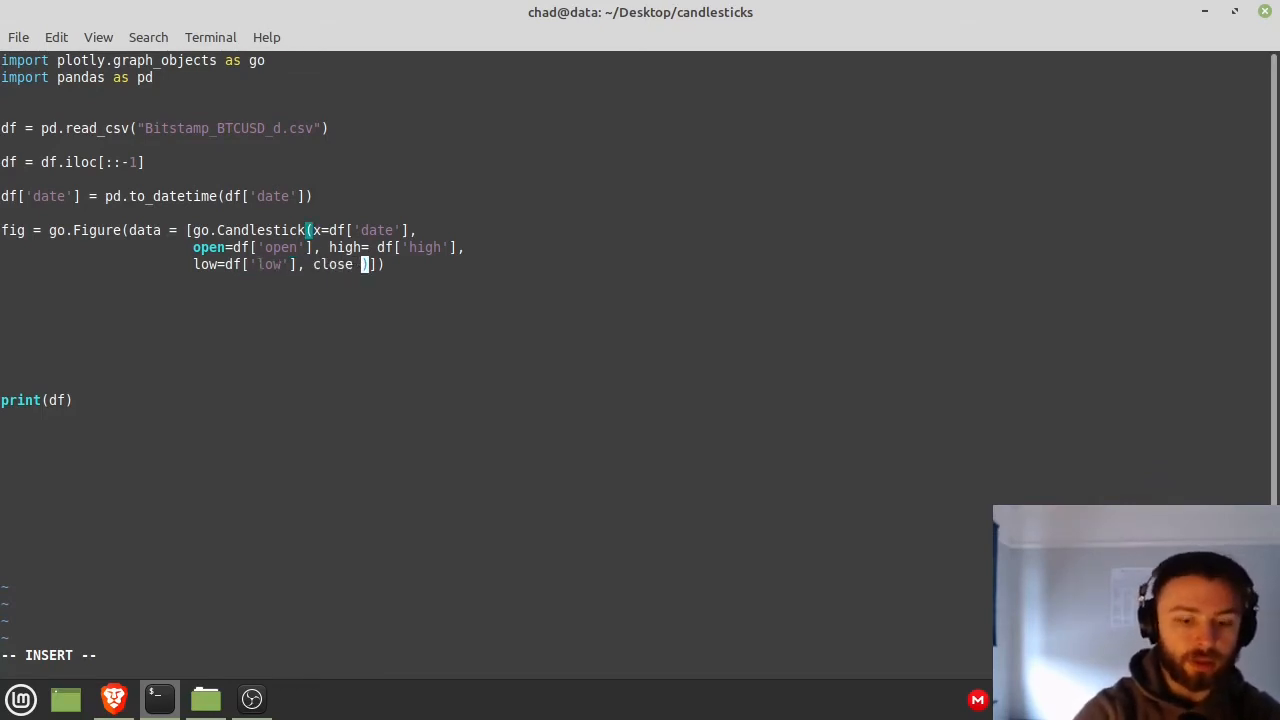
type("=")
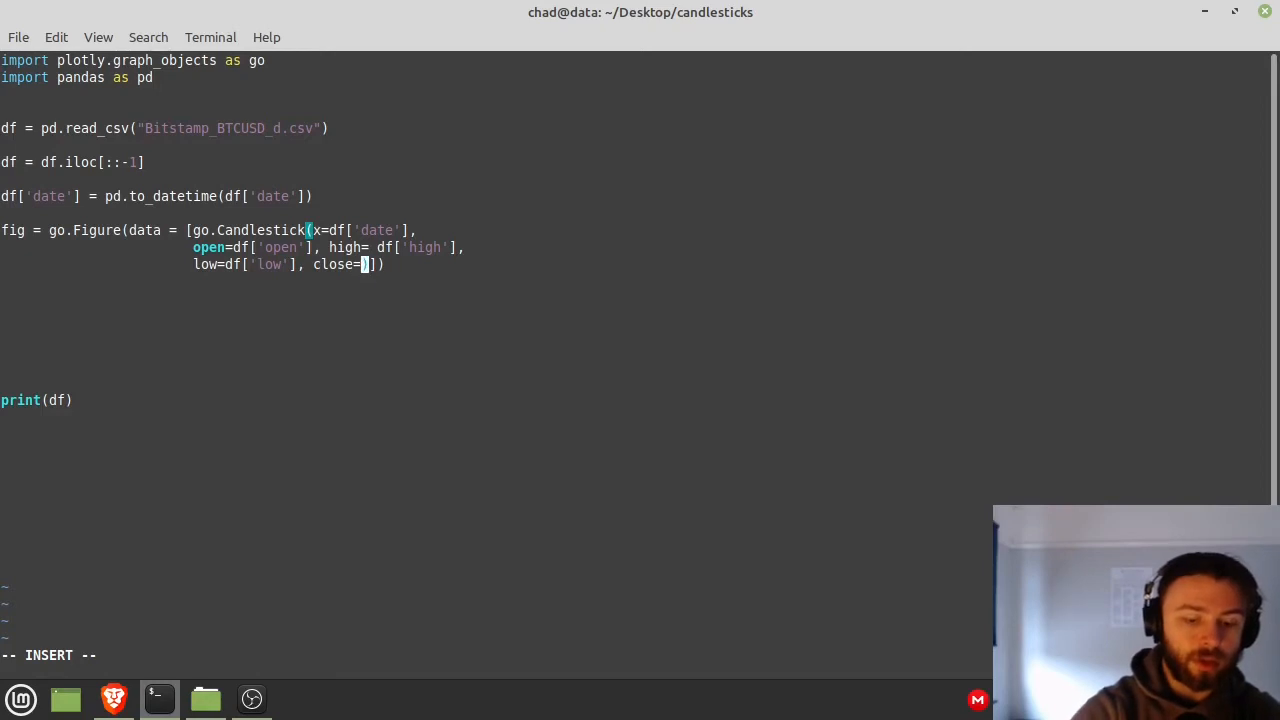
type("df['")
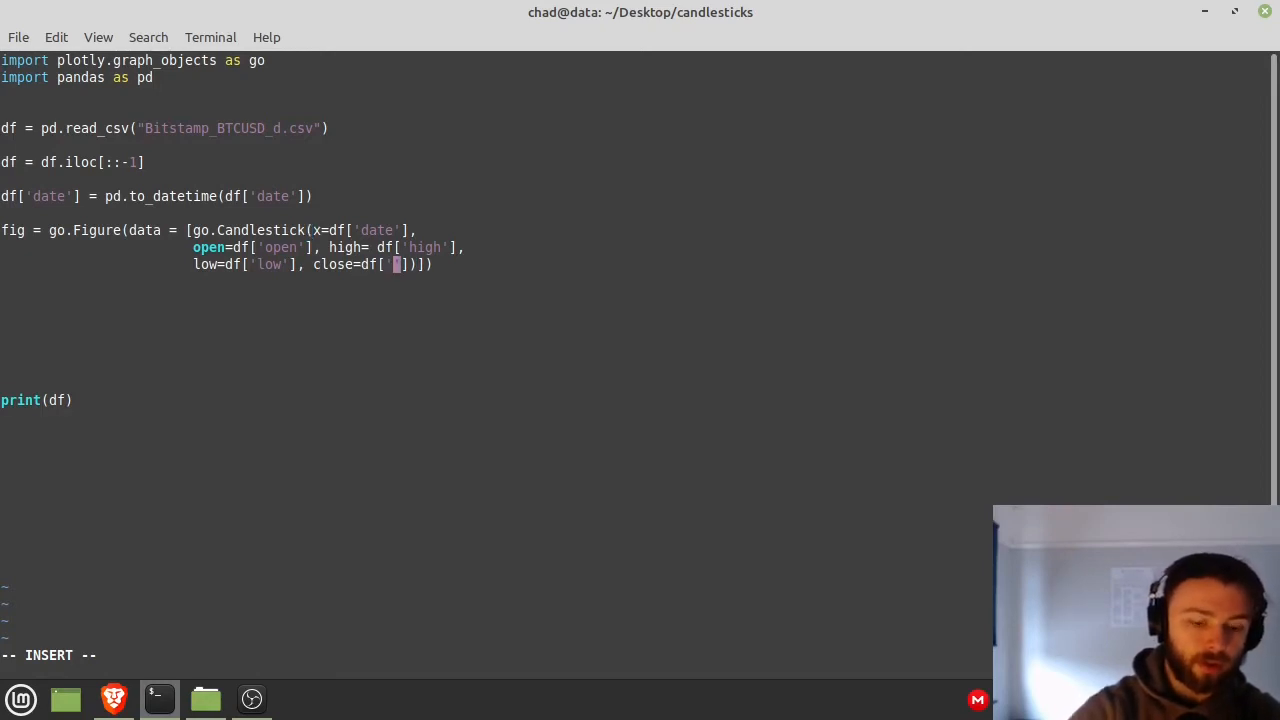
type("close'")
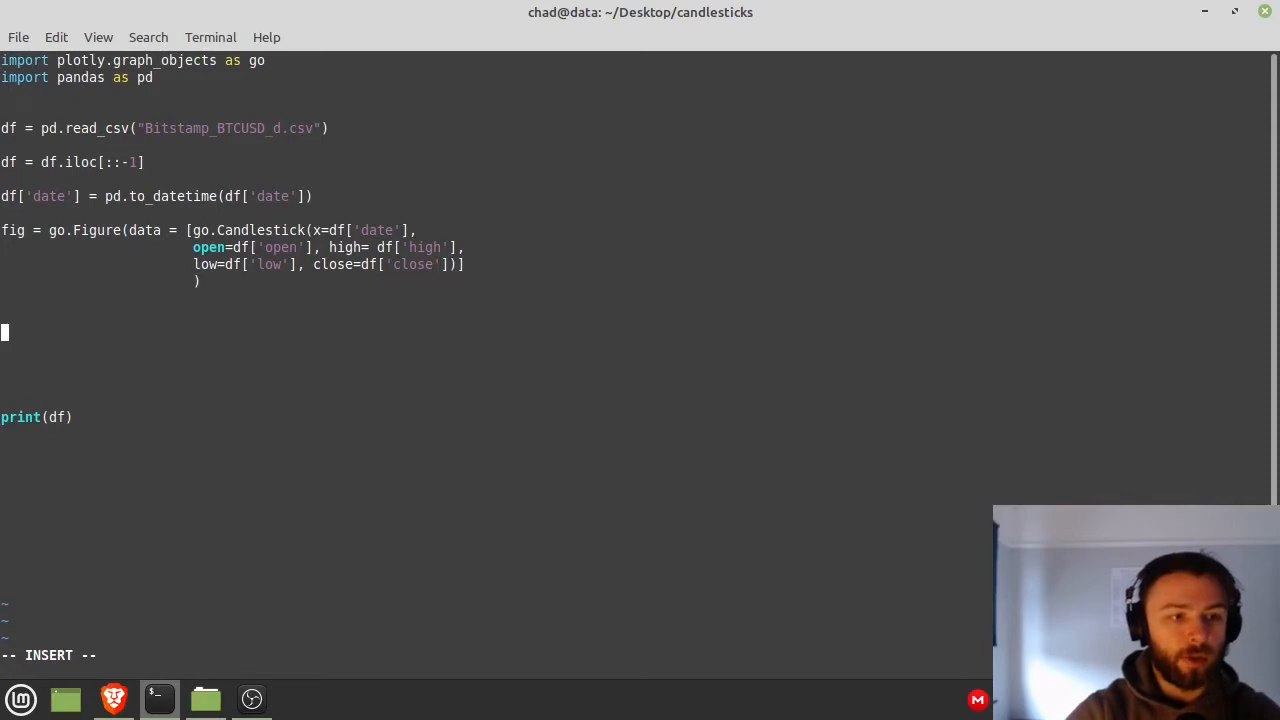
type("fig")
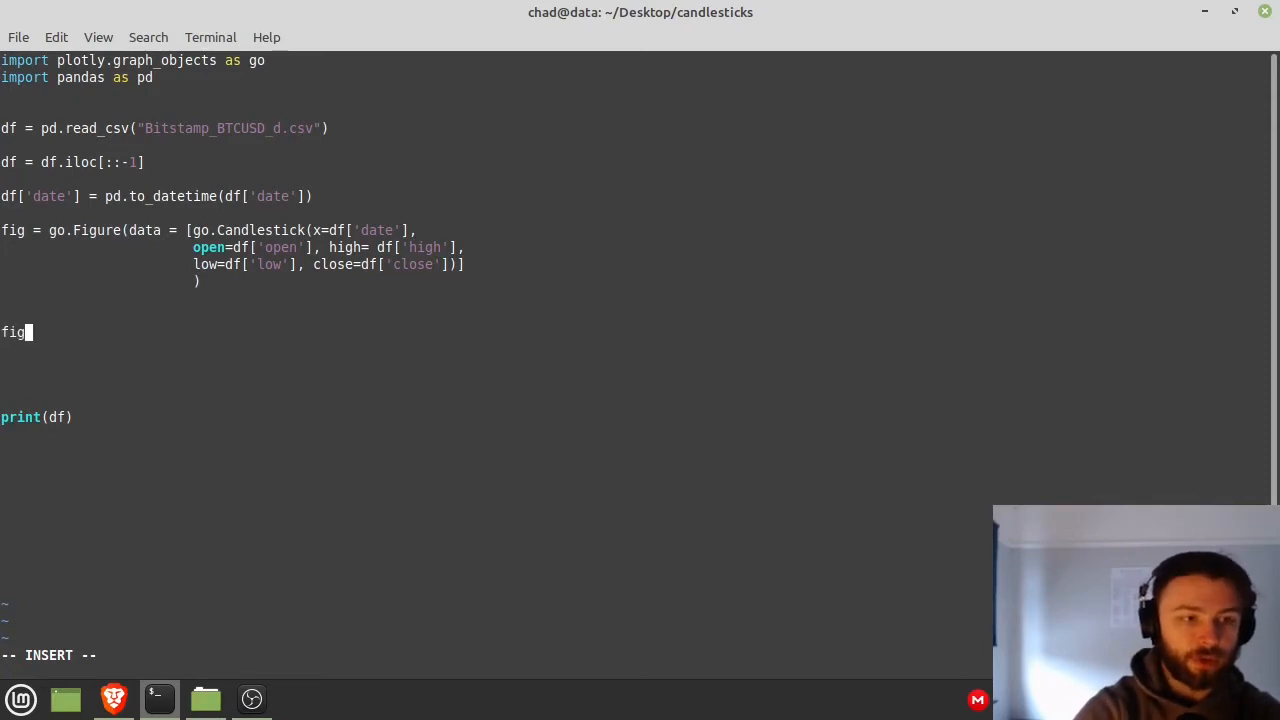
type(".show()")
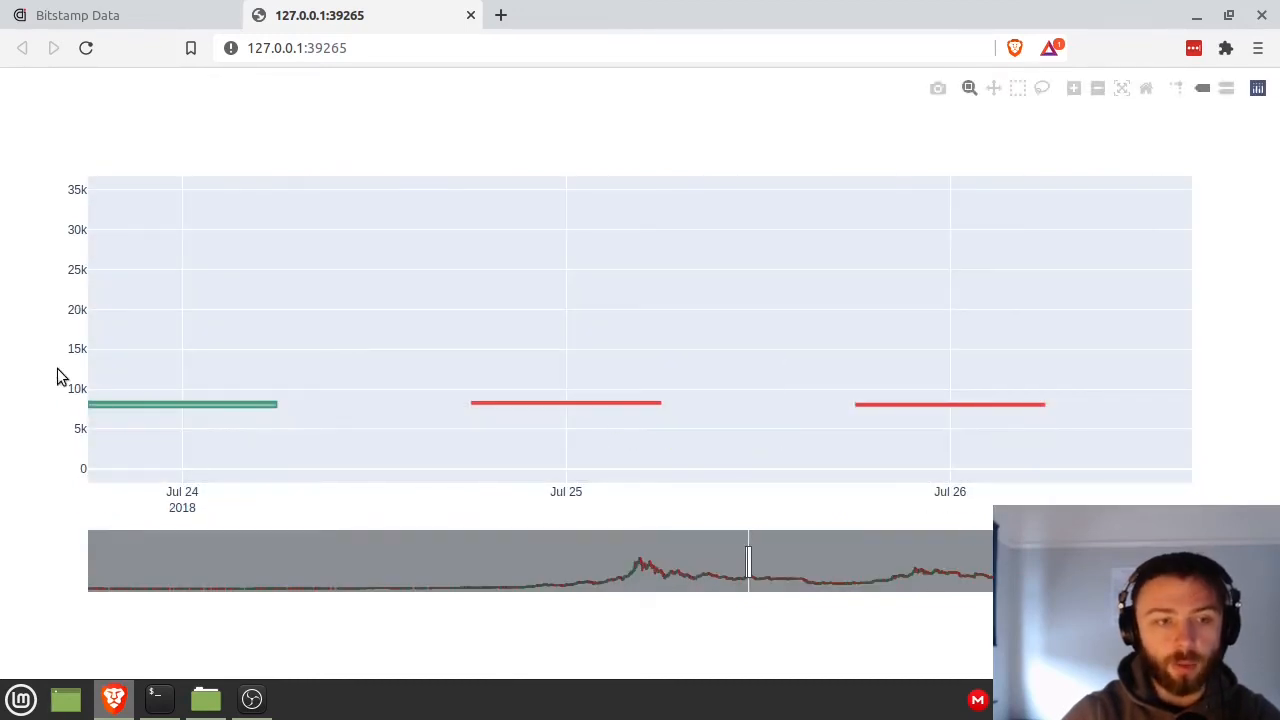
mouse_move(587, 270)
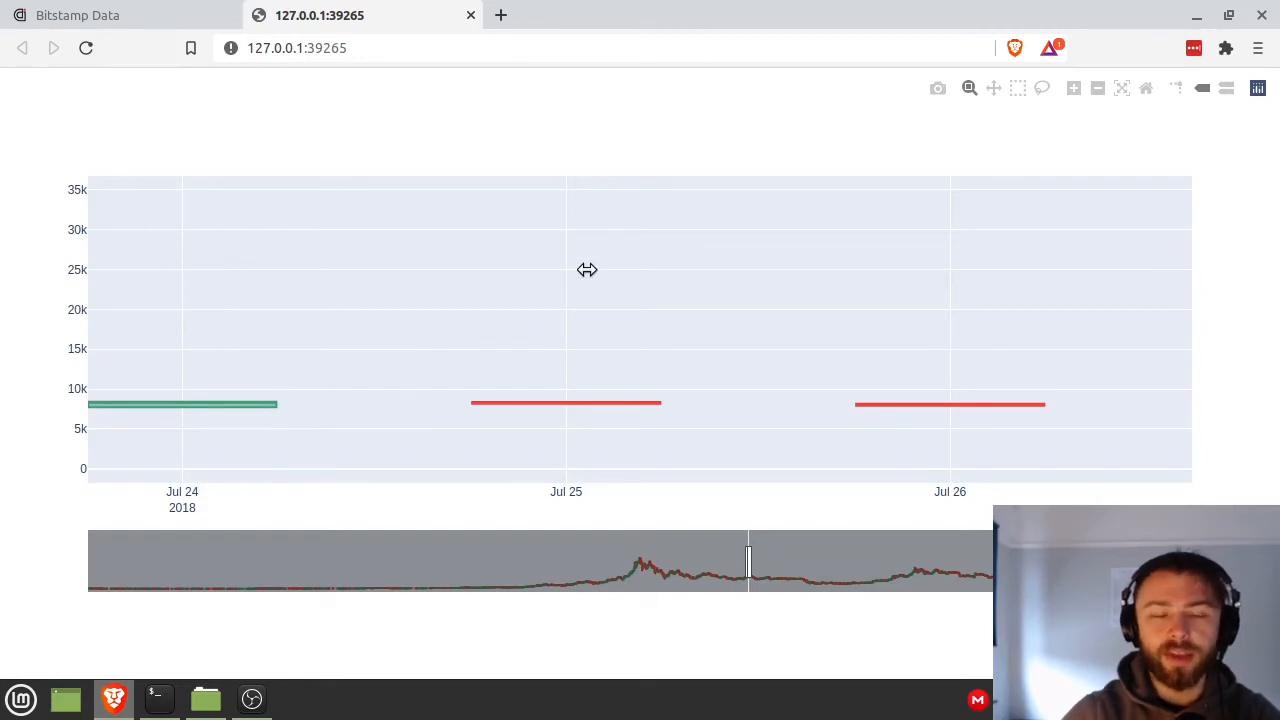
mouse_move(258, 610)
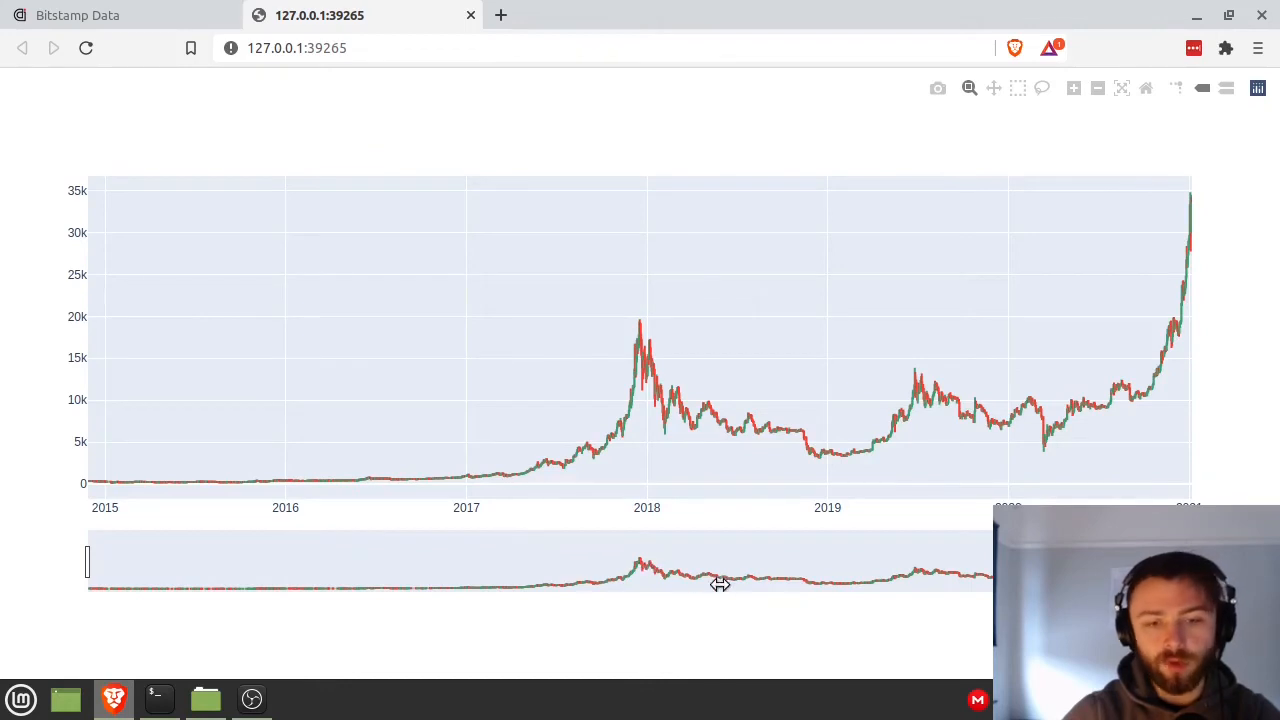
mouse_move(976, 600)
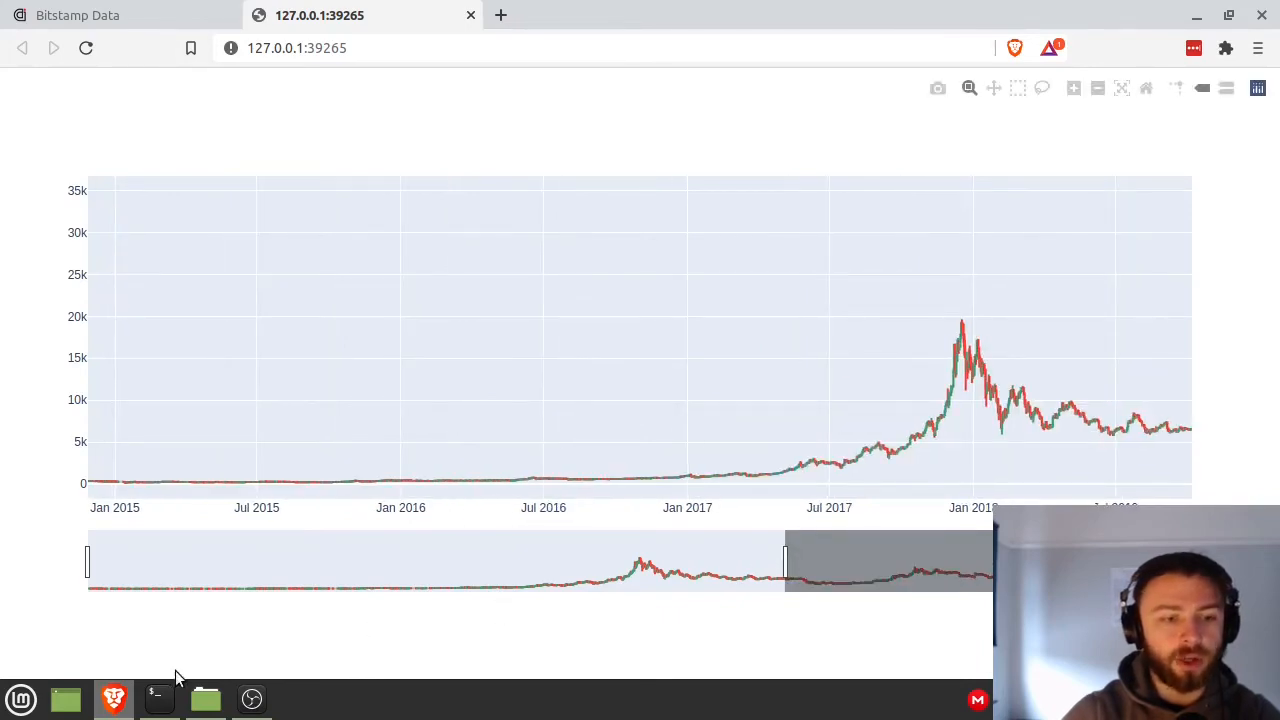
- Switch from the browser chart back to the terminal running Vim
left_click(158, 698)
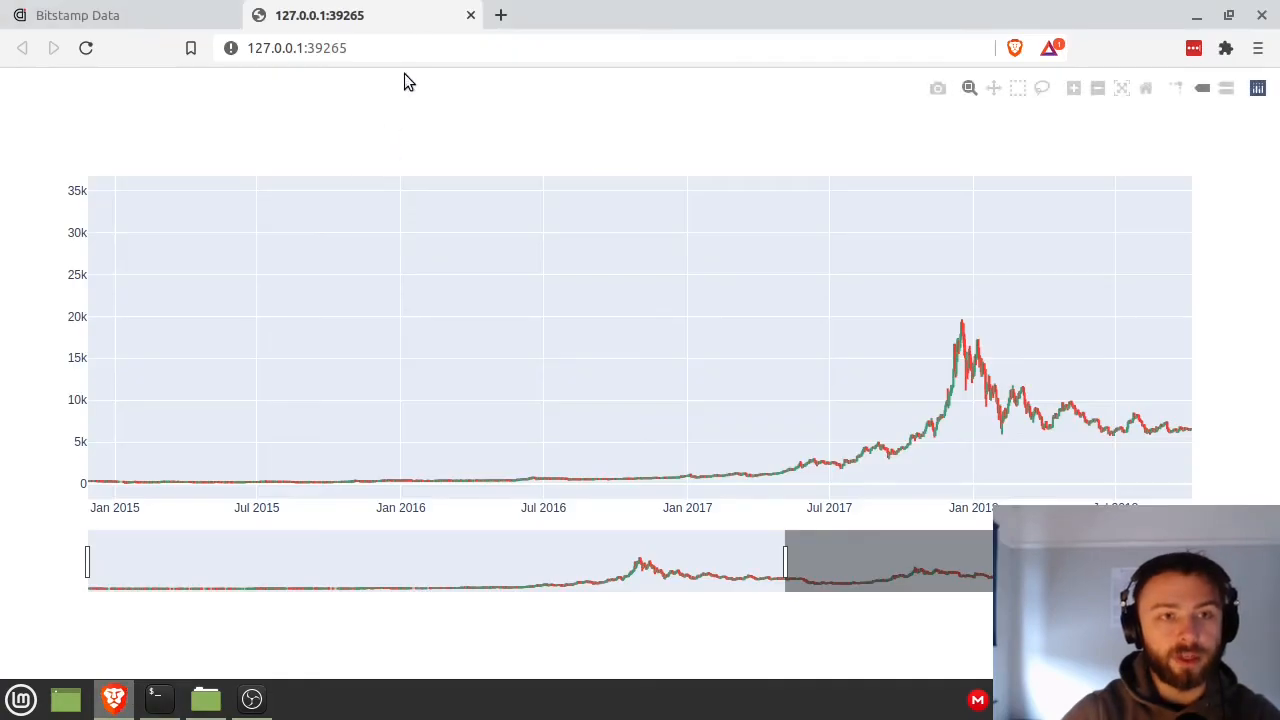
left_click(158, 699)
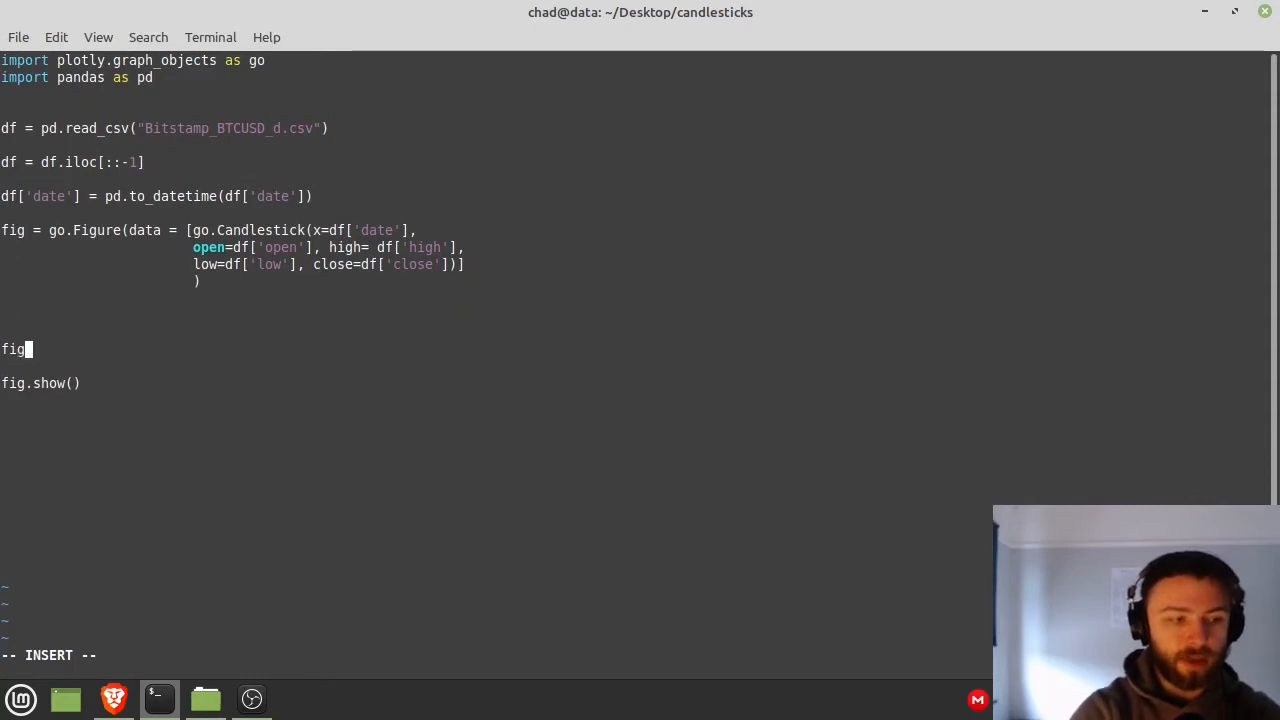
- Add fig.update_layout(xaxis_rangeslider_visible=False) to hide the chart's range slider
type(".update_")
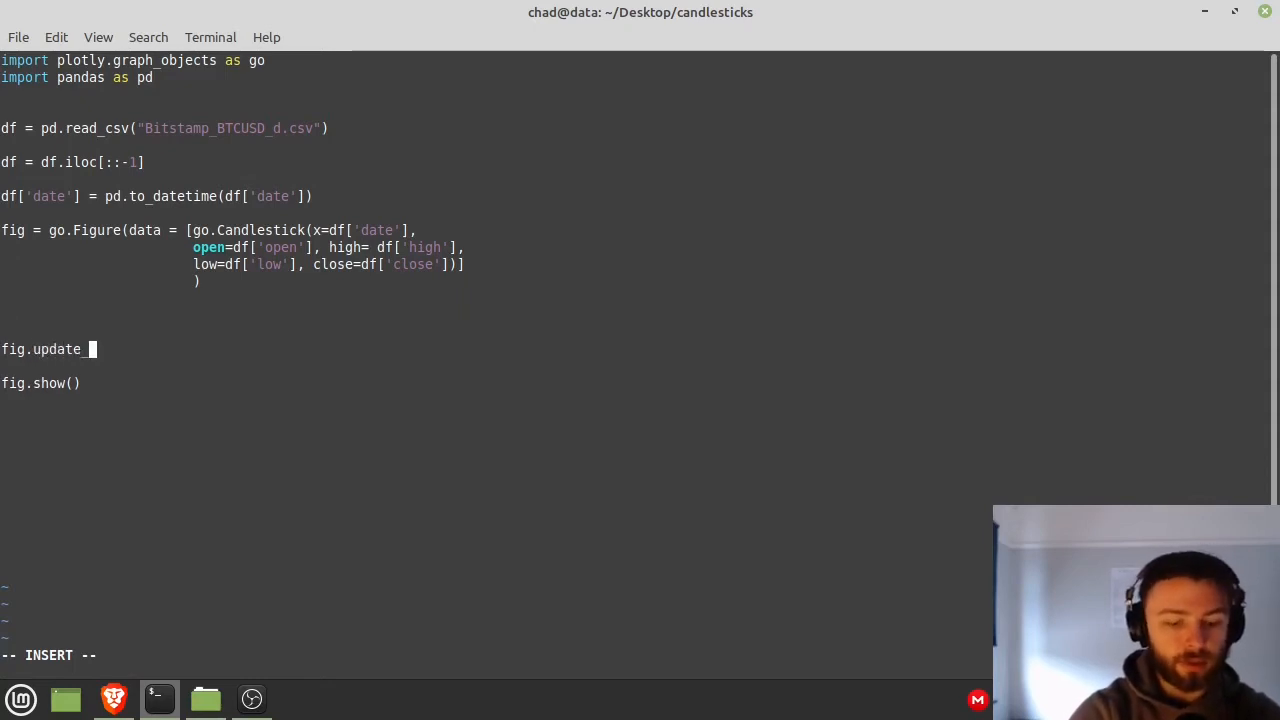
type("layout()")
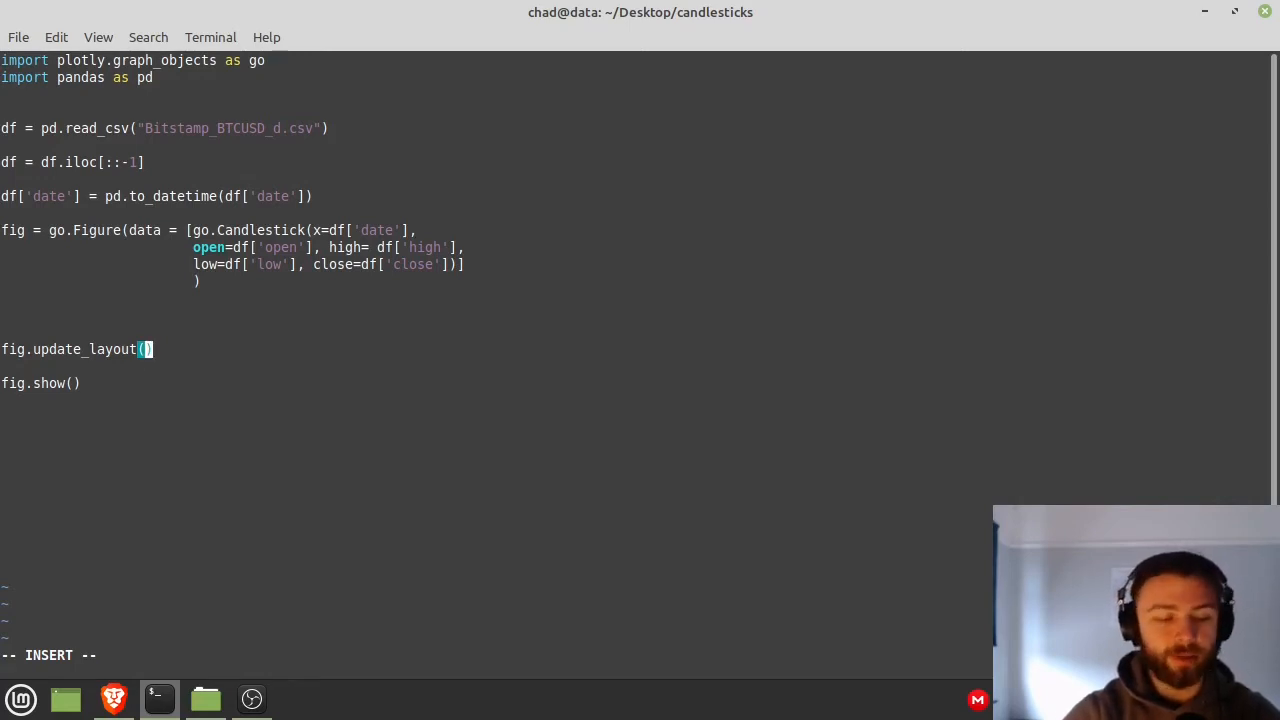
type("\"\"")
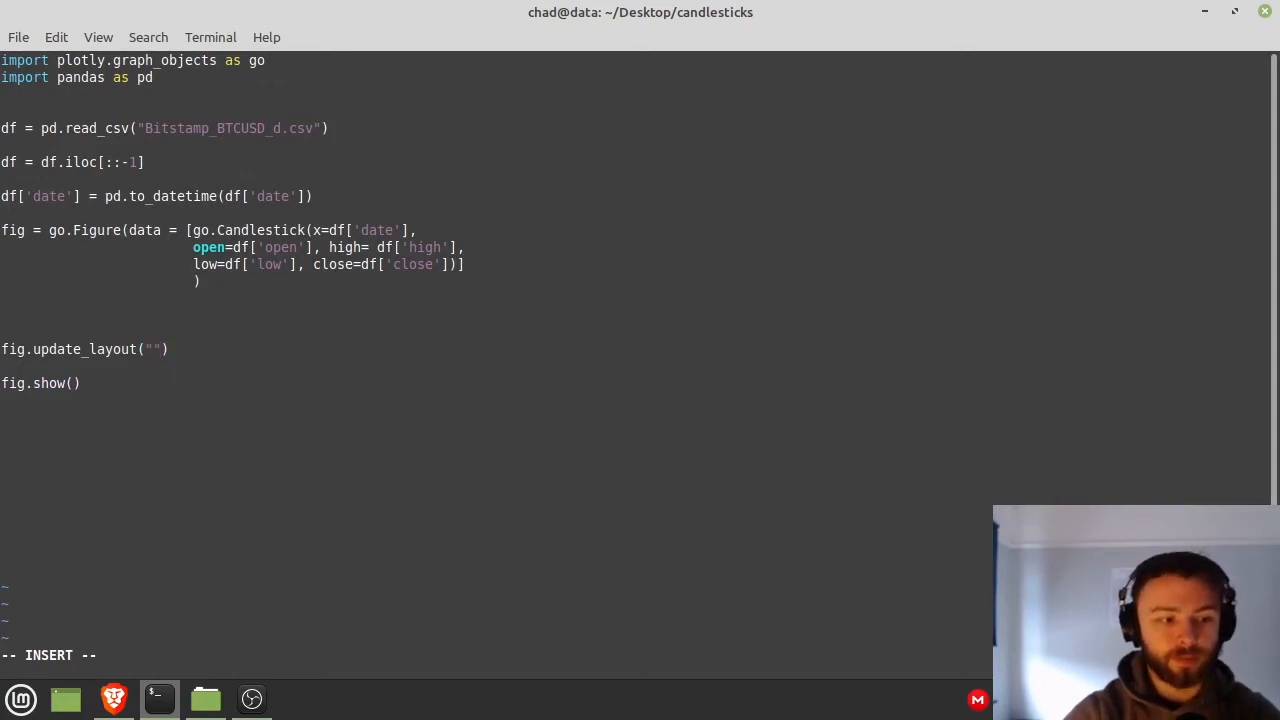
key("BackSpace")
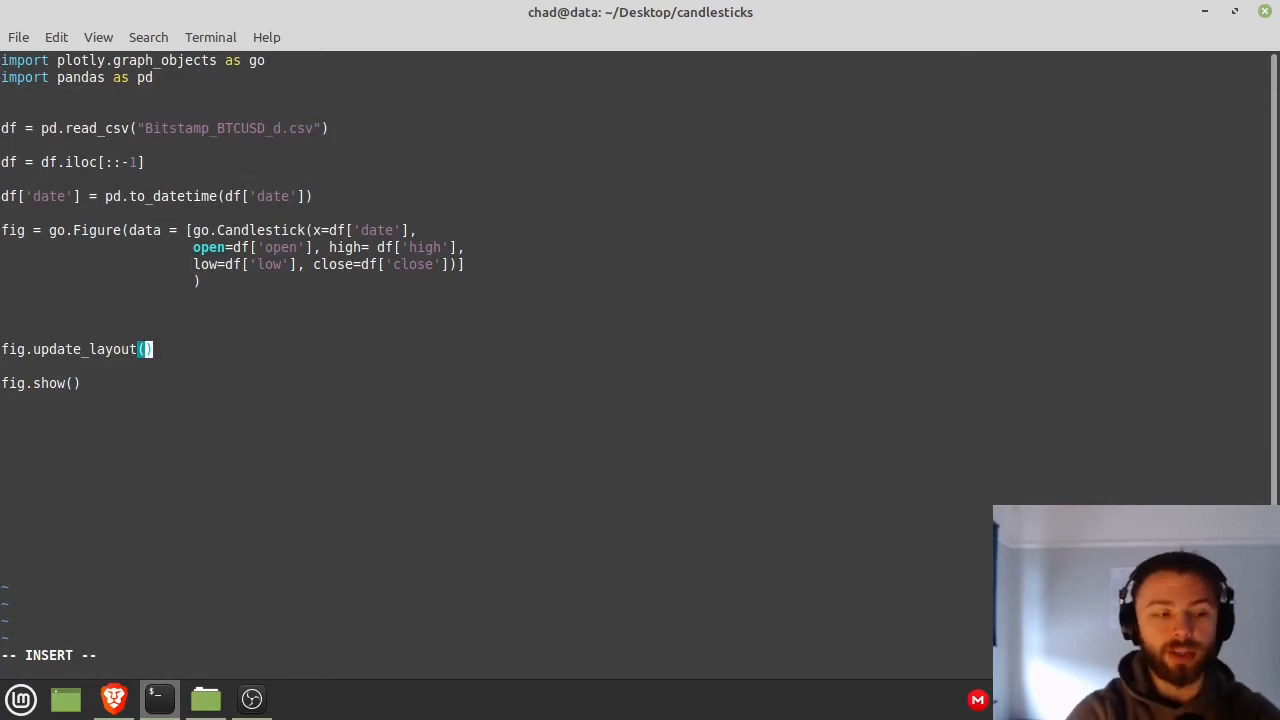
type("xaxis_rang")
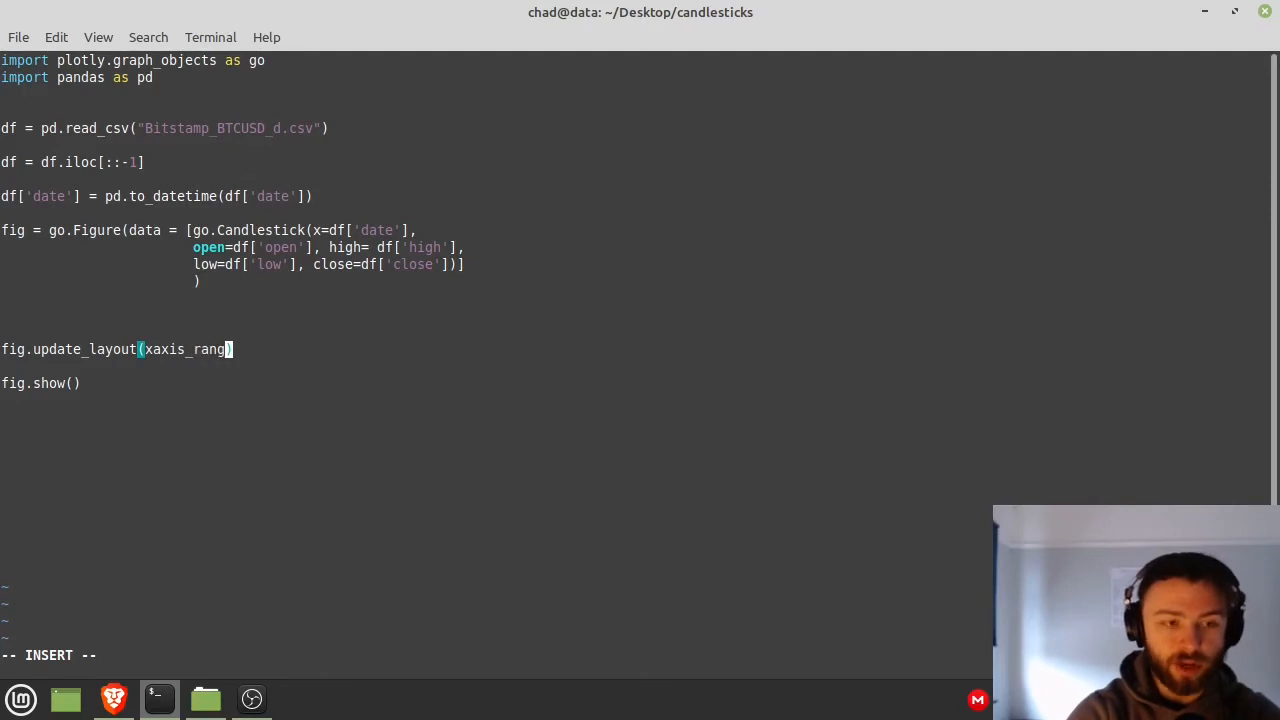
type("eslider")
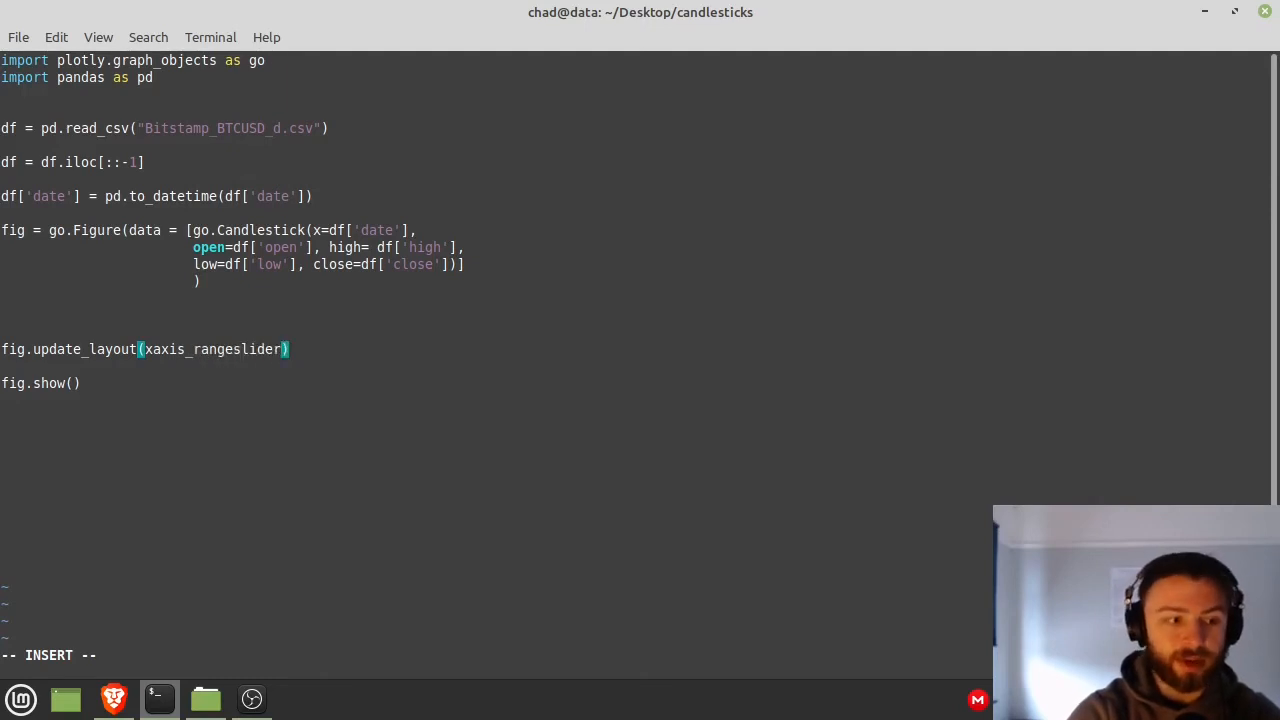
type("_vi")
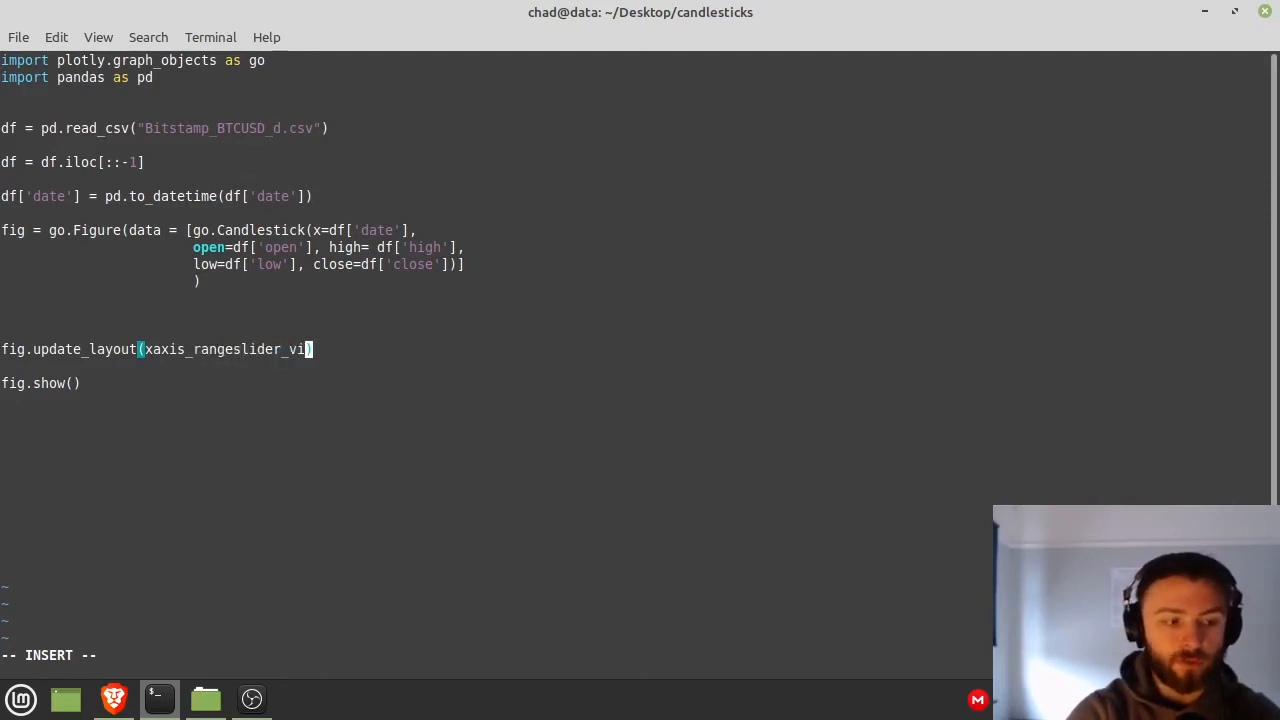
type("sible=F")
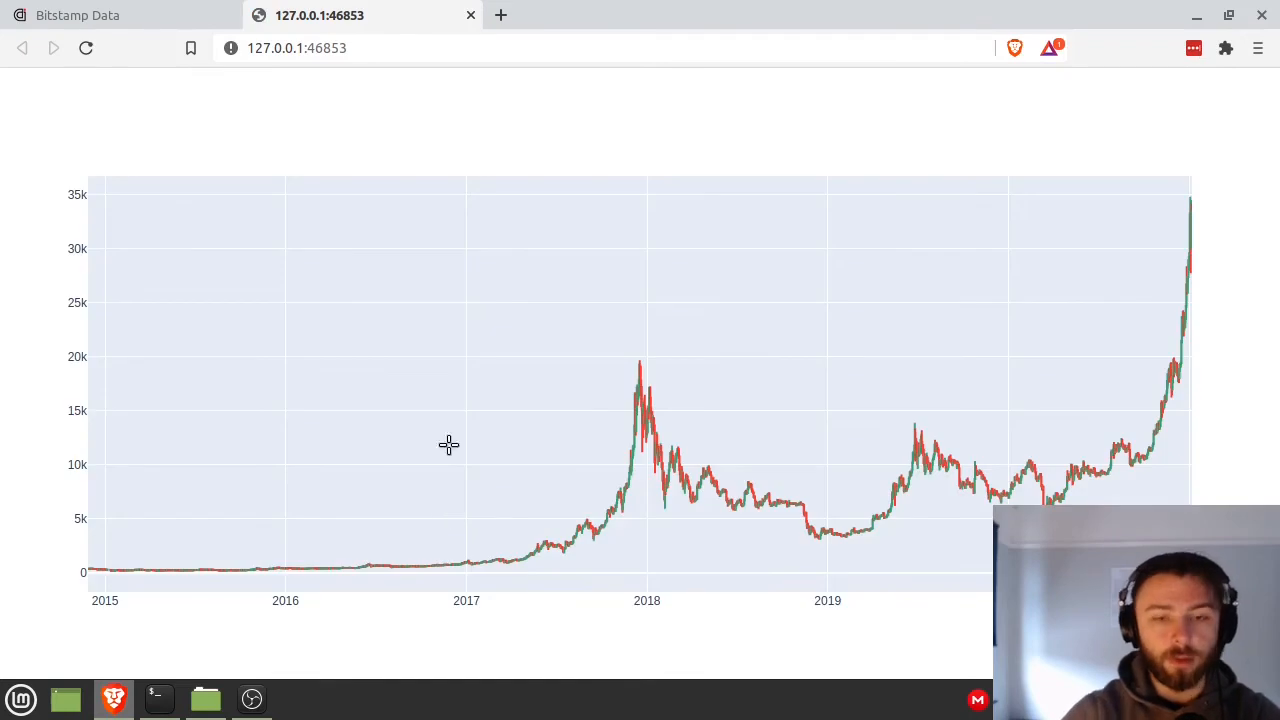
left_click(159, 698)
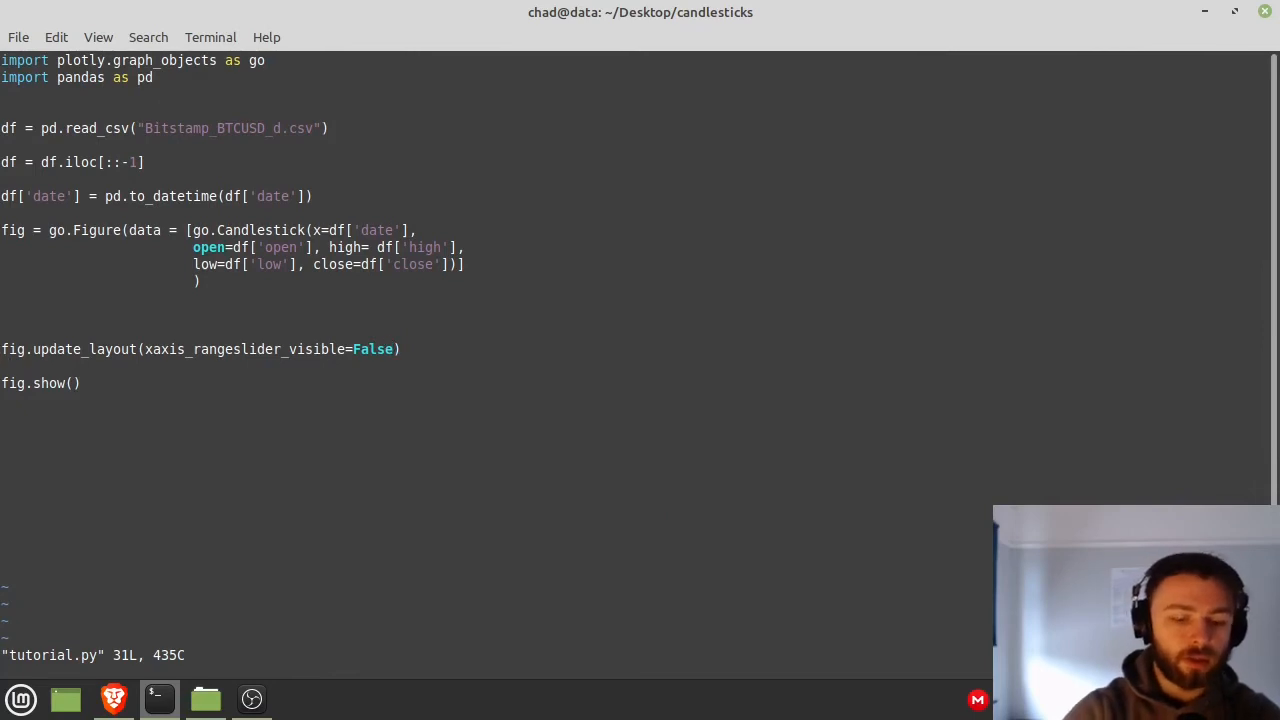
- Add fig.update_yaxes(type="log") on a new line above fig.show()
key("o")
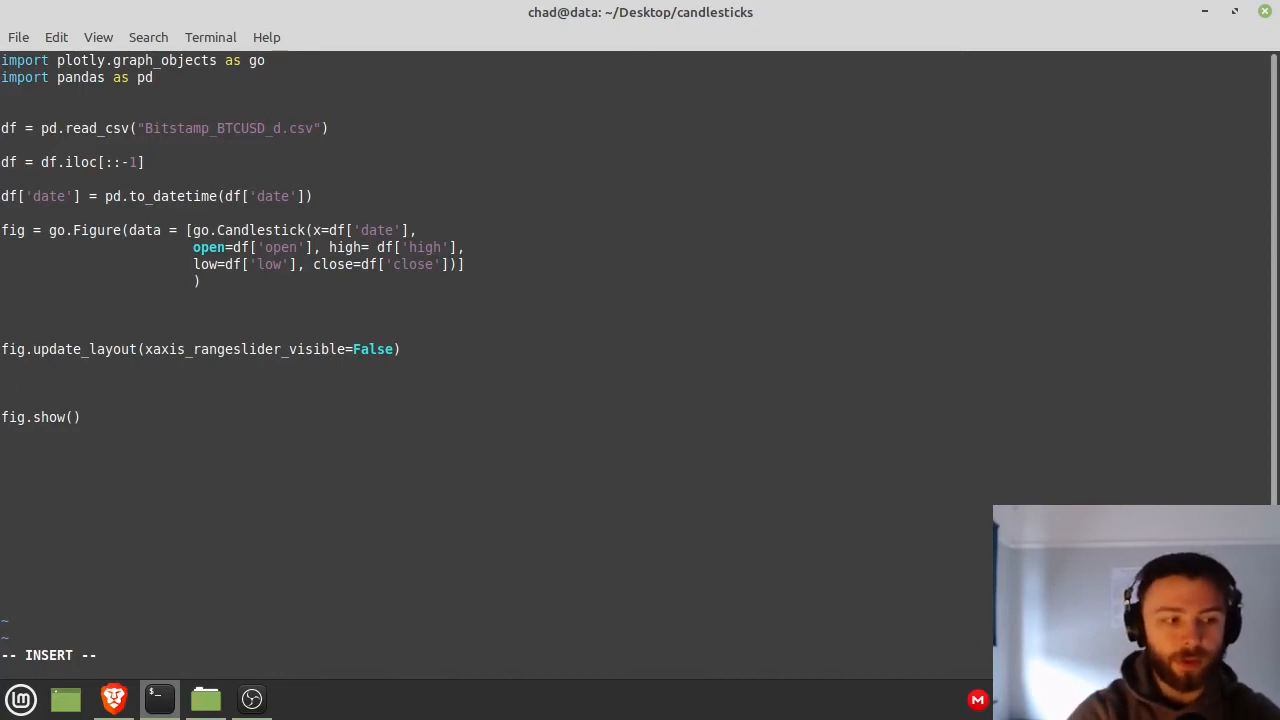
type("fig.")
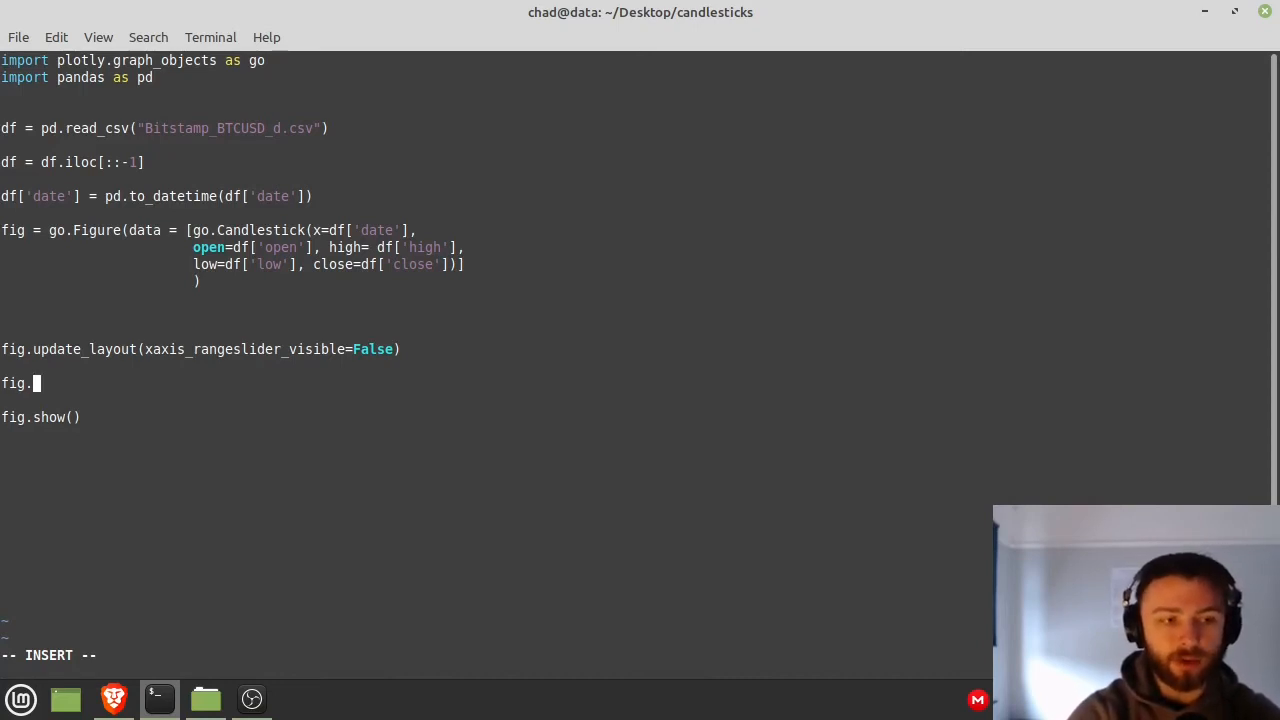
type("update_")
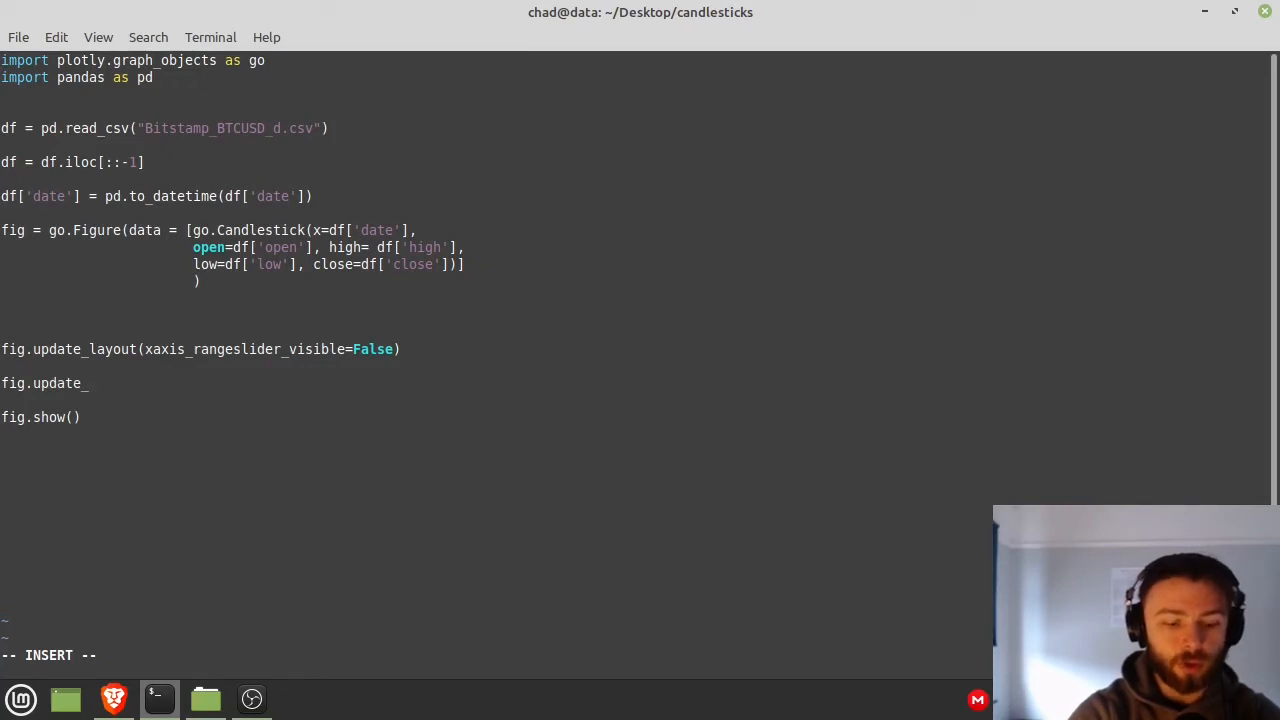
type("yaxes()")
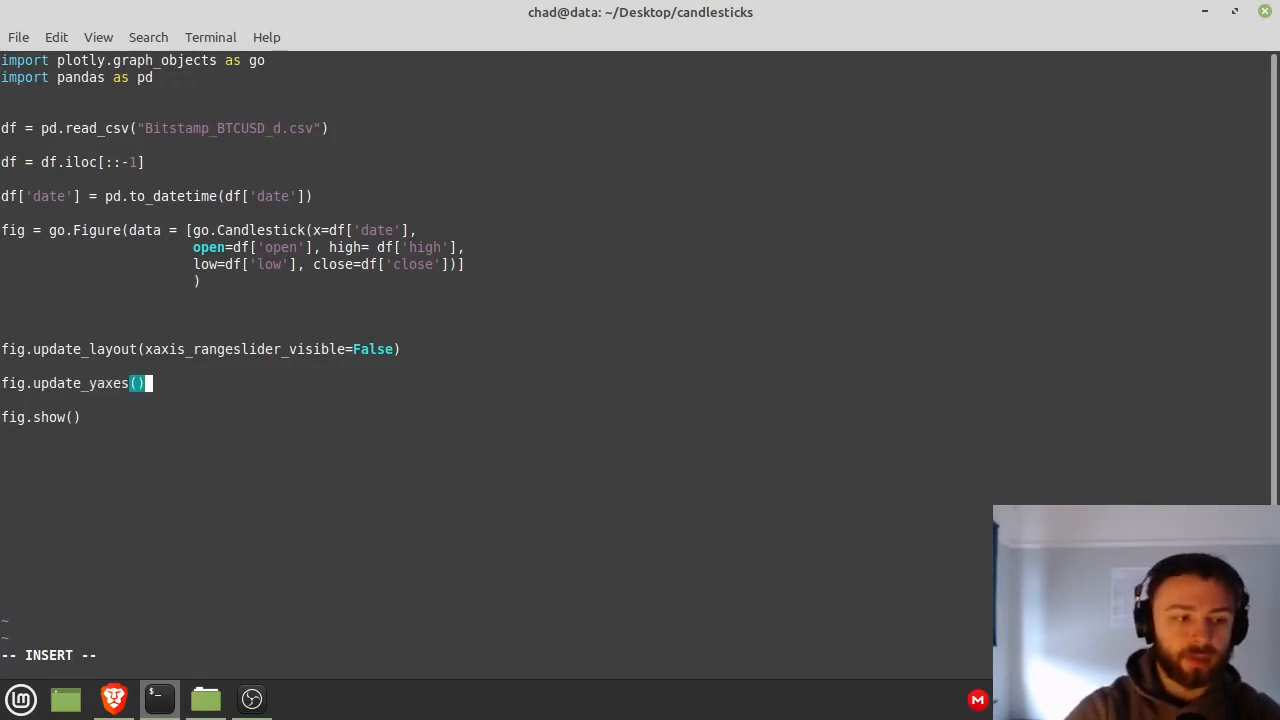
type("type")
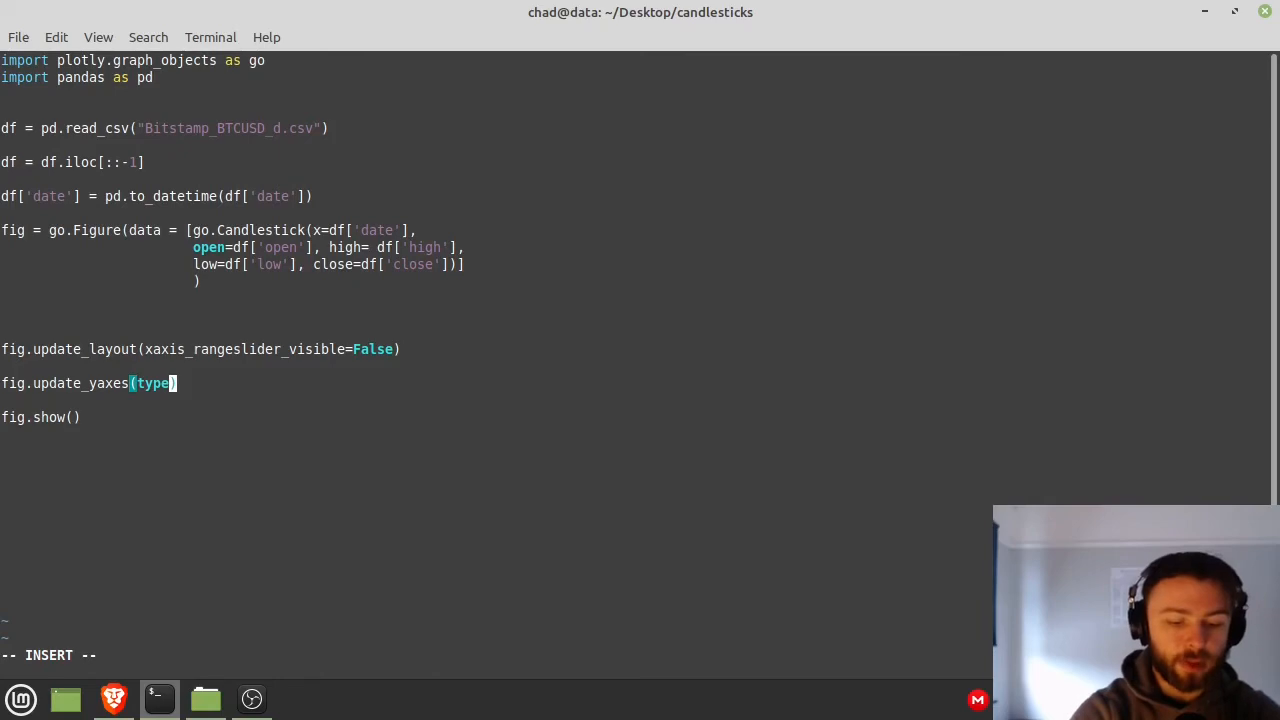
type("=\"log\"")
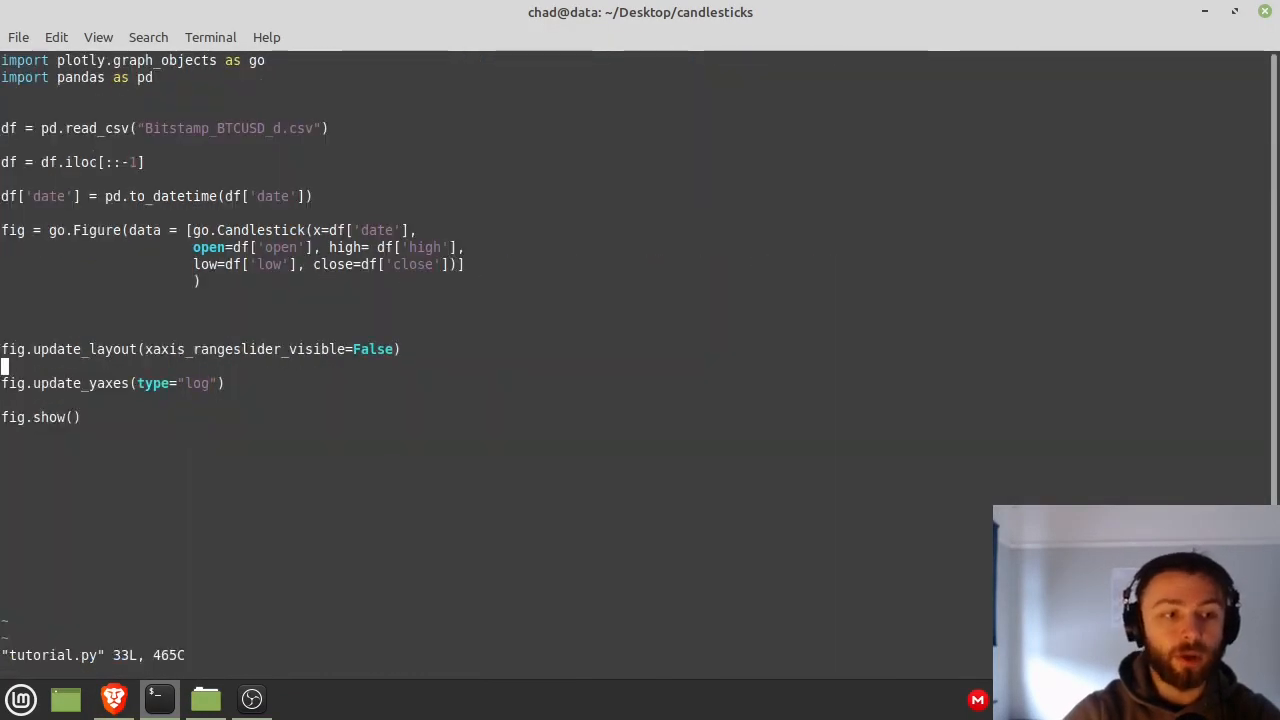
key("i")
type(", t")
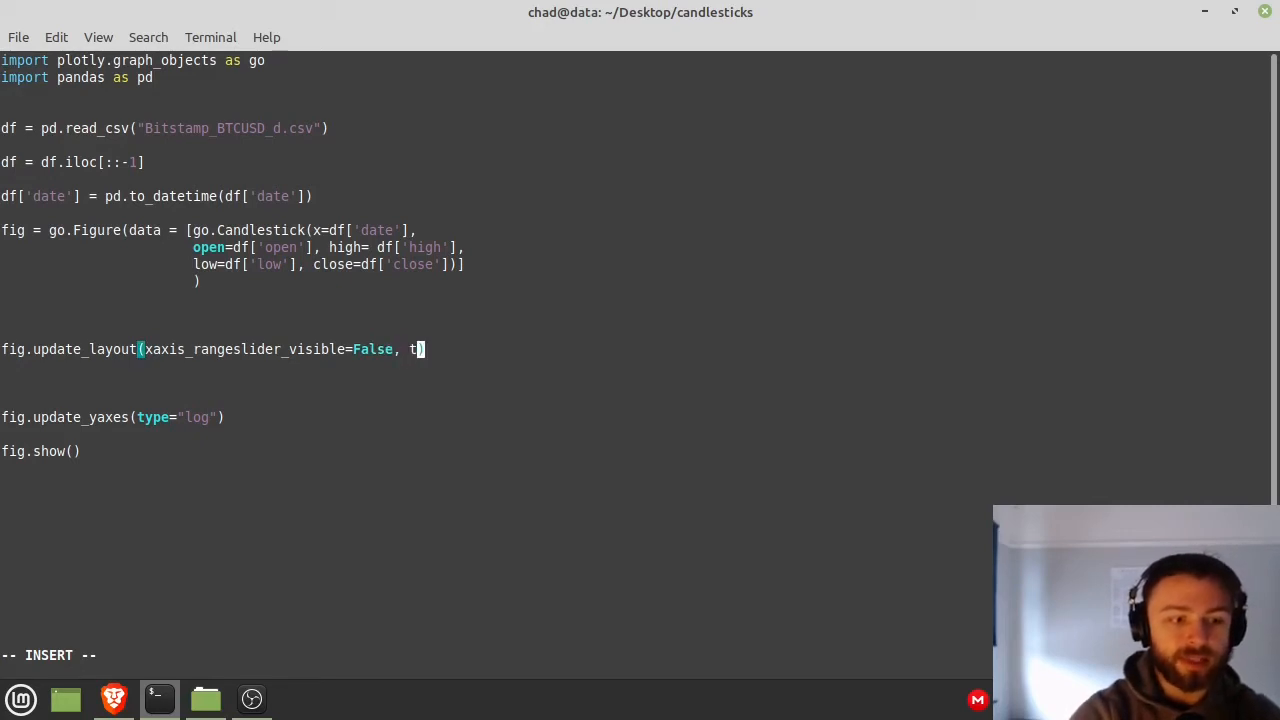
- Set update_layout's template to "plotly_dark", rerun the script, and reopen tutorial.py in Vim
type("emplate=\"\"")
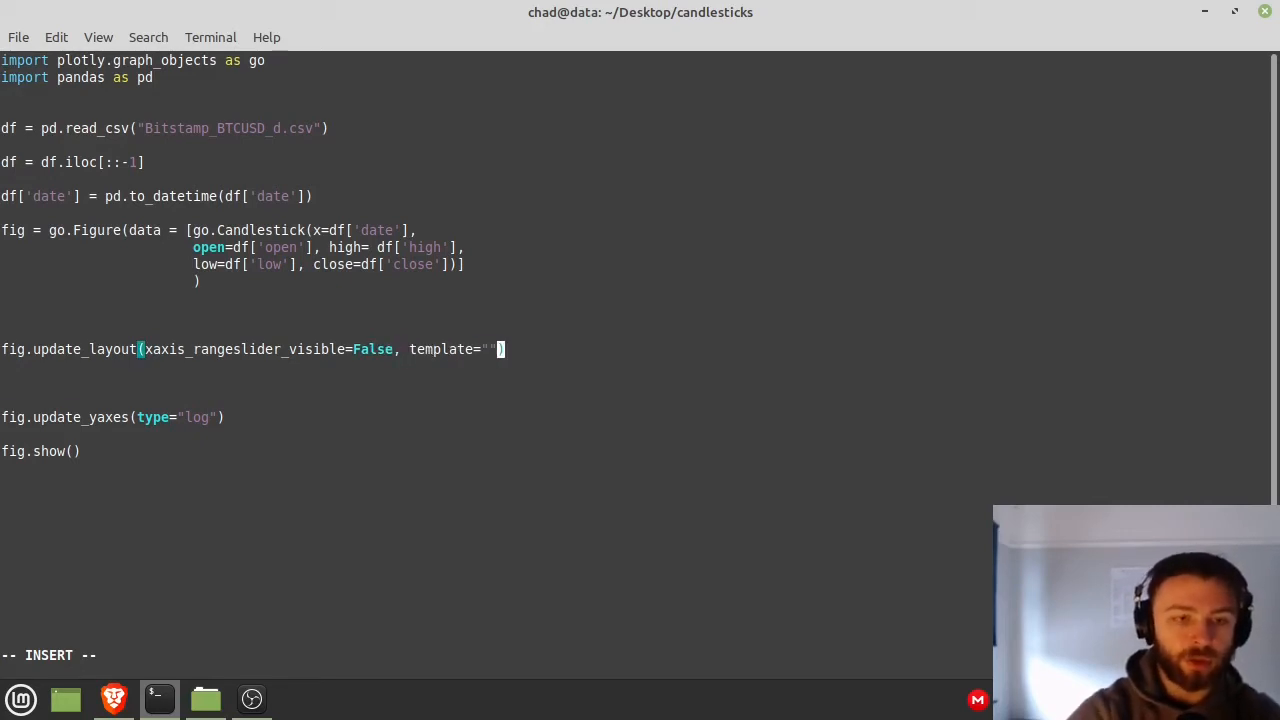
type("pl")
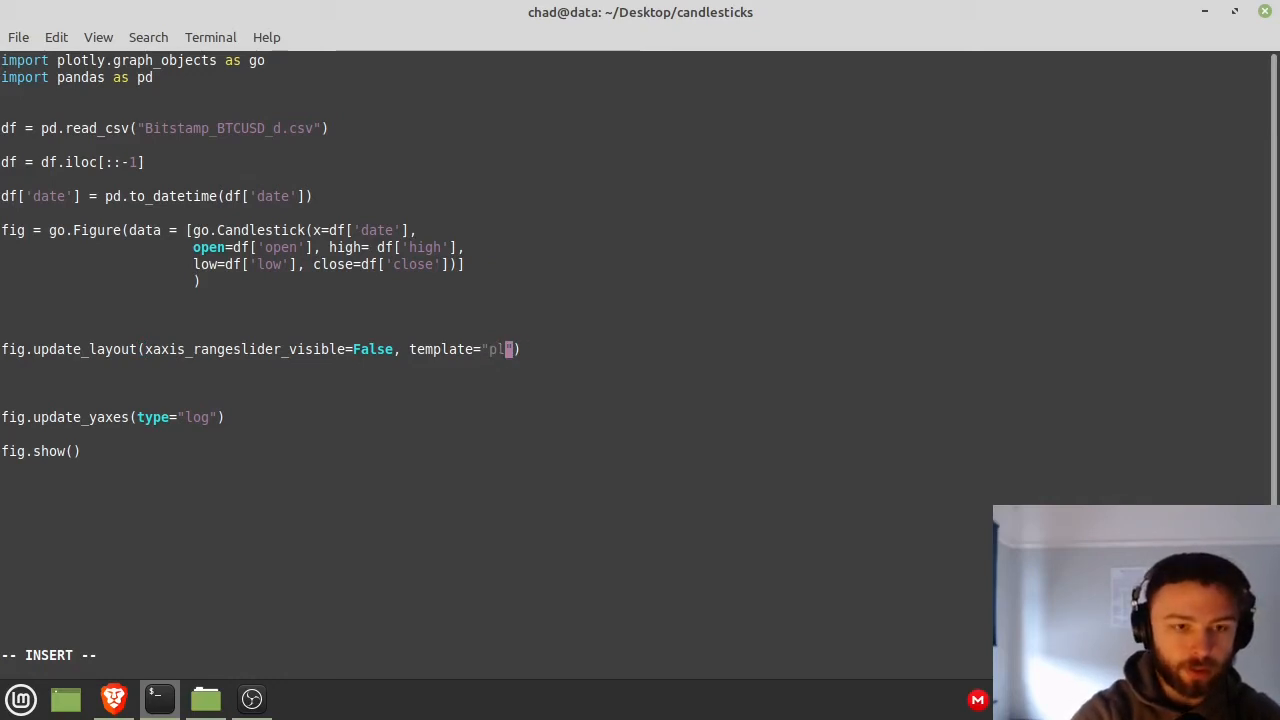
type("otly_da")
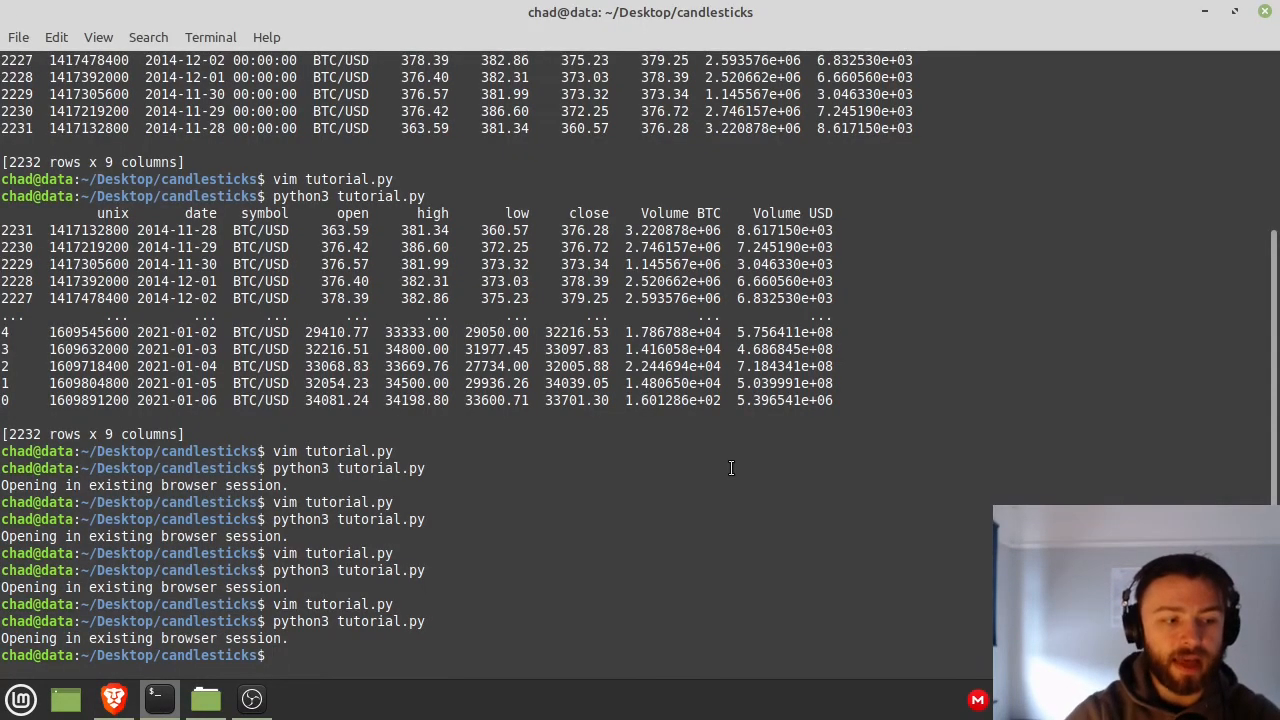
type("vim tutorial.py")
type("fig.update_layout(")
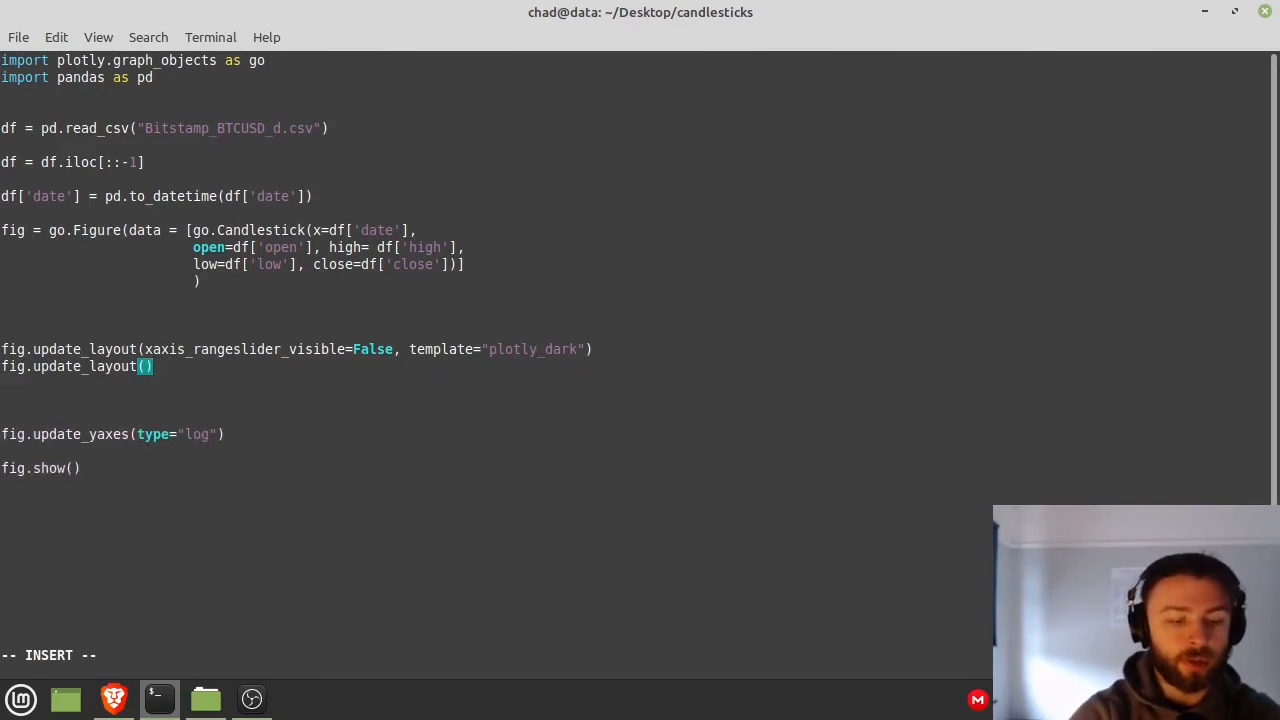
- Add yaxis_title "Bitcoin price (USD)" and xaxis_title "Date", fix the comma, and reopen tutorial.py
type("yaxis_")
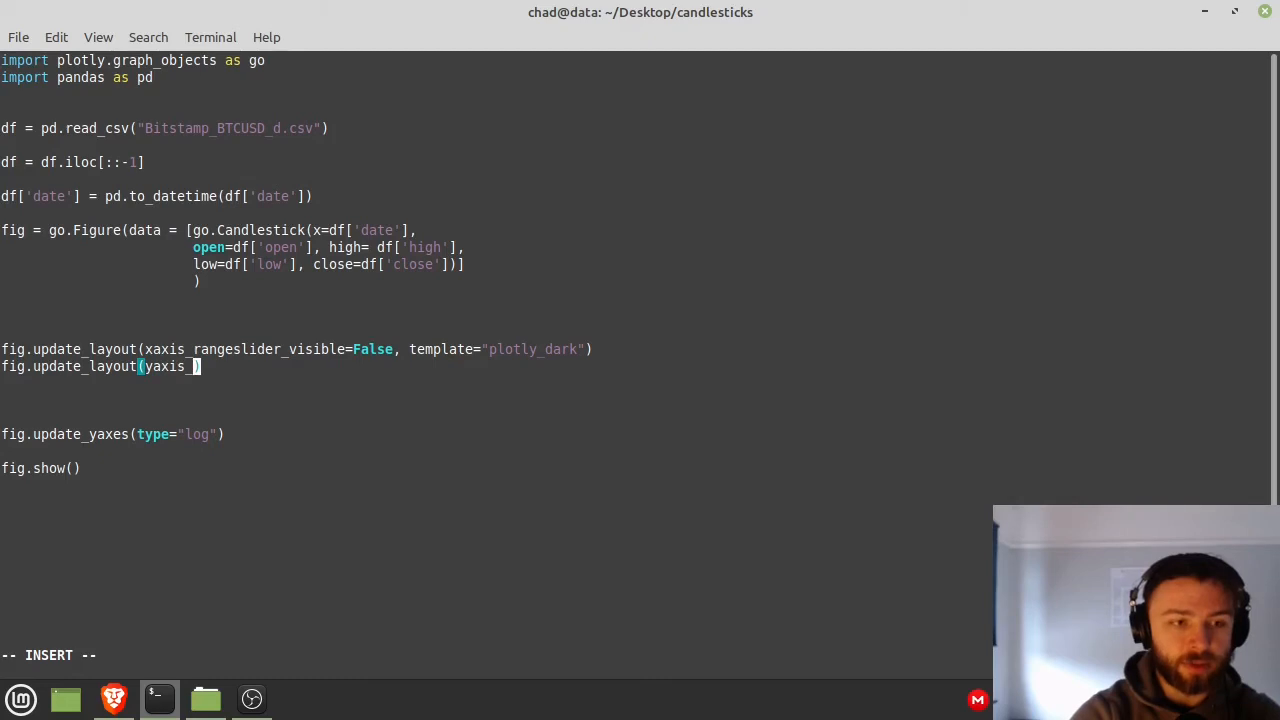
type("_title = \"Bitc")
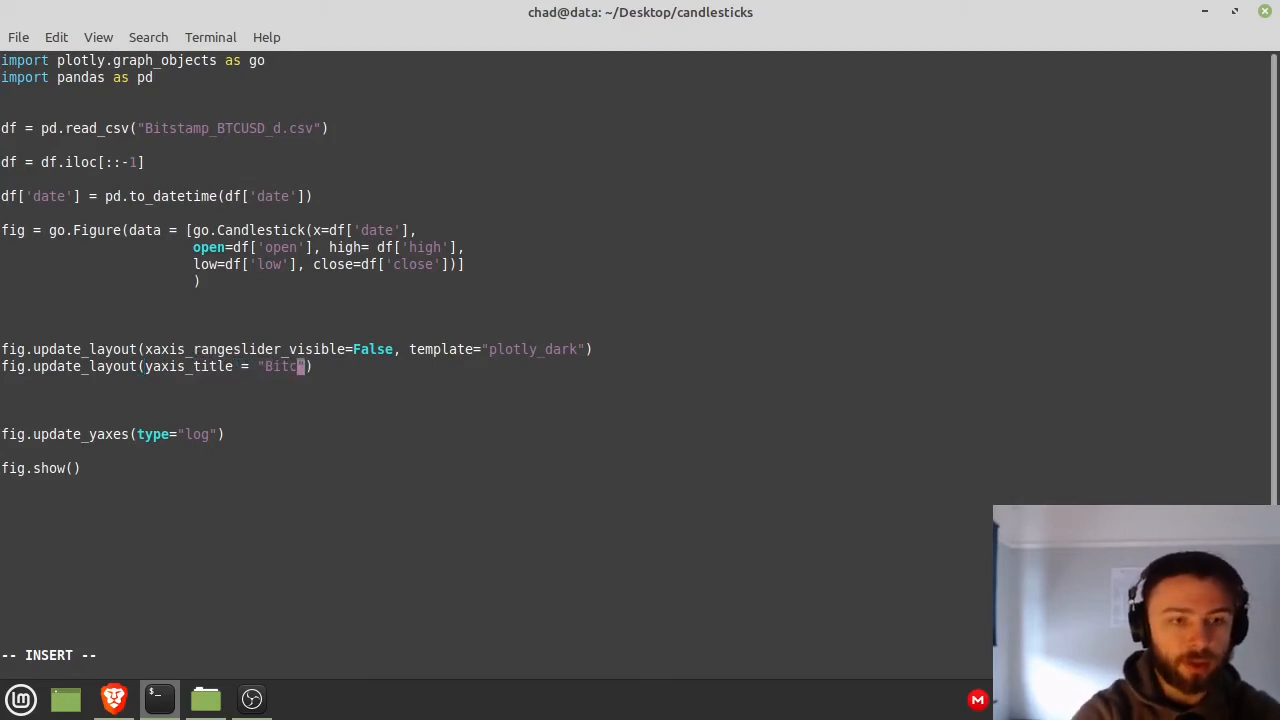
type("oin price USD")
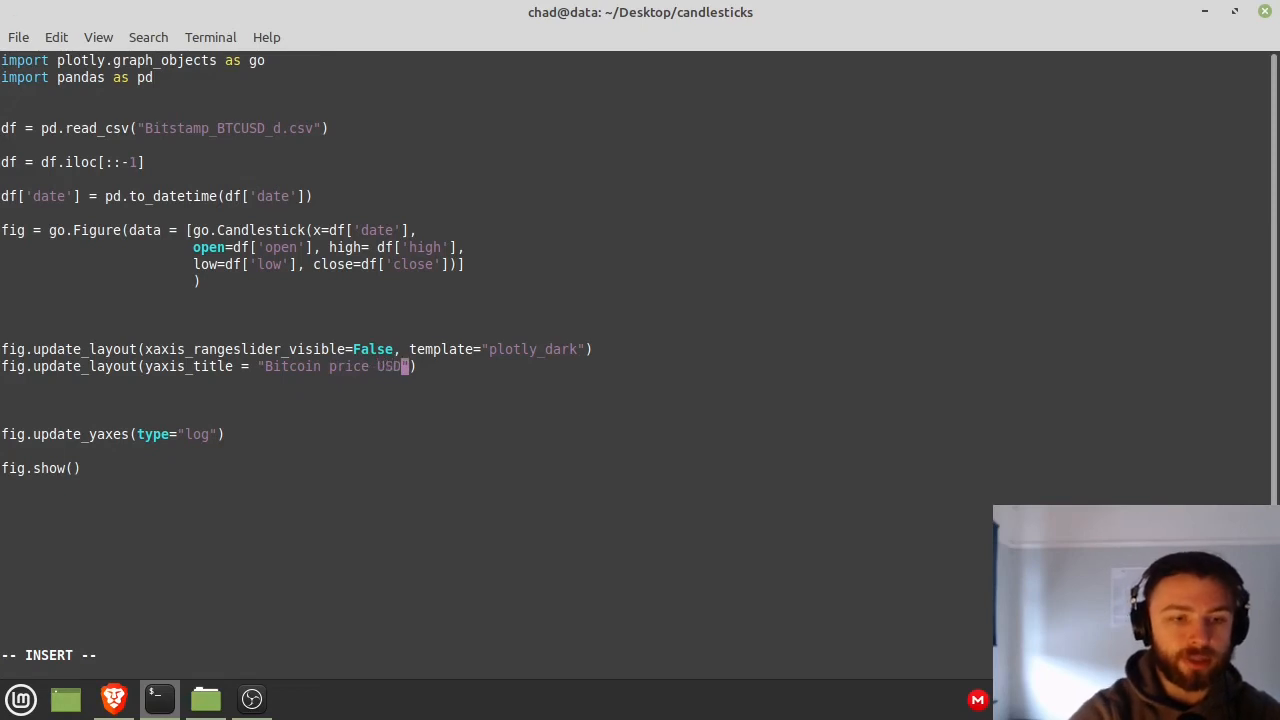
type("\"")
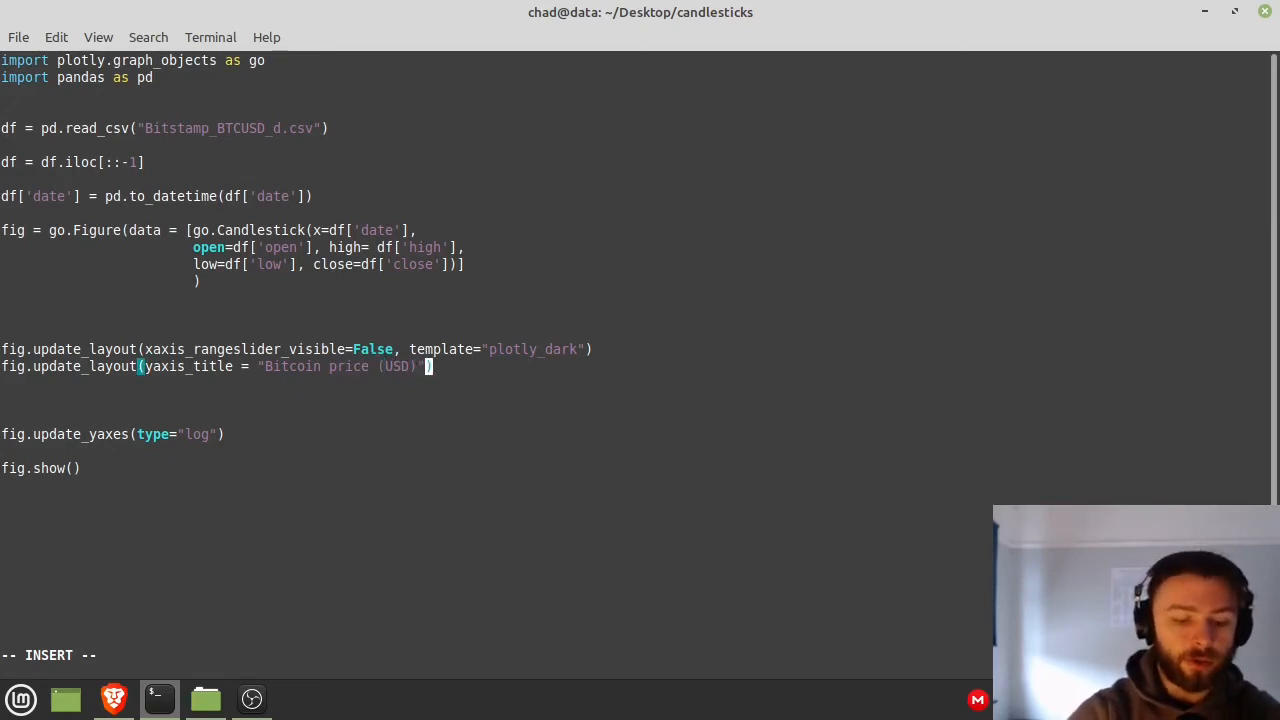
type(". xaxis_title")
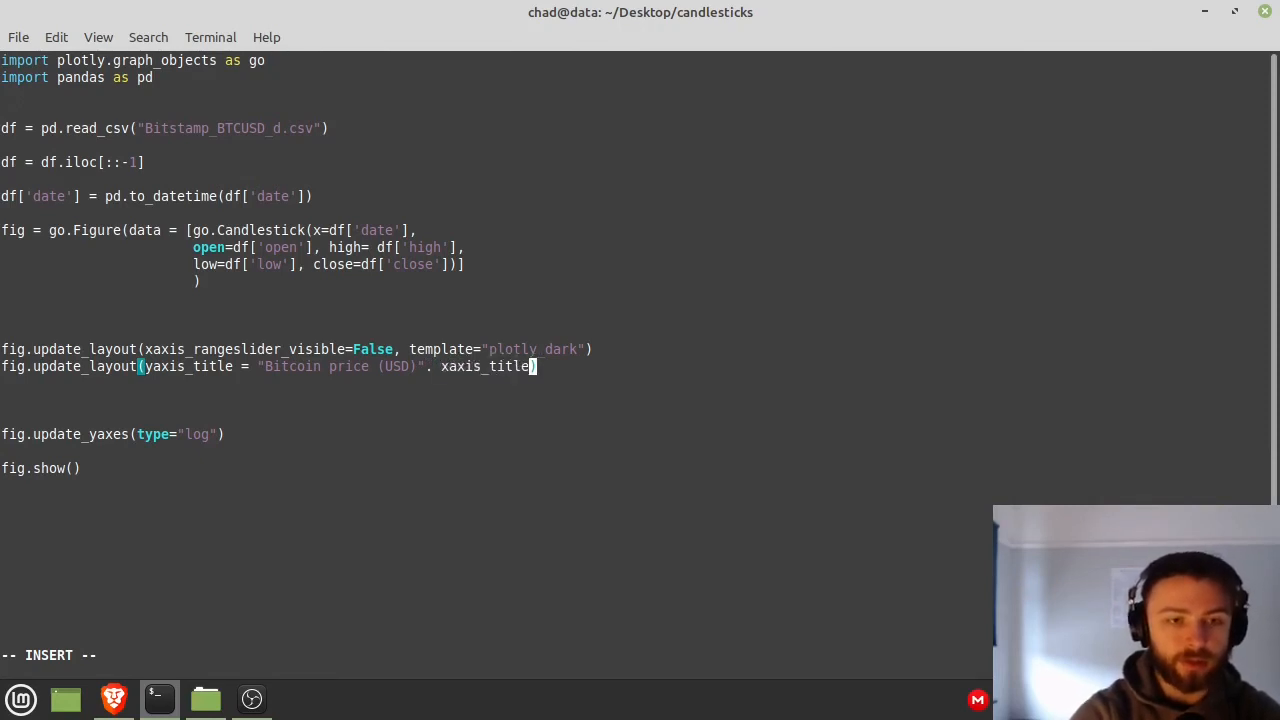
type("= \"date\"")
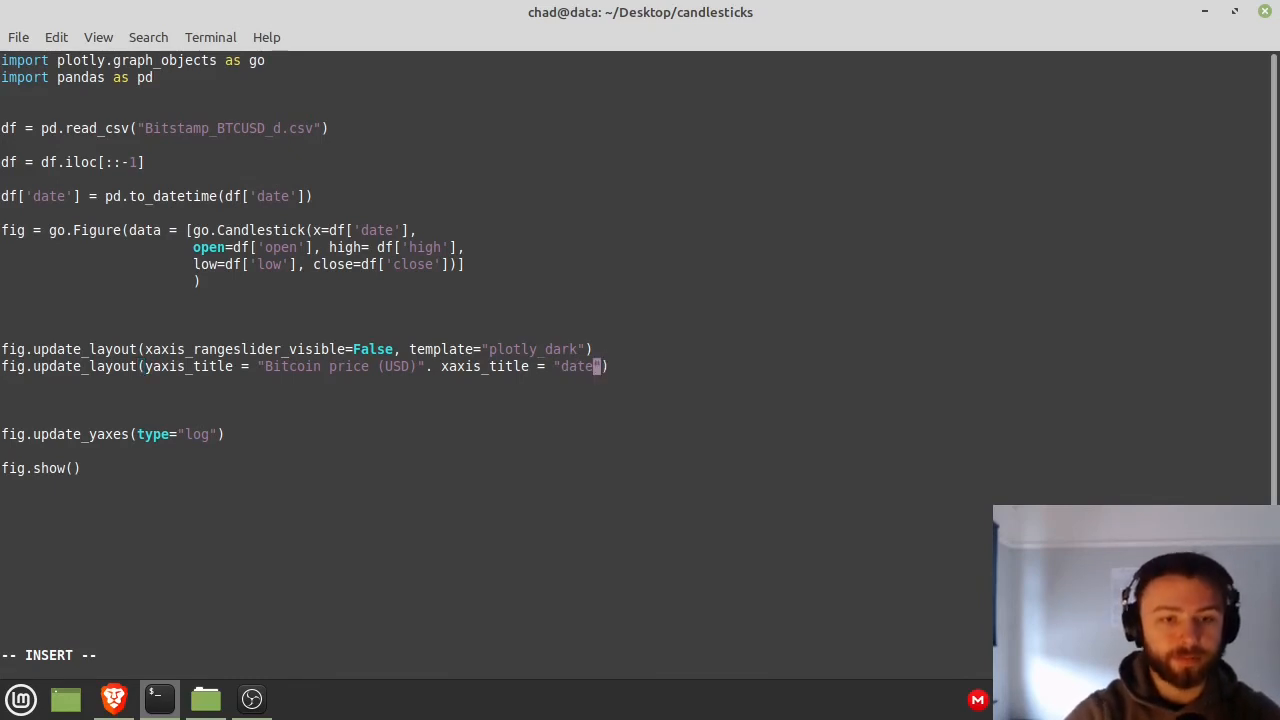
type("Date")
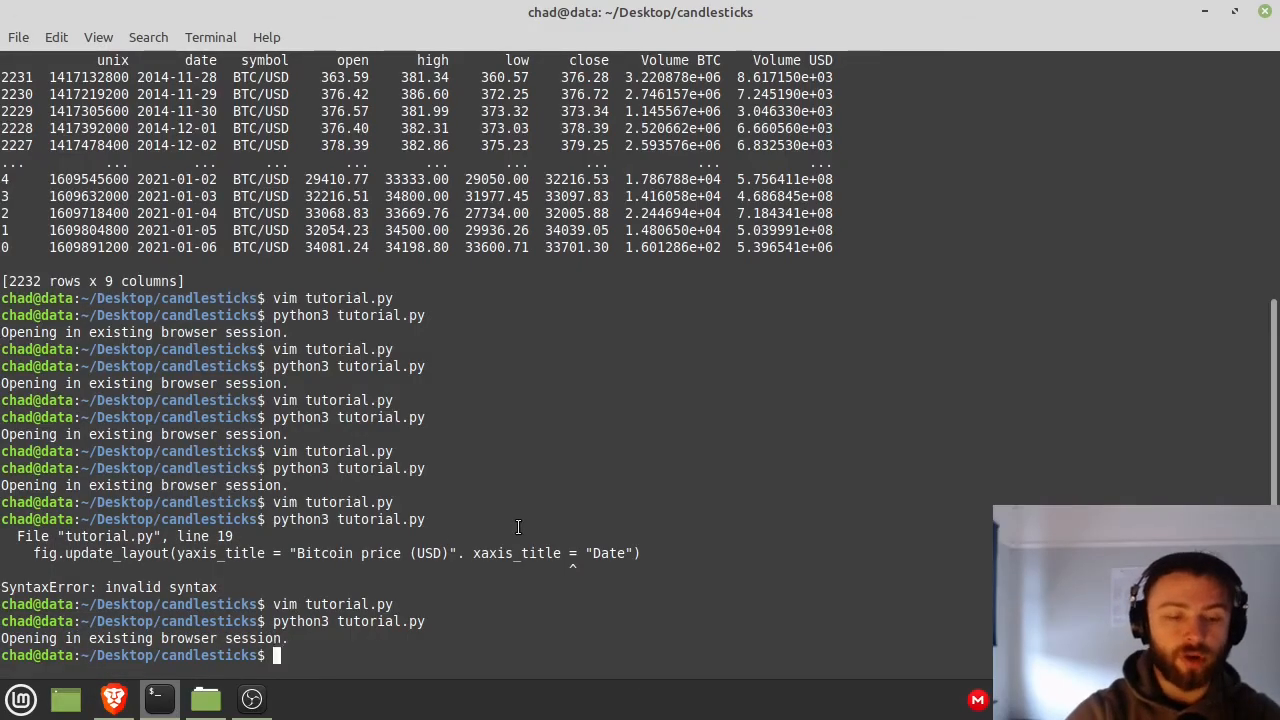
type("vim tutorial.py")
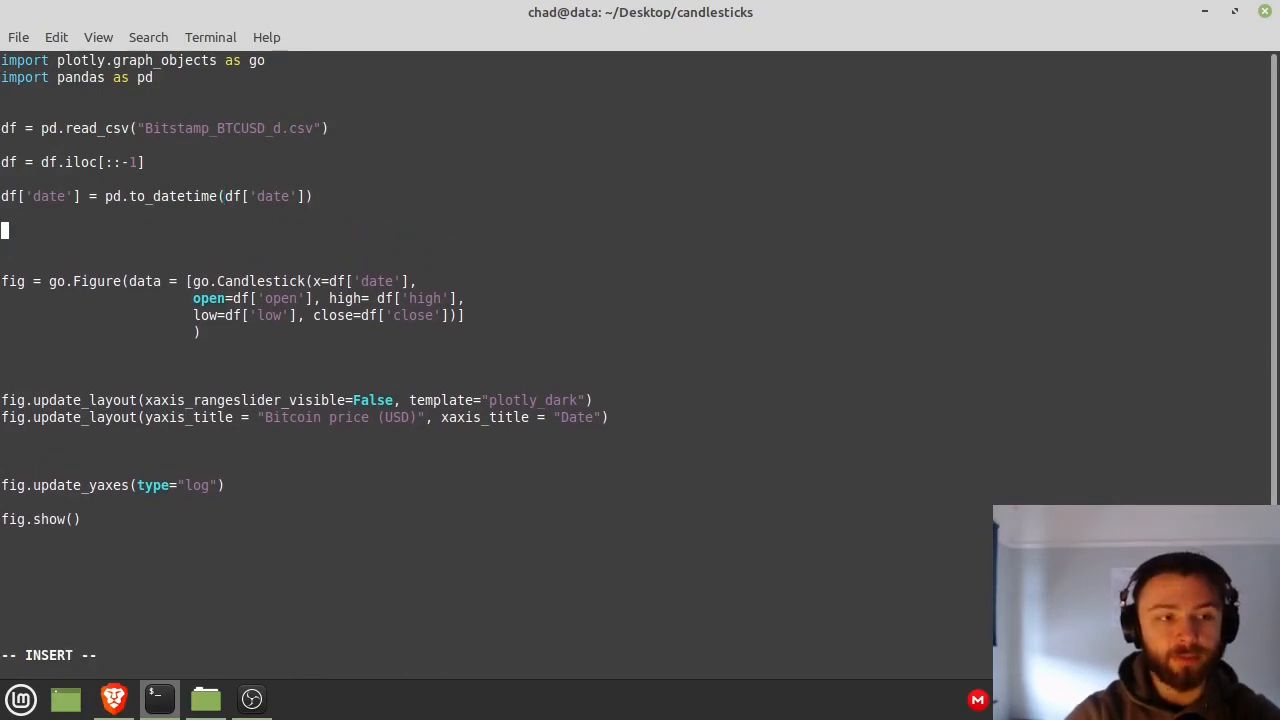
- Add df['20wma'] = df['close'].rolling(window=140).mean() for a 20-week moving average
type("df[")
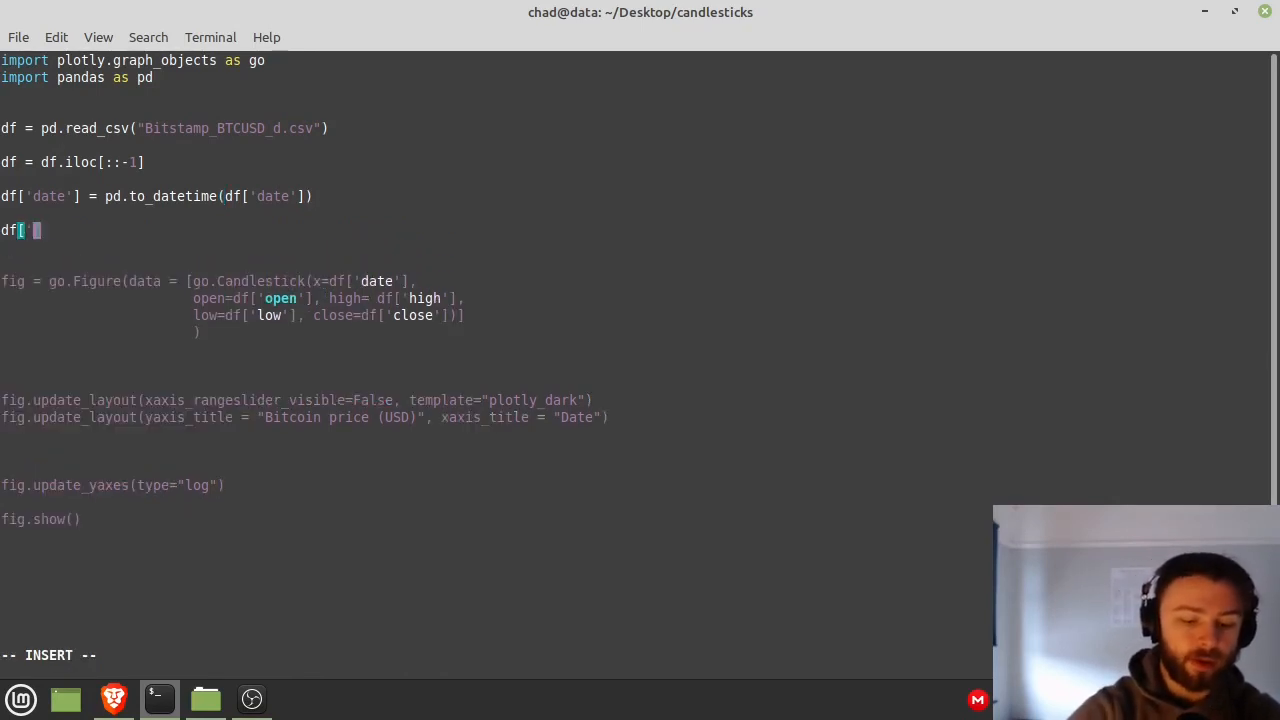
type("'20w")
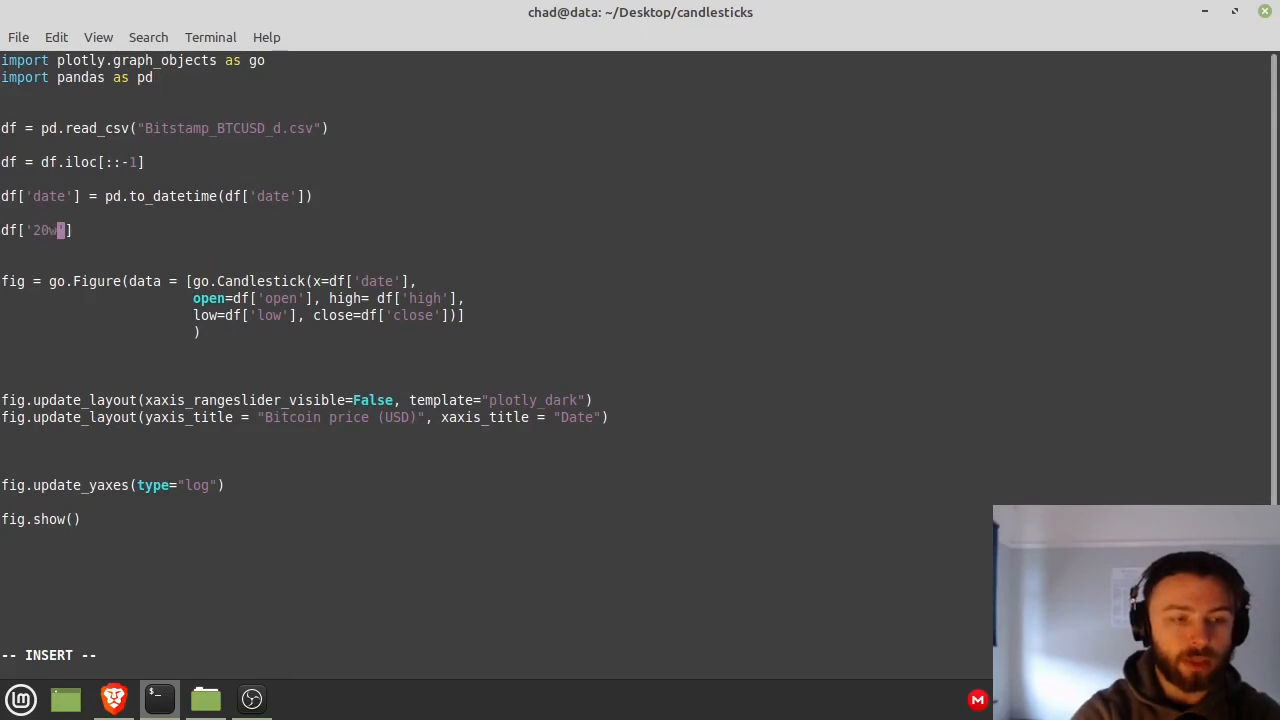
type("ma'] =")
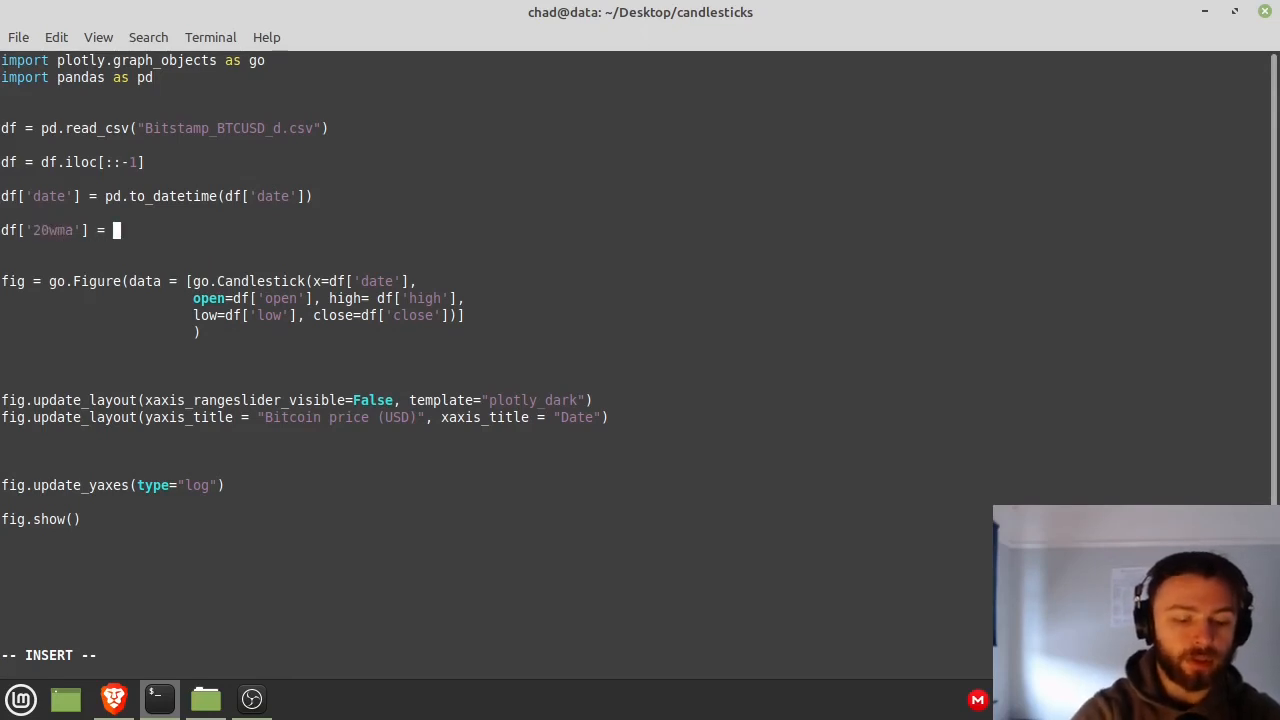
type("df")
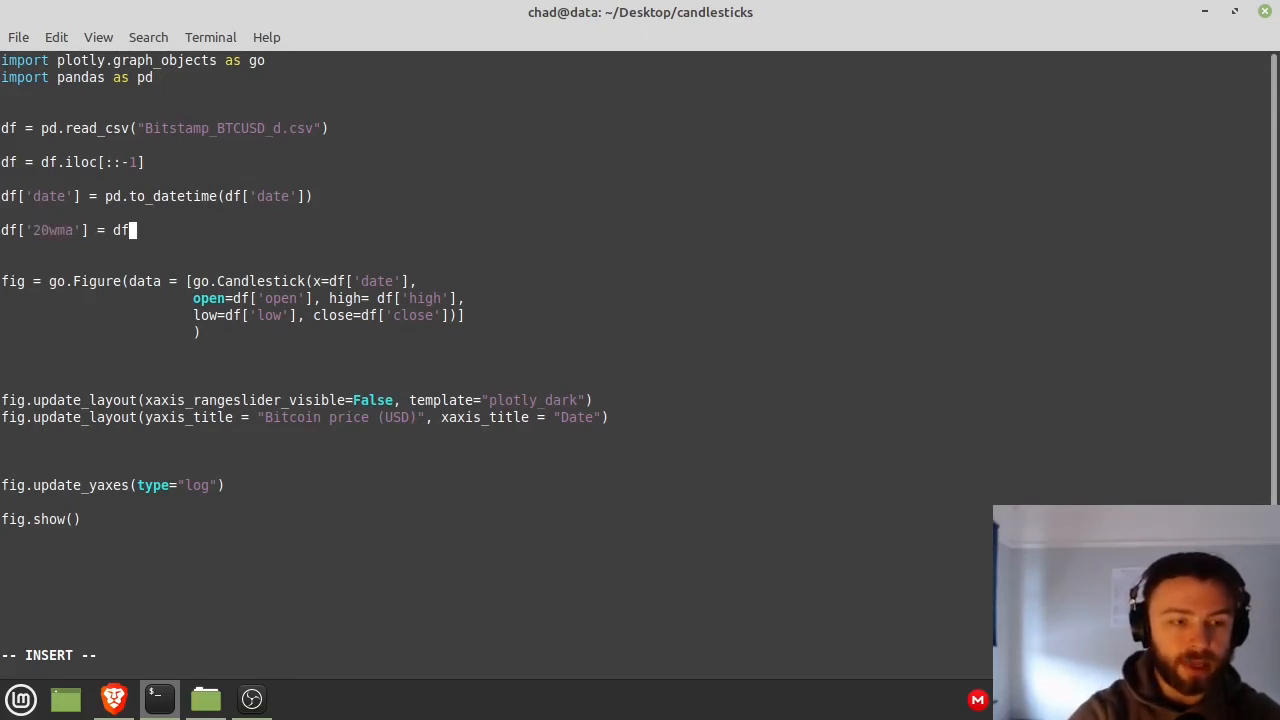
type("['")
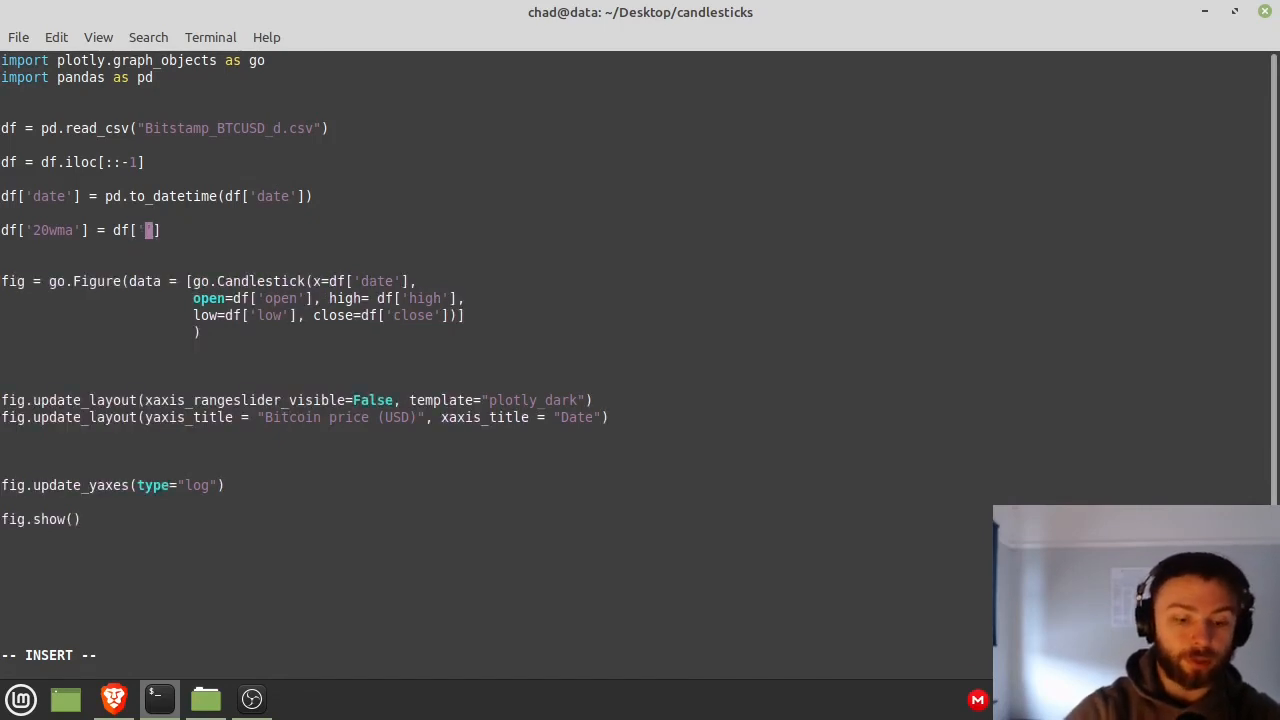
type("close'].")
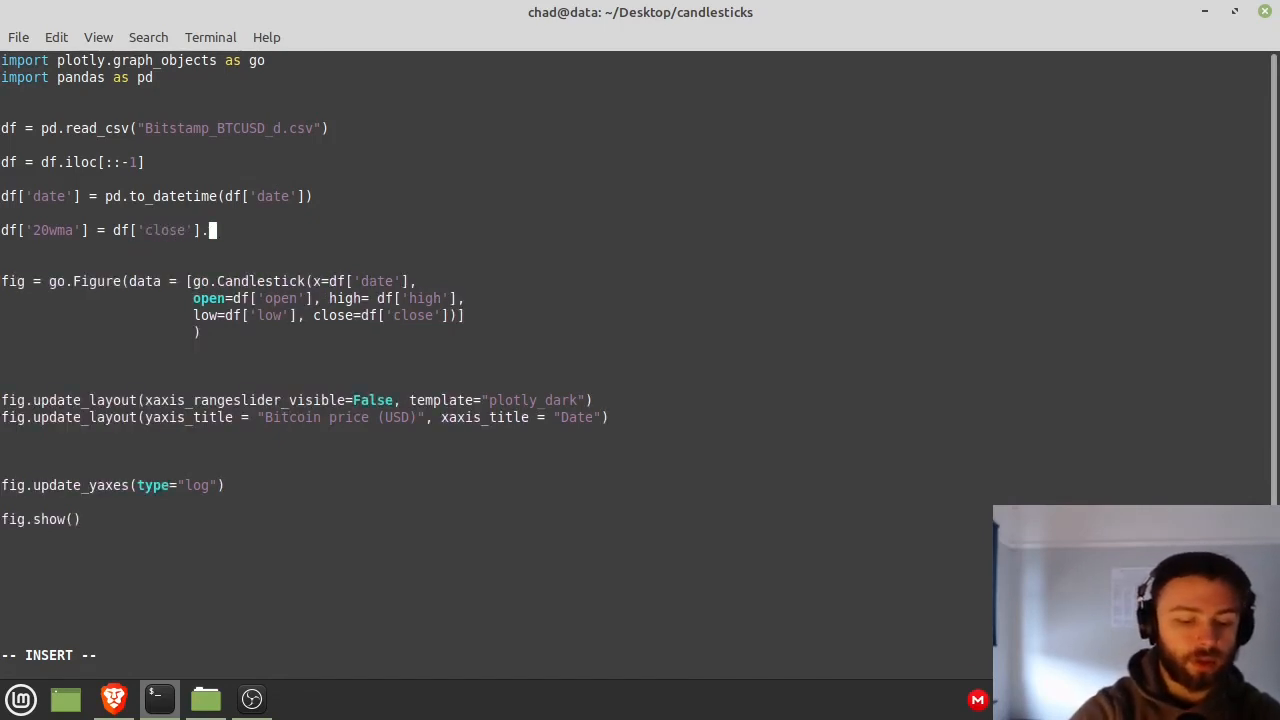
type("rolling()")
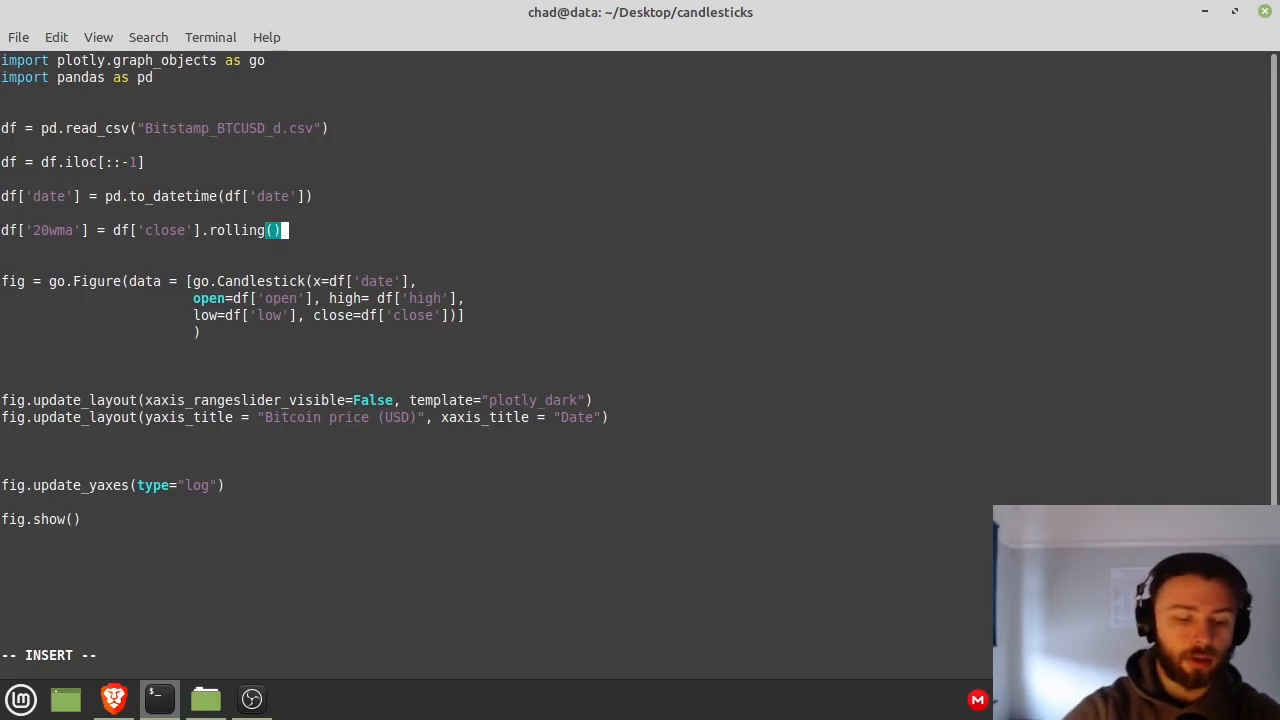
type("window =")
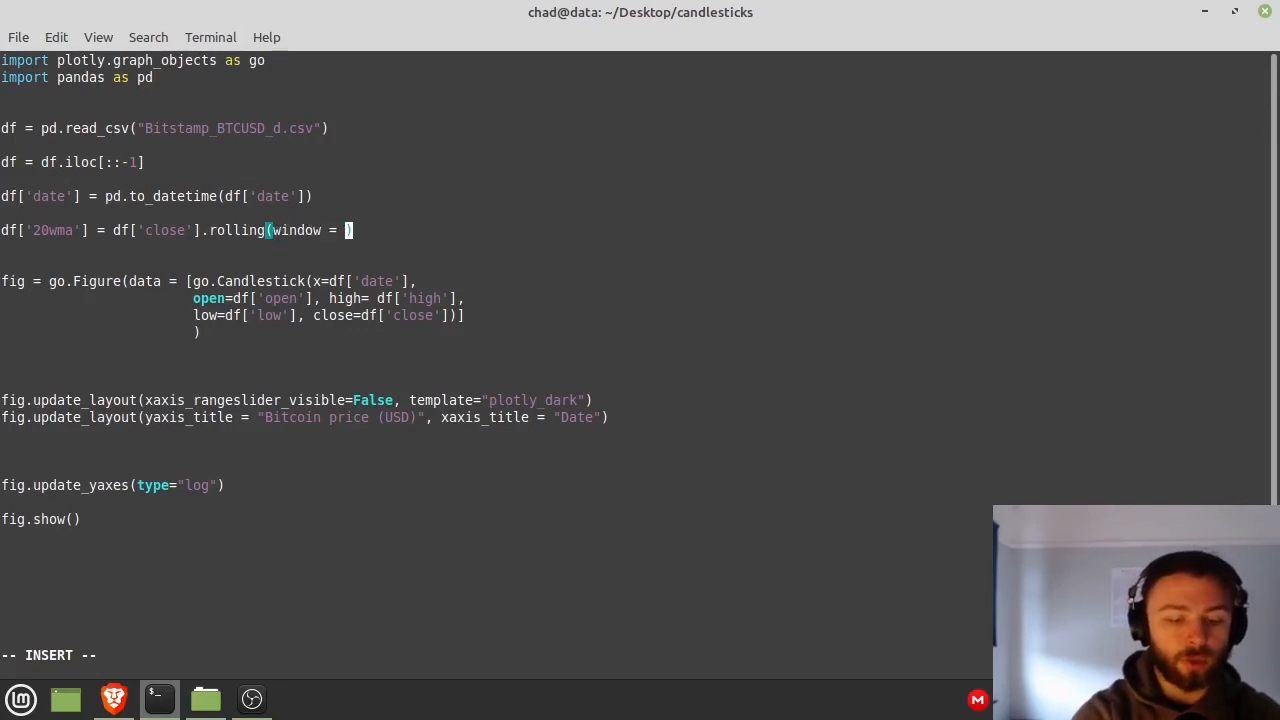
type("140")
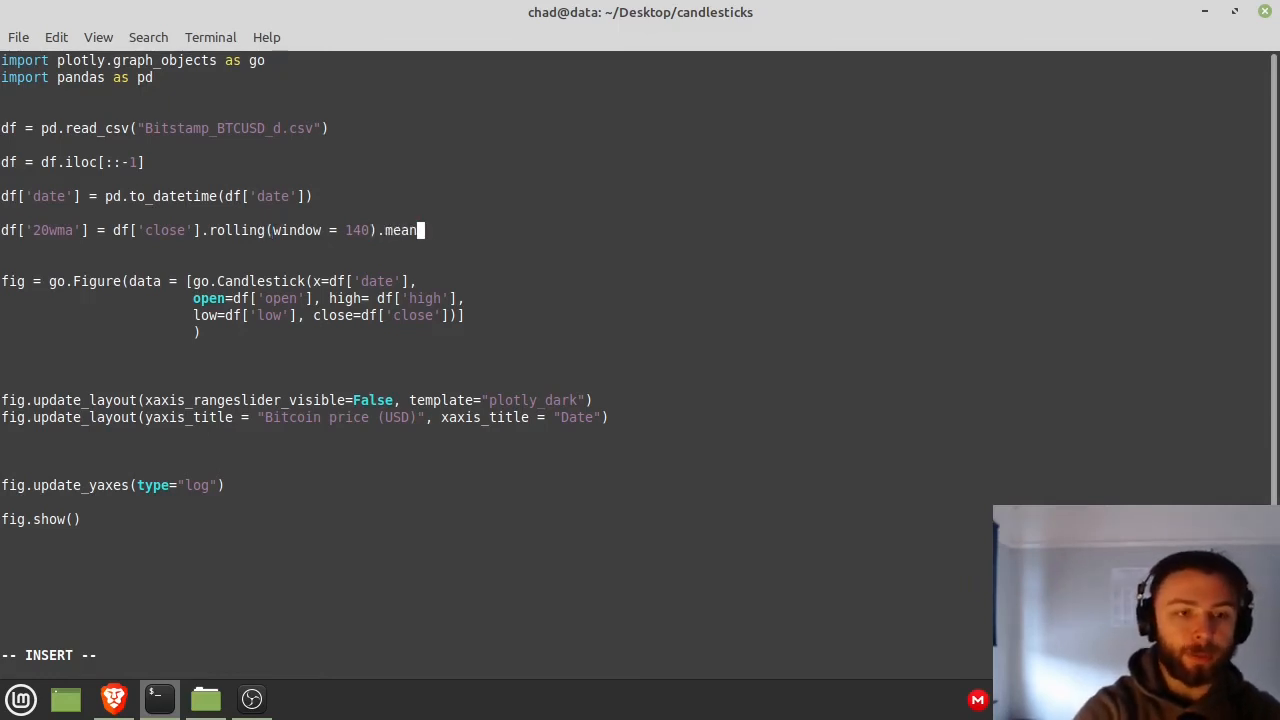
type("()")
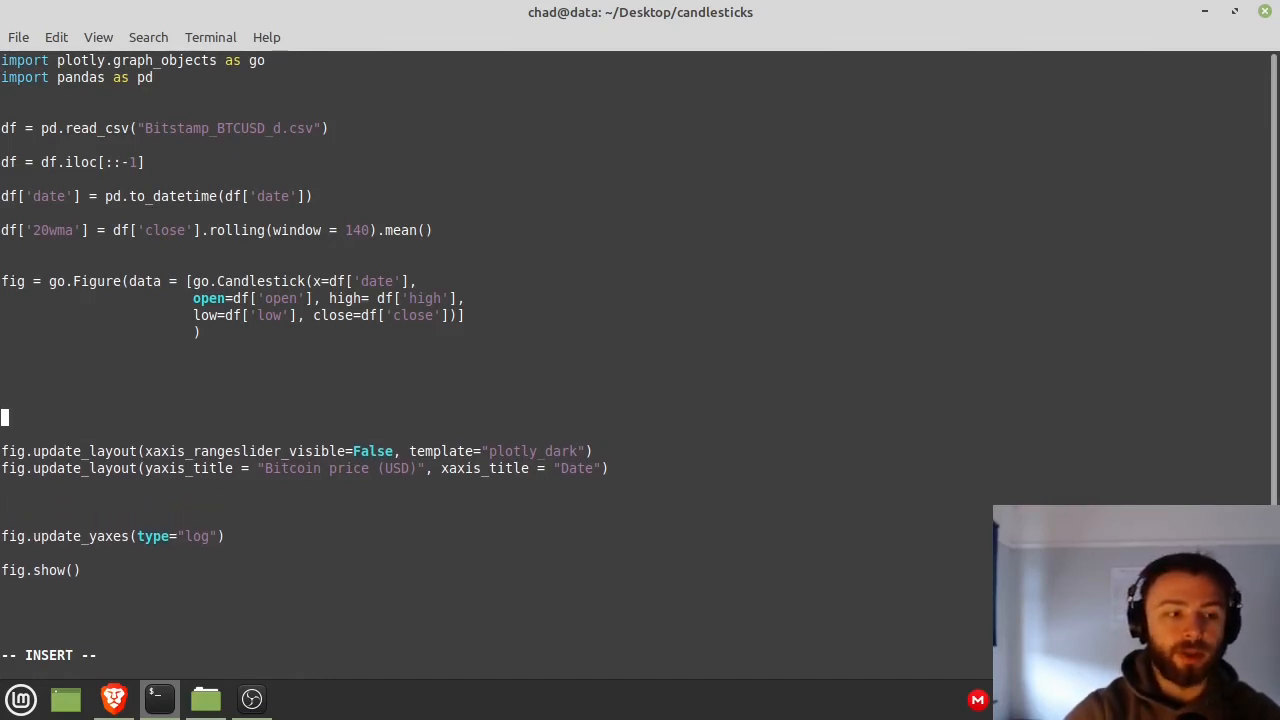
- Start fig.add_trace with a go.Scatter plotting df['date'] against df['20wma']
key("Up")
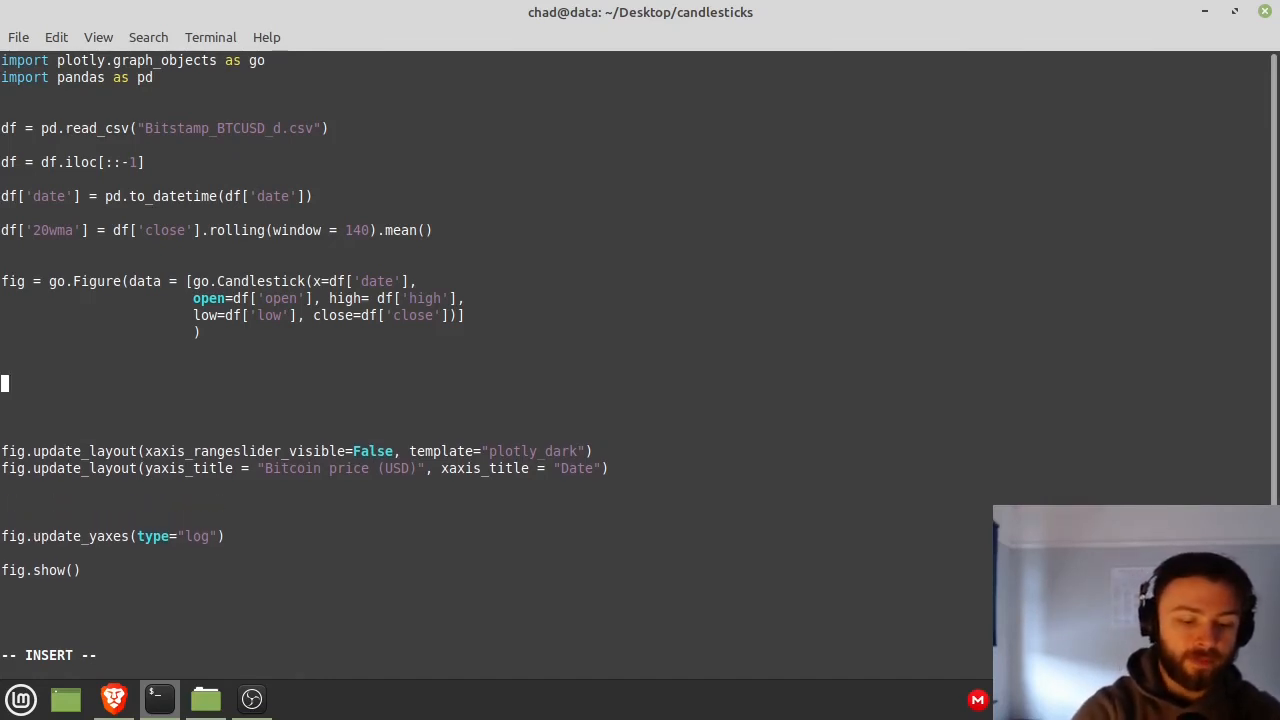
type("fig.add")
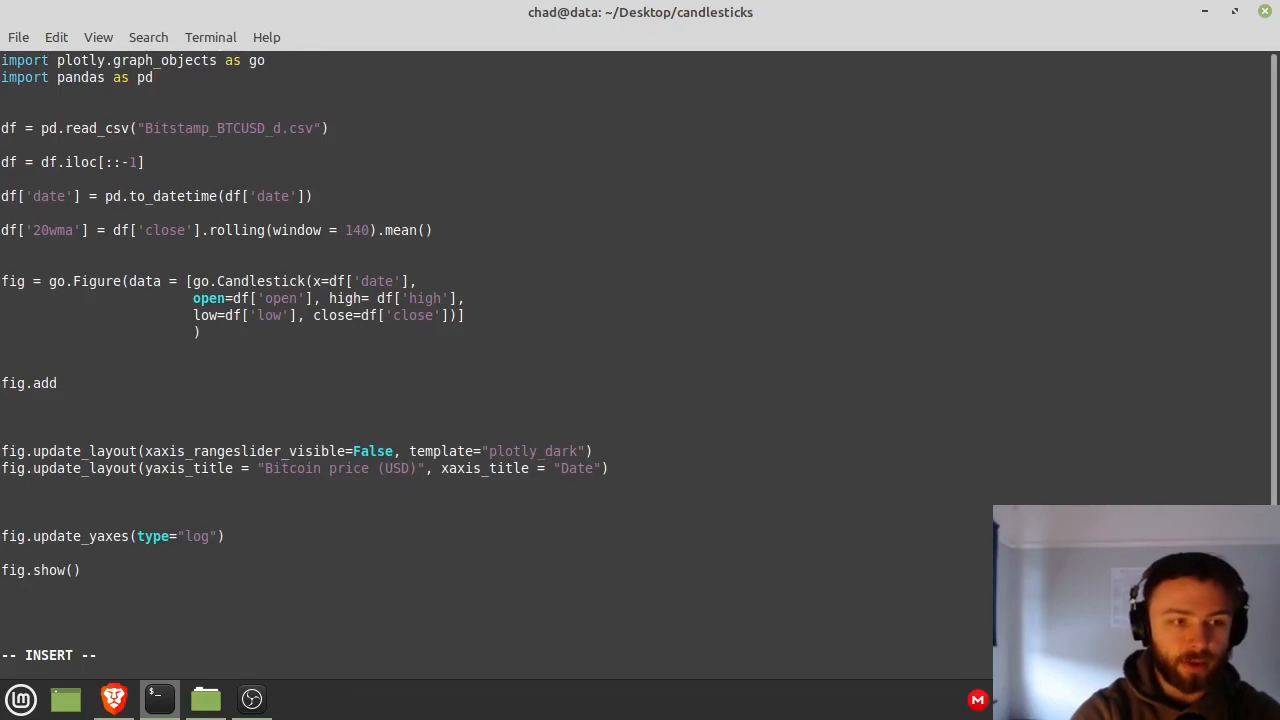
type("_trace")
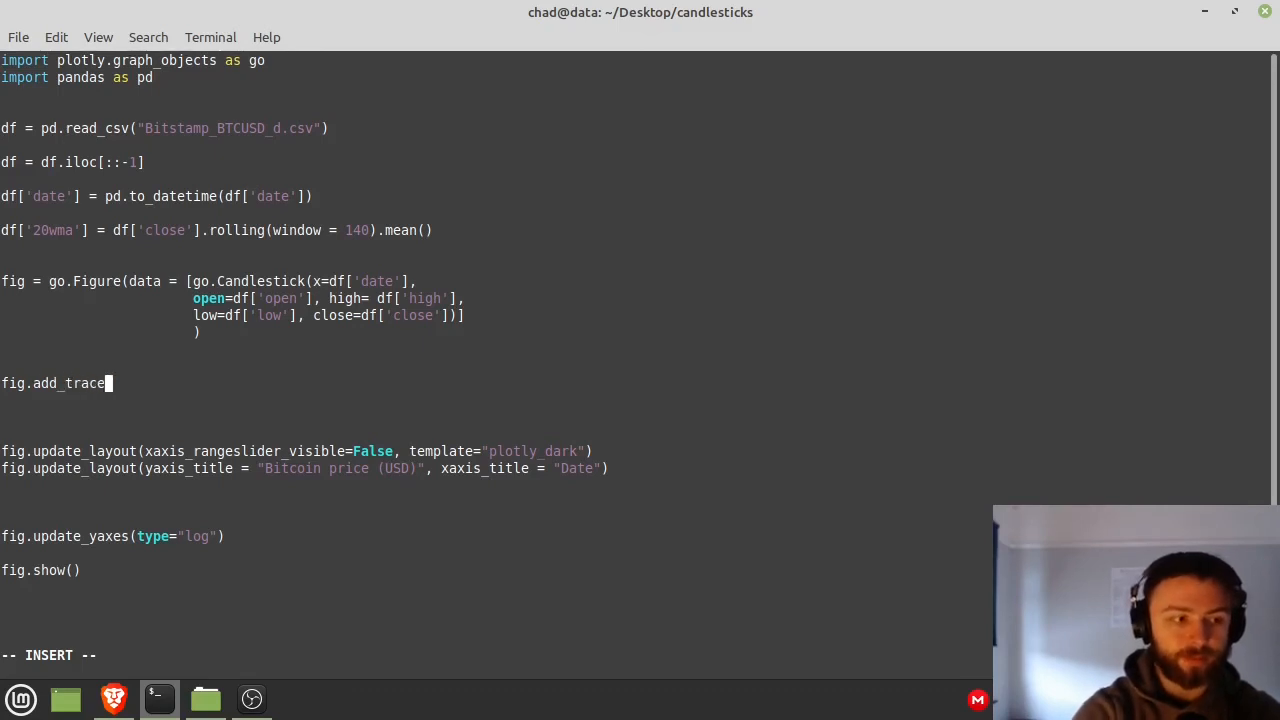
type("()")
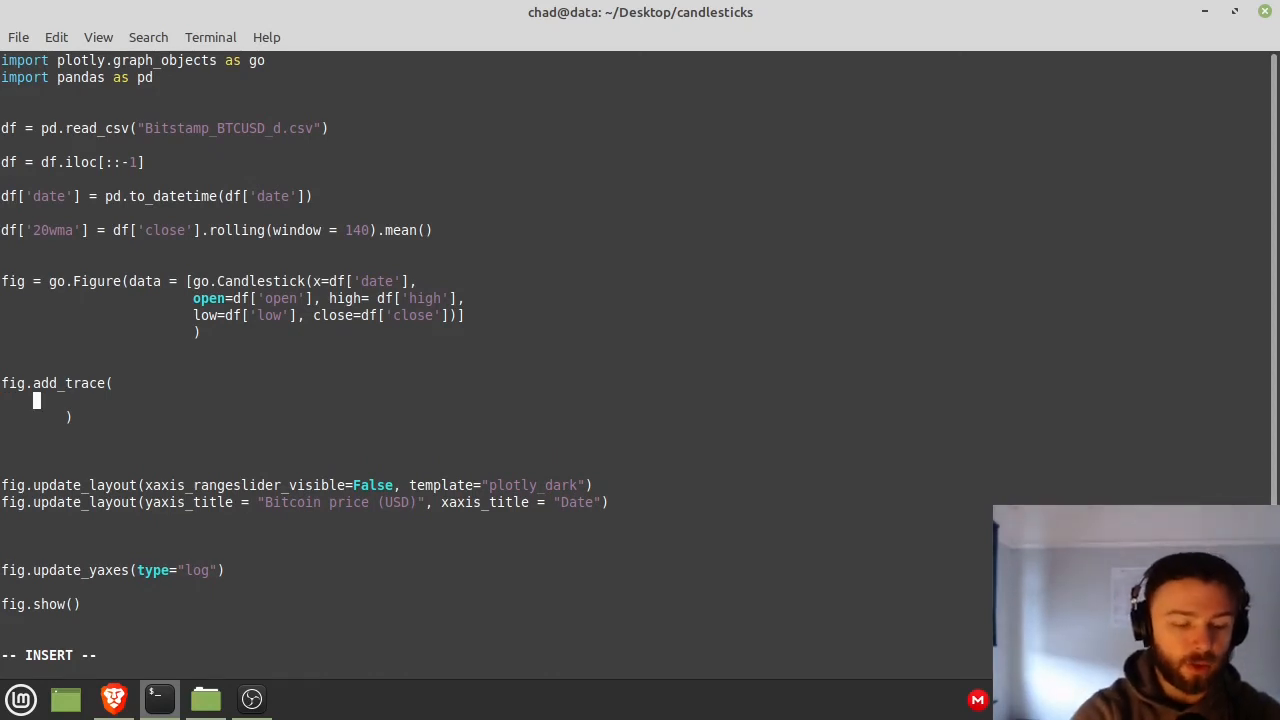
type("go.Scatter")
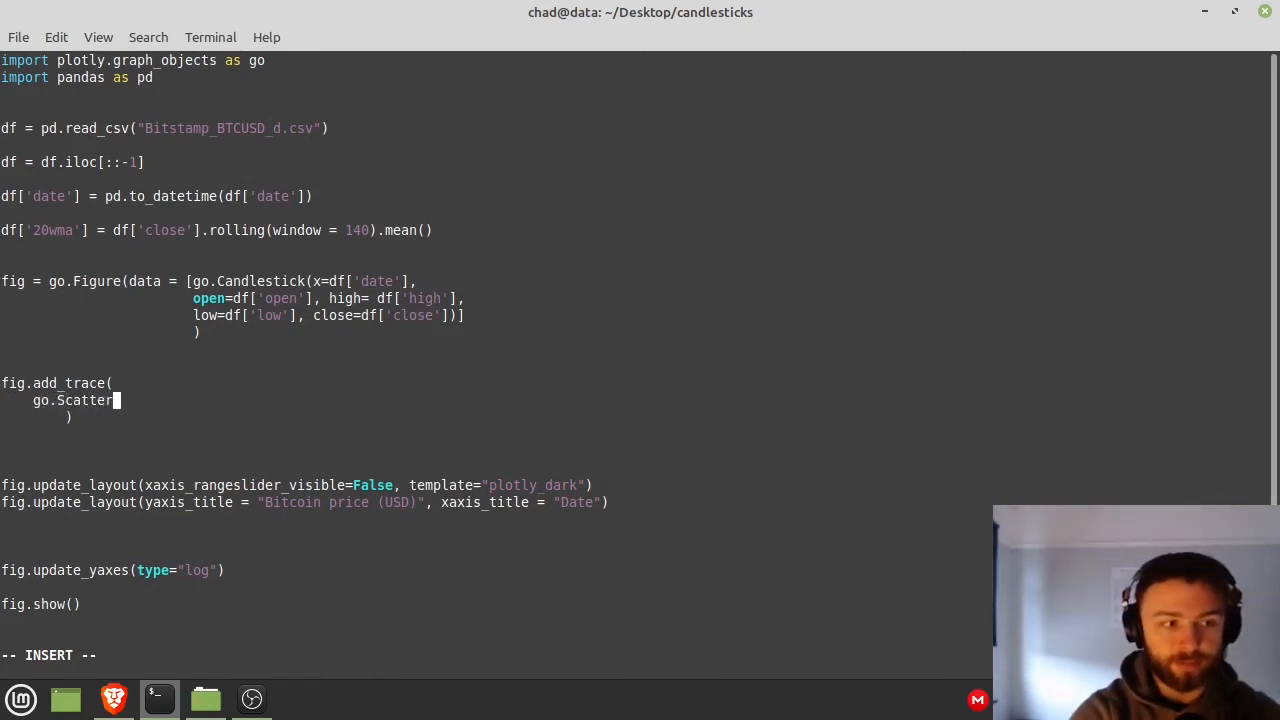
type("(")
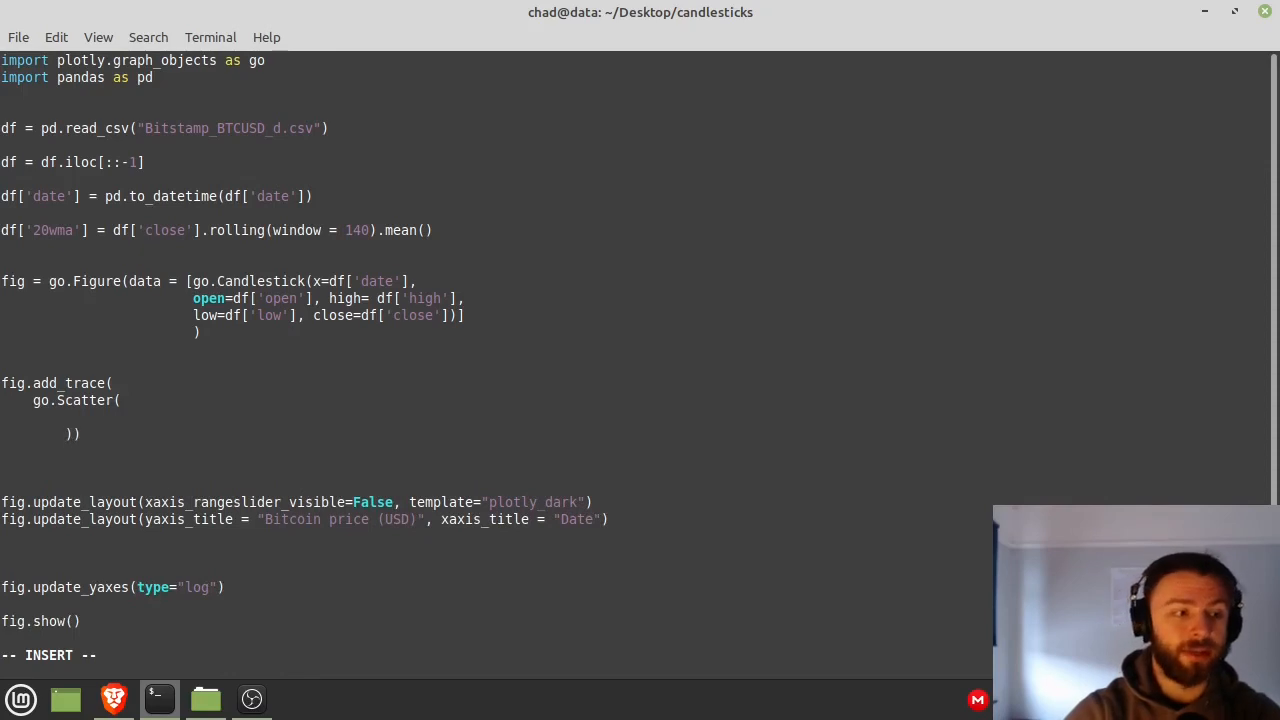
type("x=")
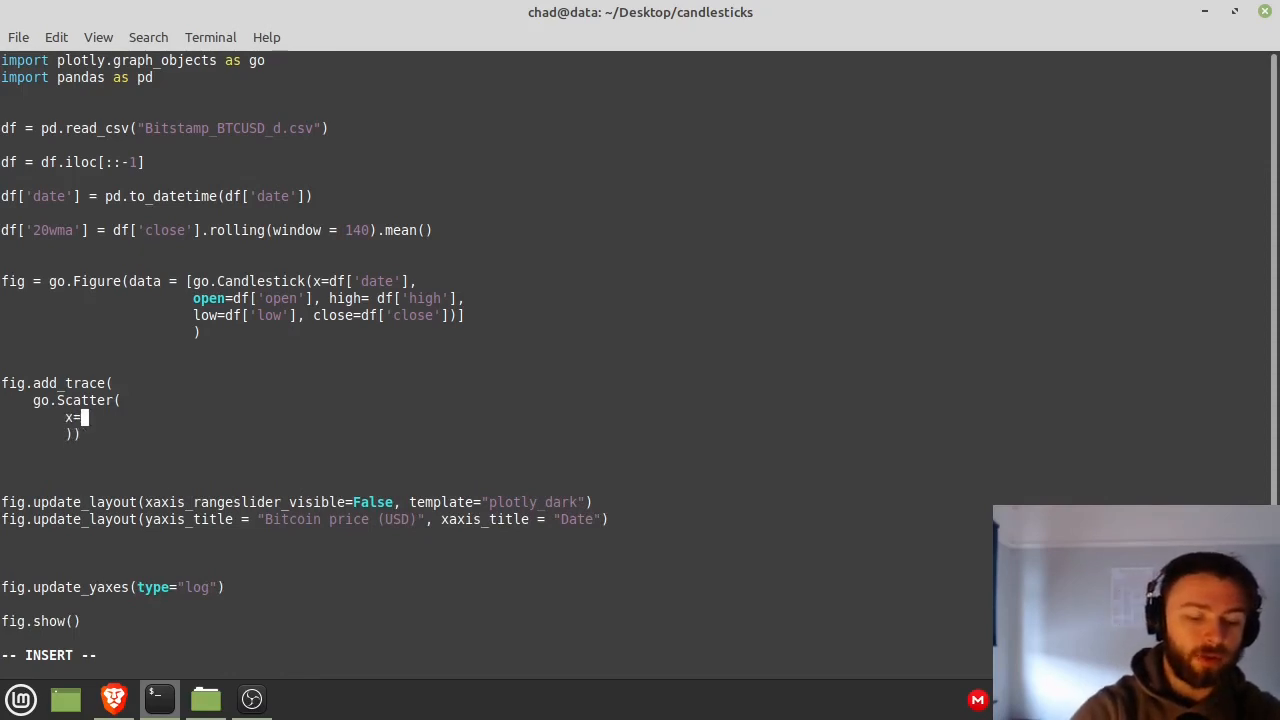
type("df[]")
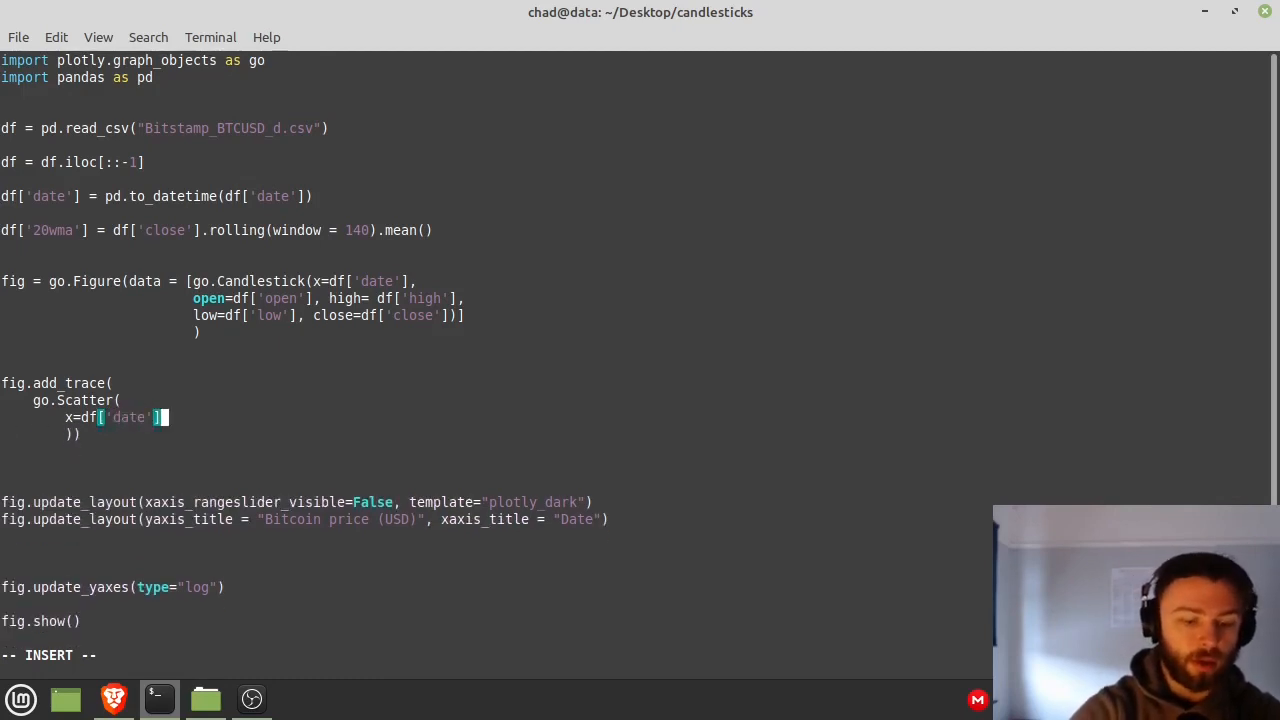
type(",")
type("y=df['")
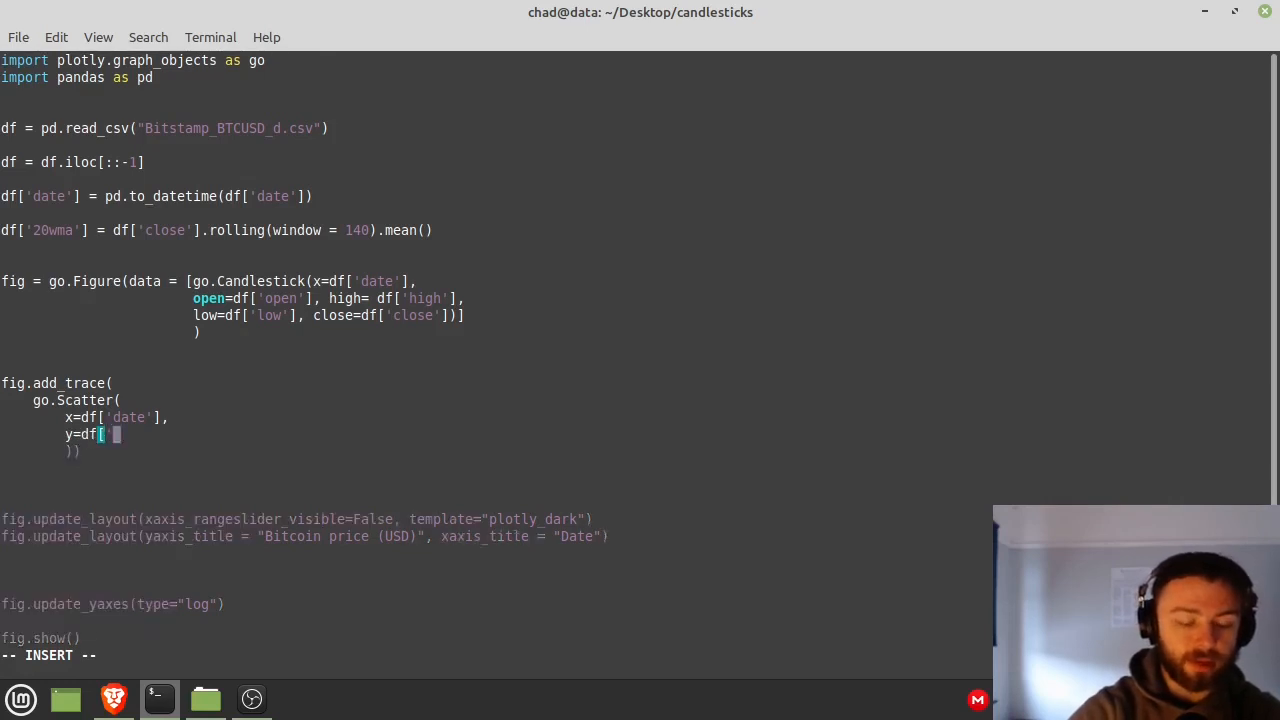
type("20wma'],")
type("line = dict")
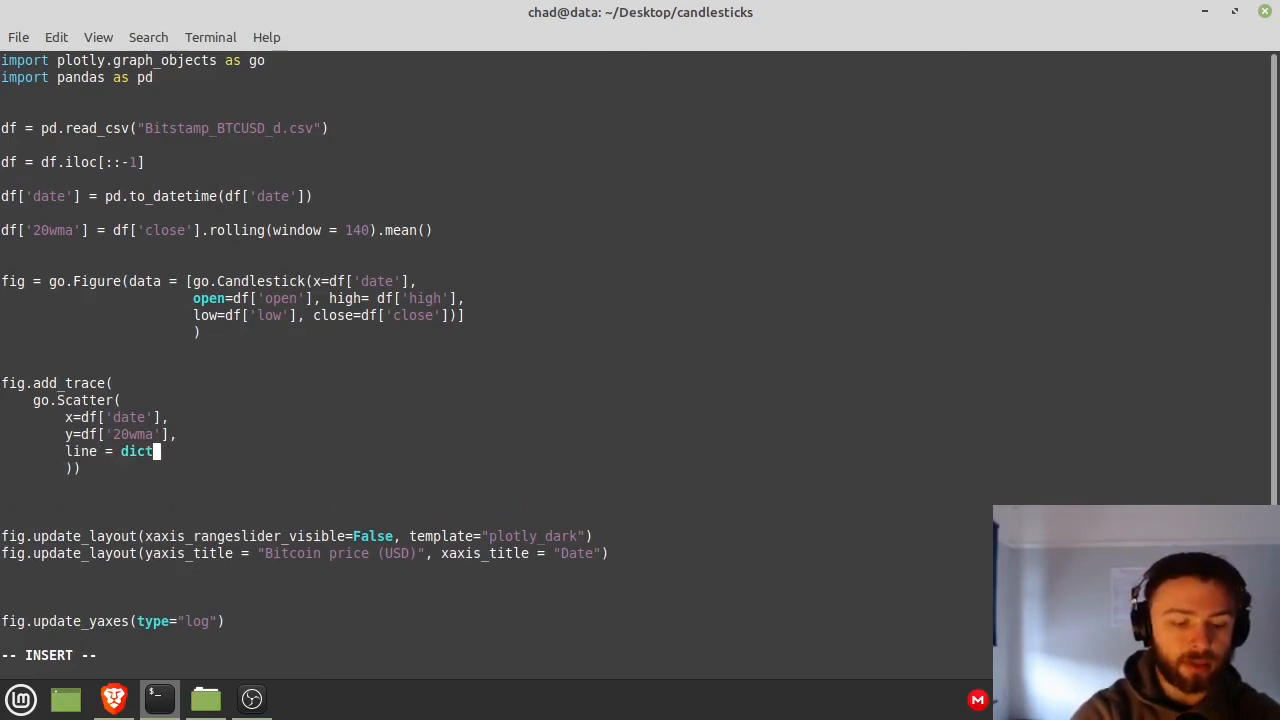
- Give the Scatter trace line color "#e0e0e0" and the name "20-week MA"
type("(co")
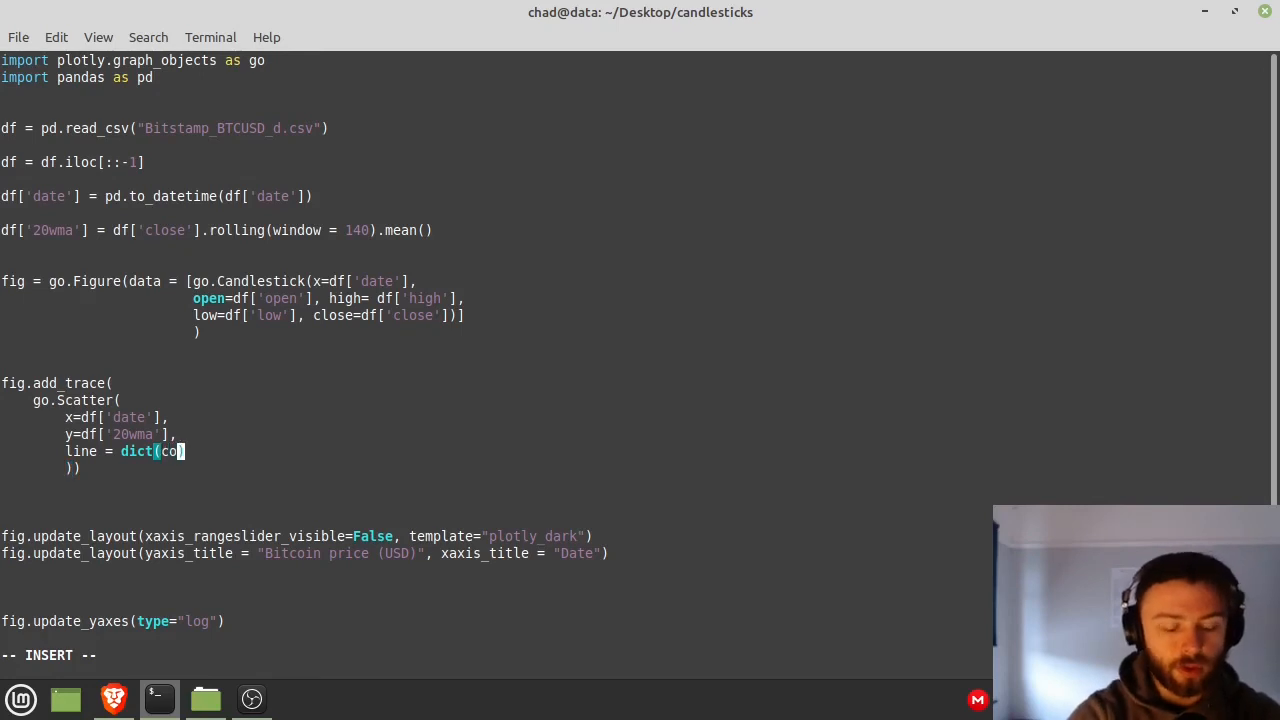
type("lor = \"\"")
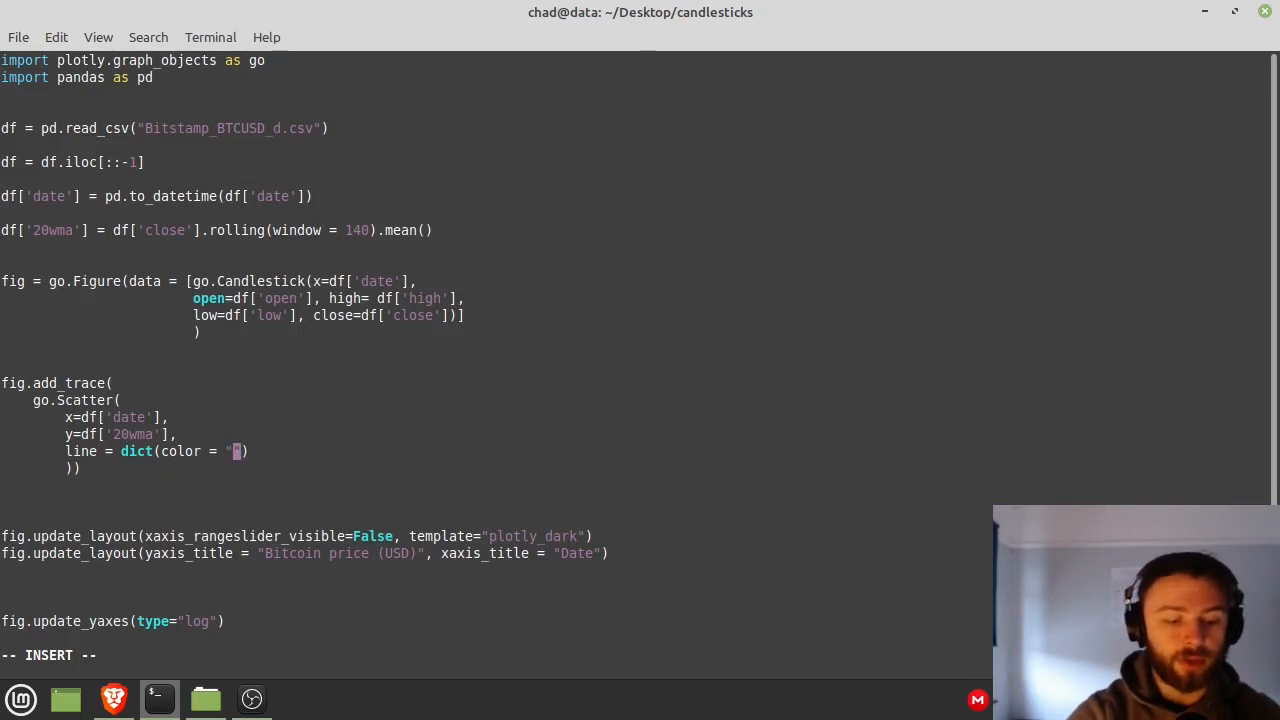
type("#e0")
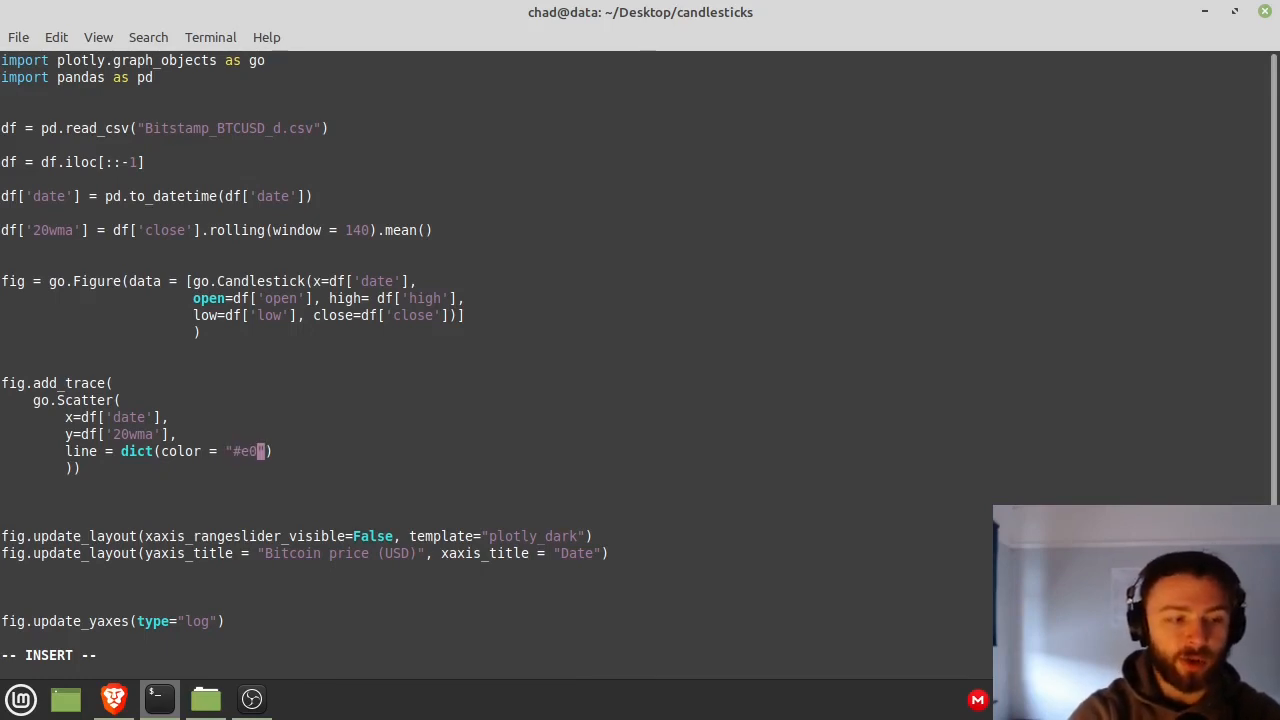
type("e0e0")
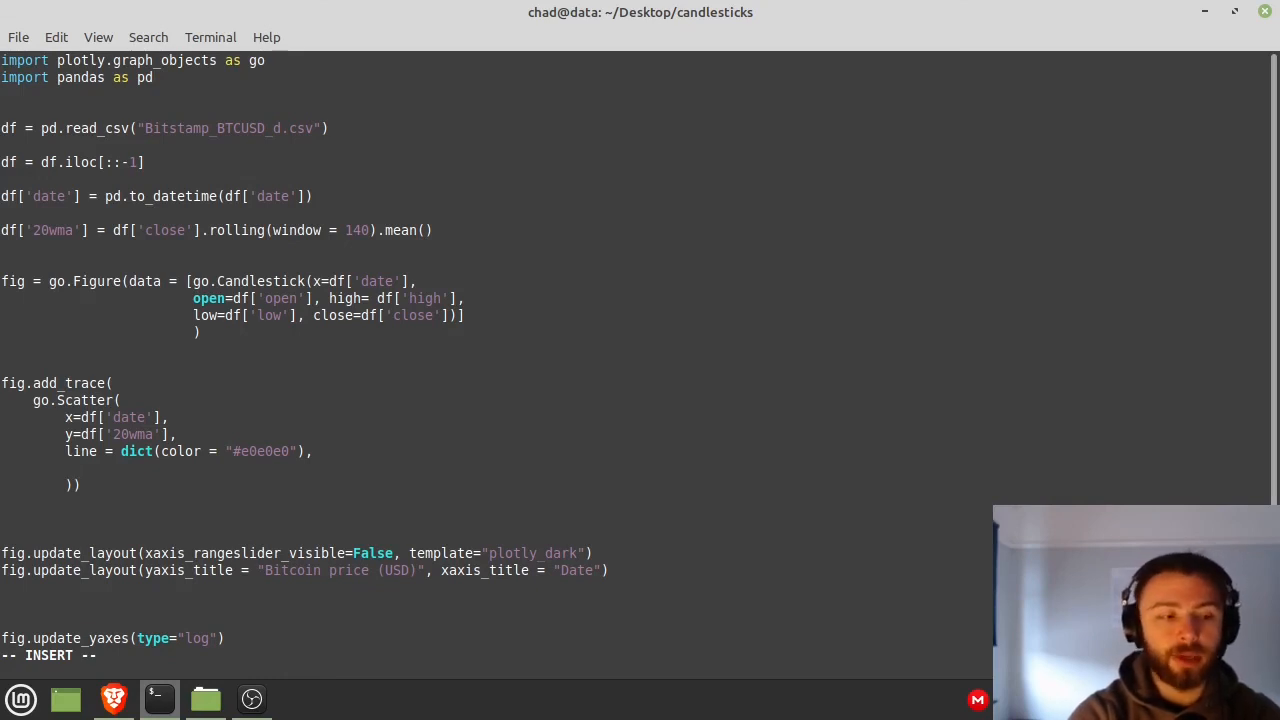
type("name =")
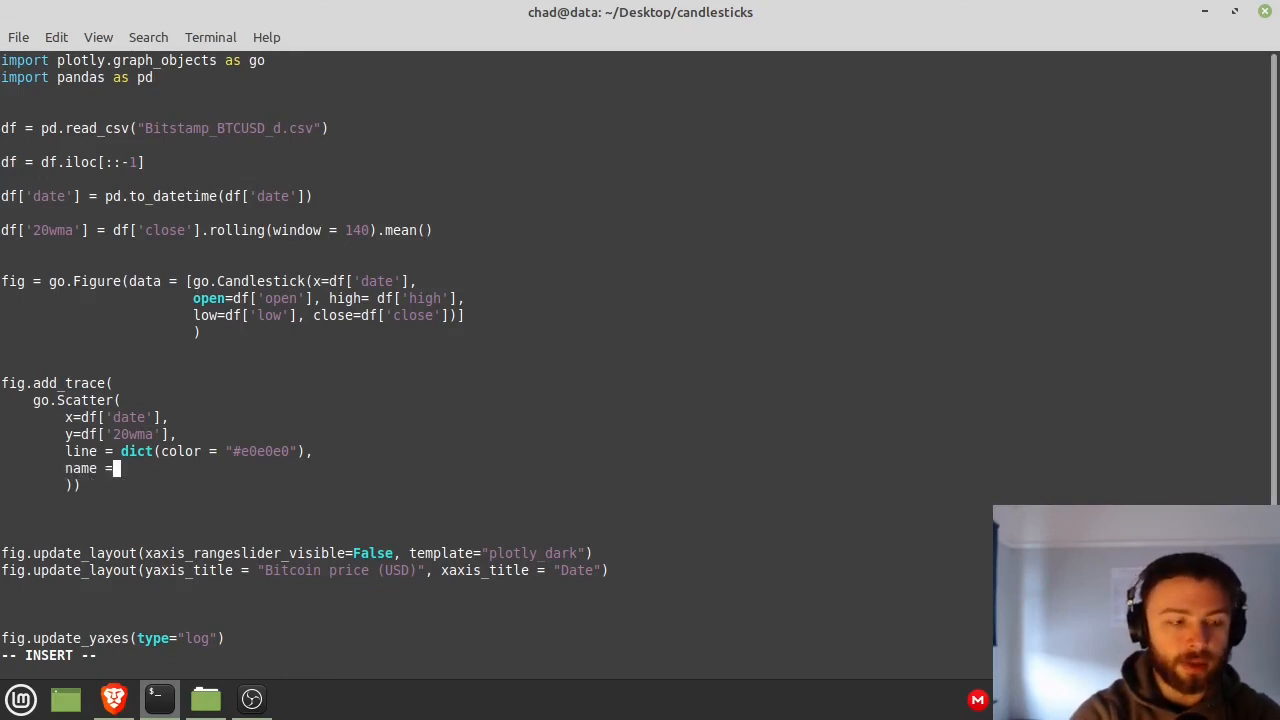
type("\"20")
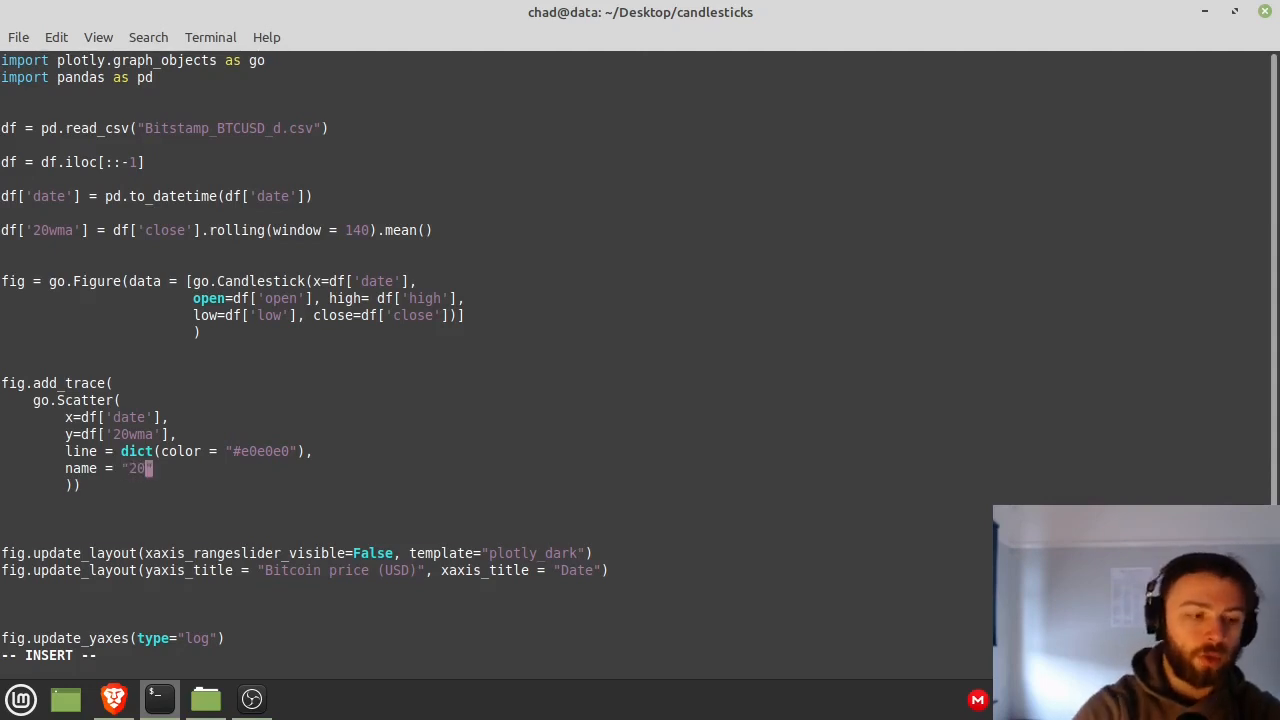
type("-")
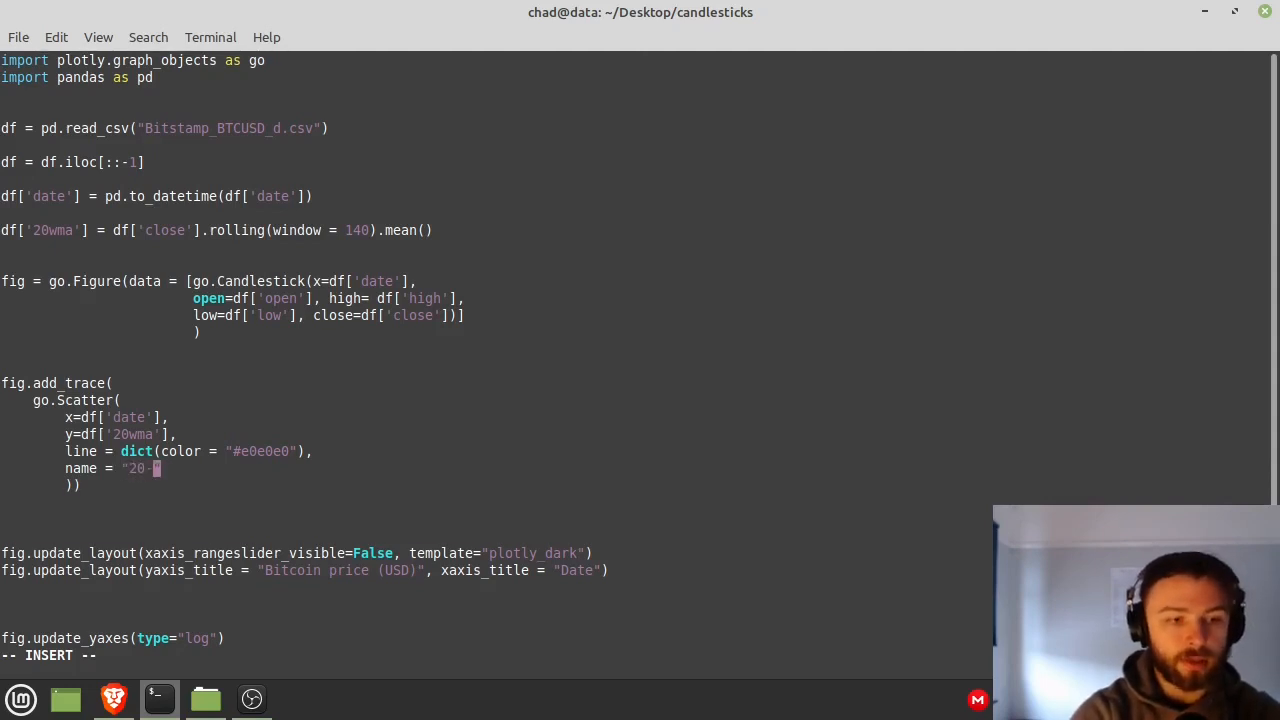
type("week MA")
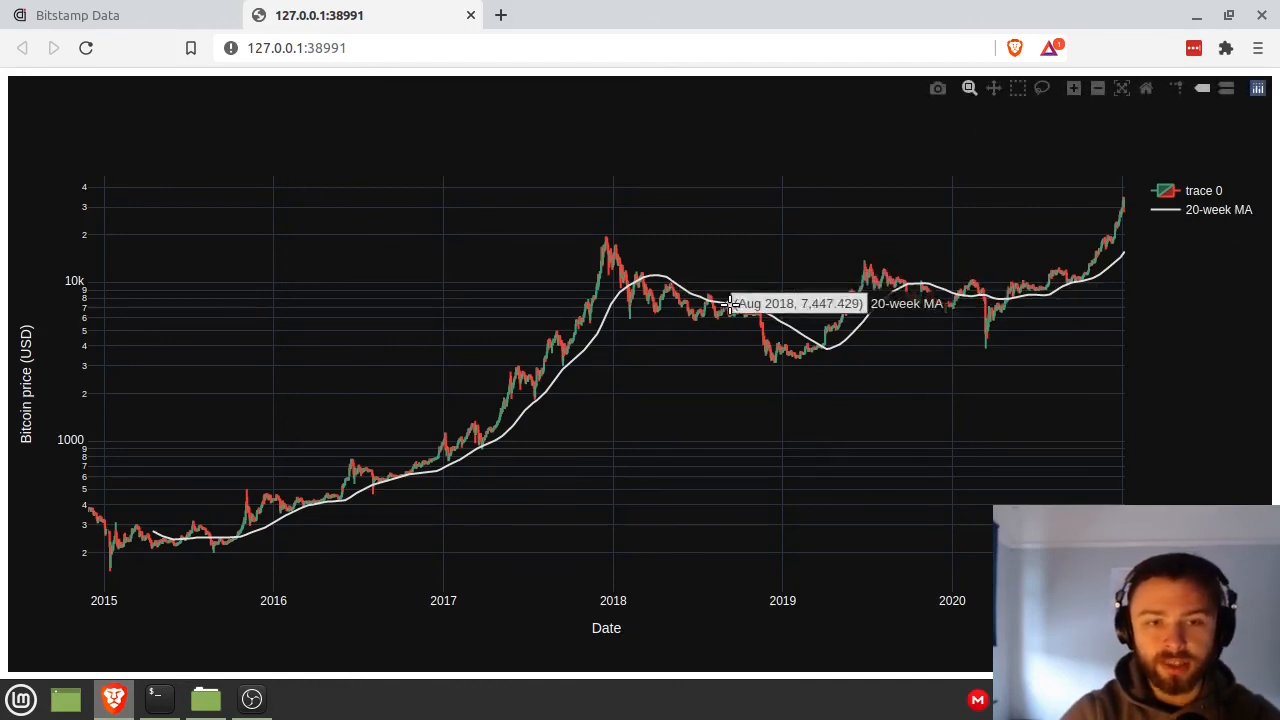
mouse_move(865, 337)
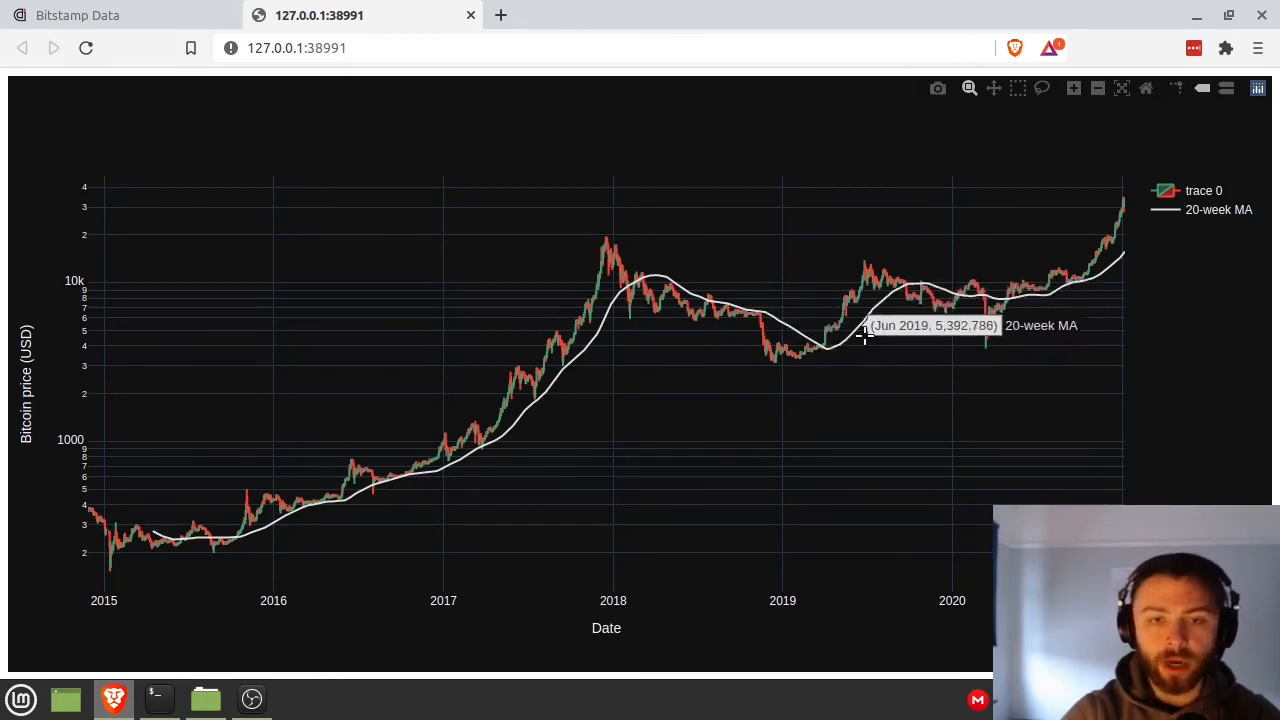
mouse_move(655, 275)
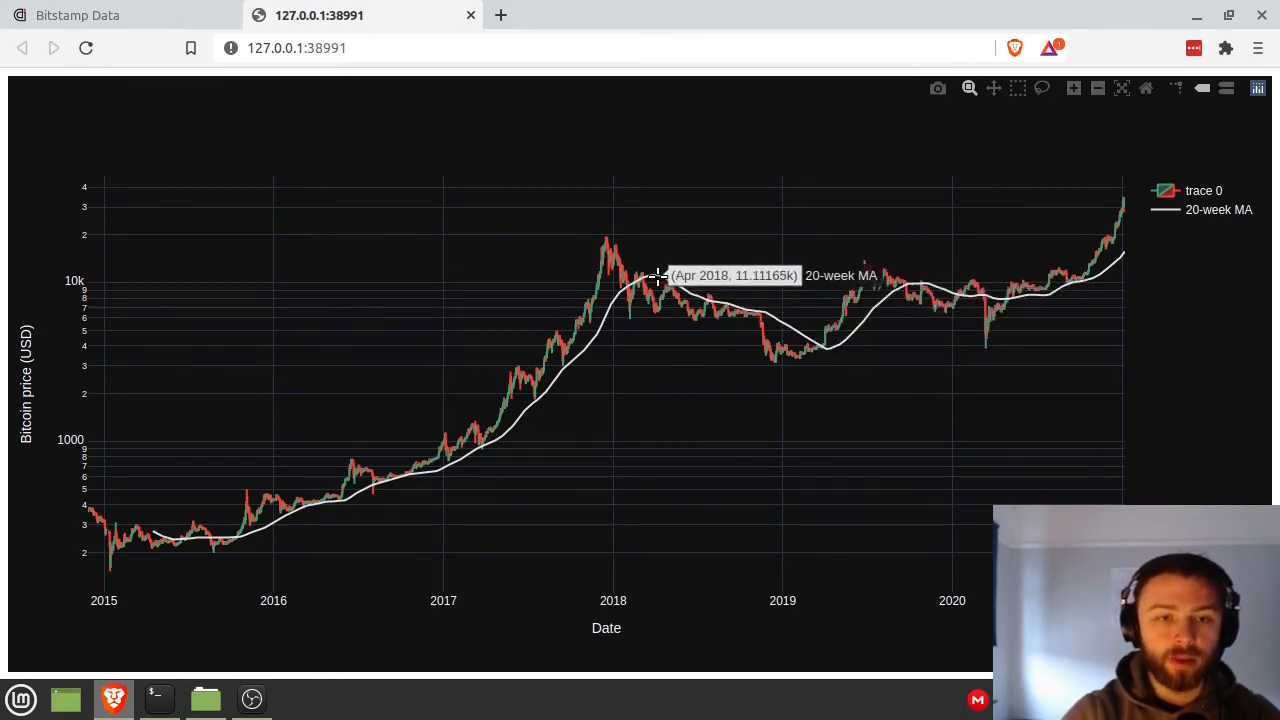
mouse_move(565, 368)
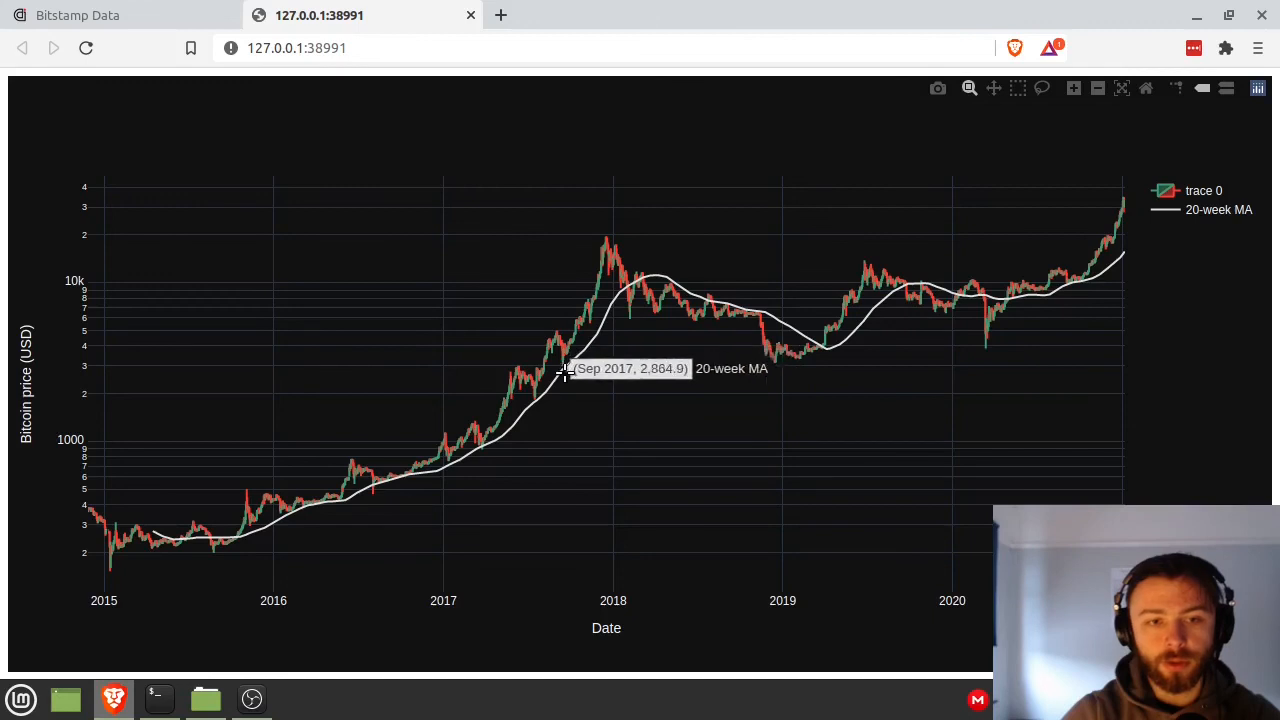
mouse_move(548, 392)
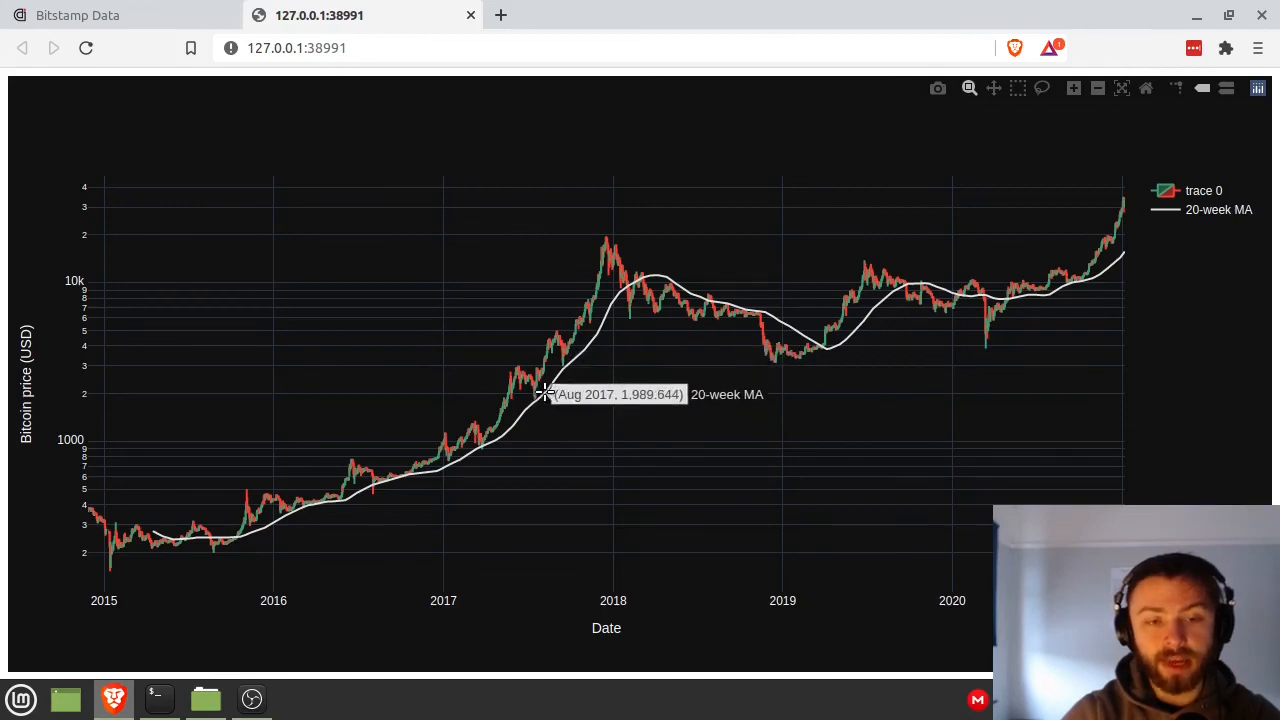
mouse_move(523, 424)
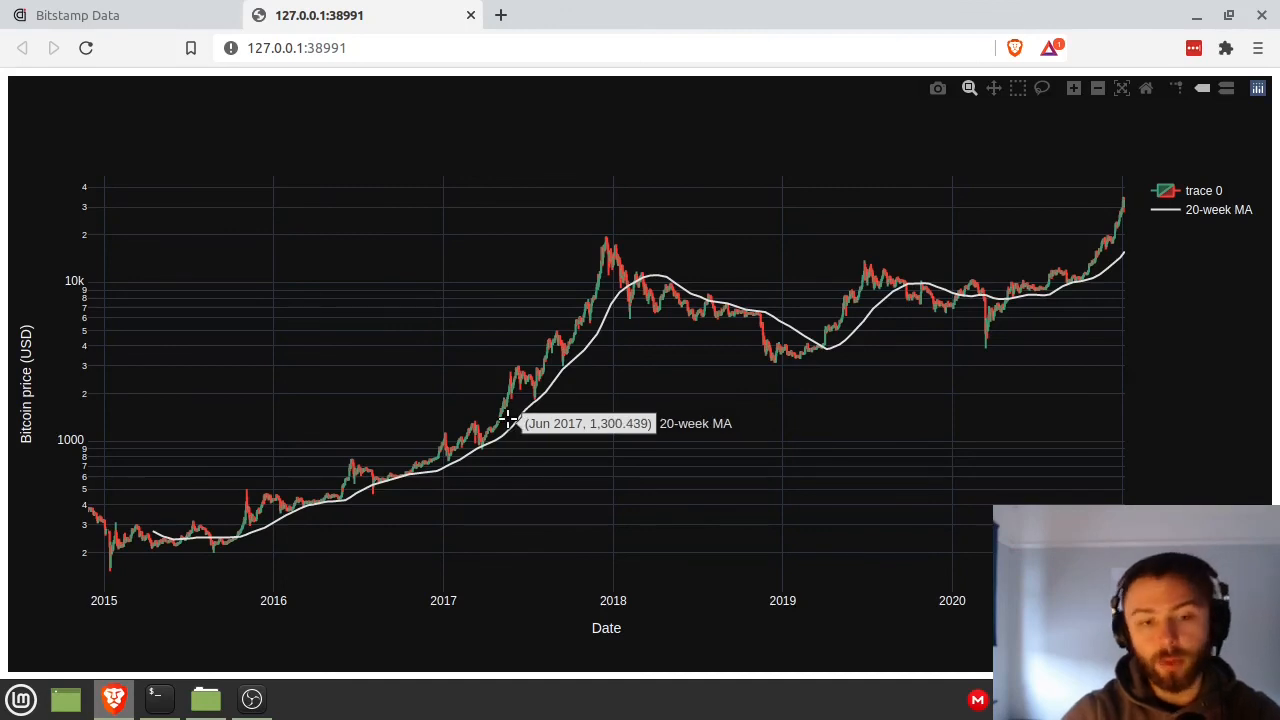
mouse_move(360, 426)
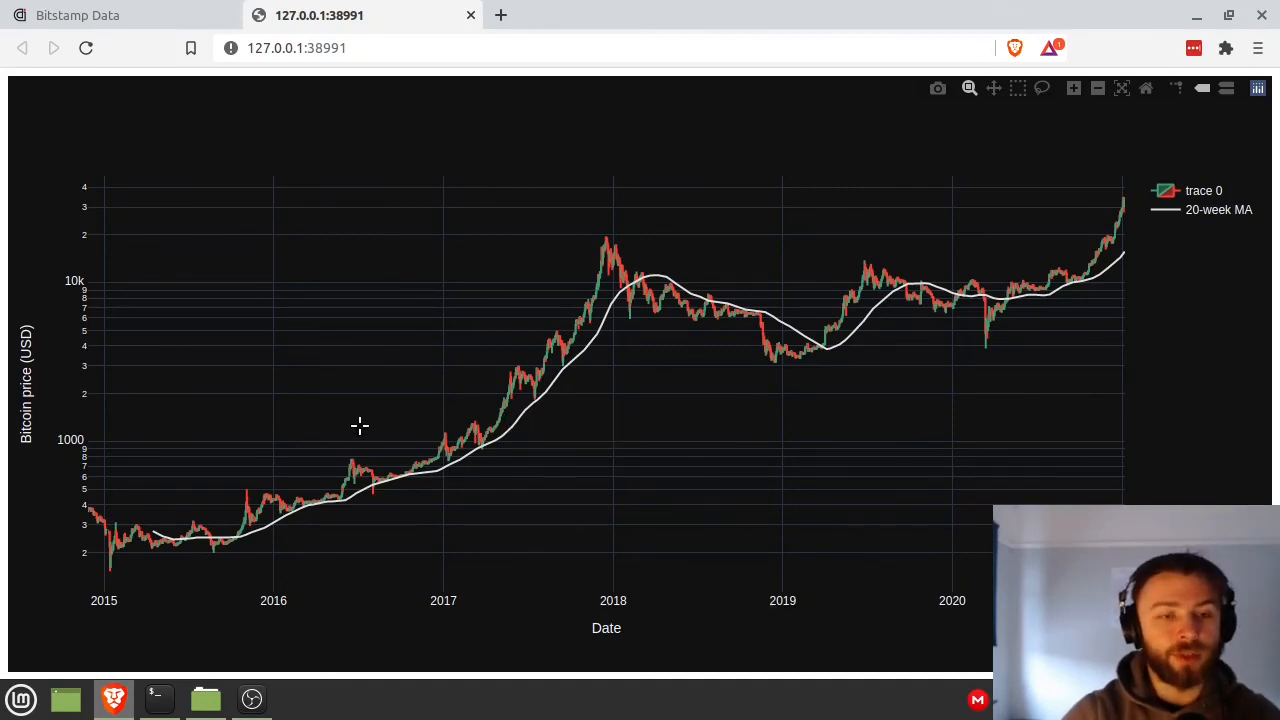
mouse_move(473, 415)
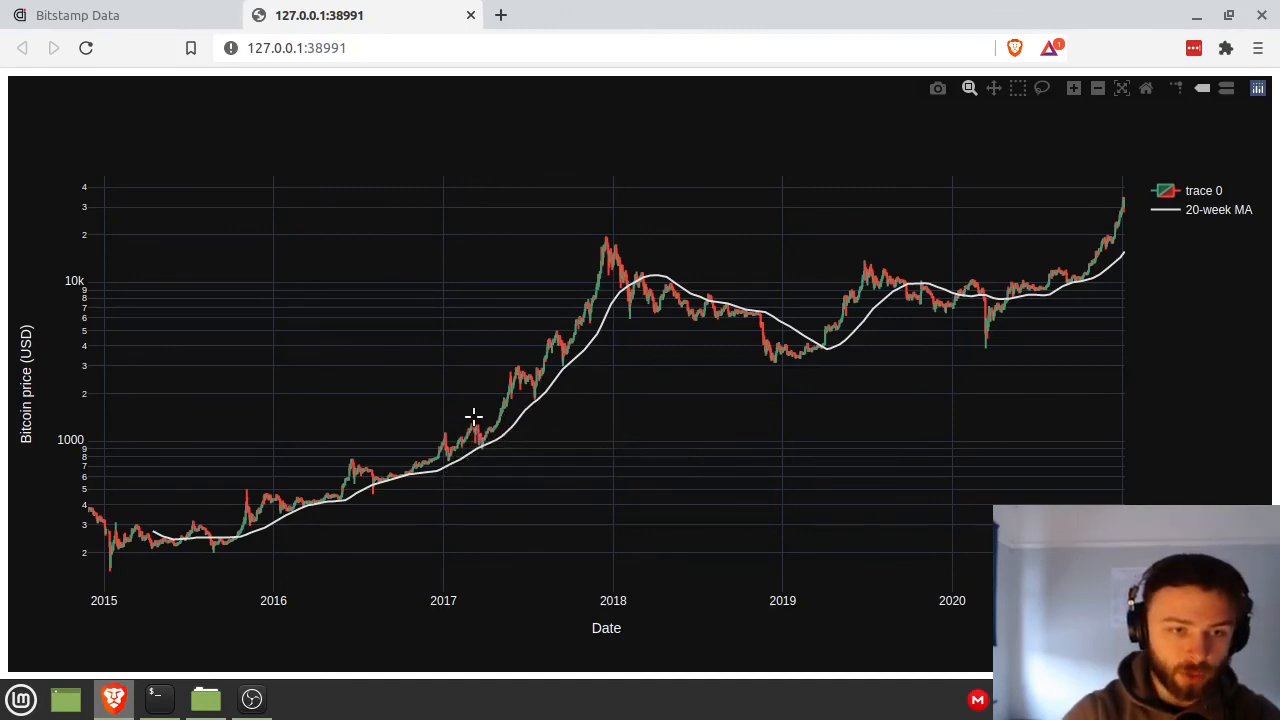
mouse_move(593, 310)
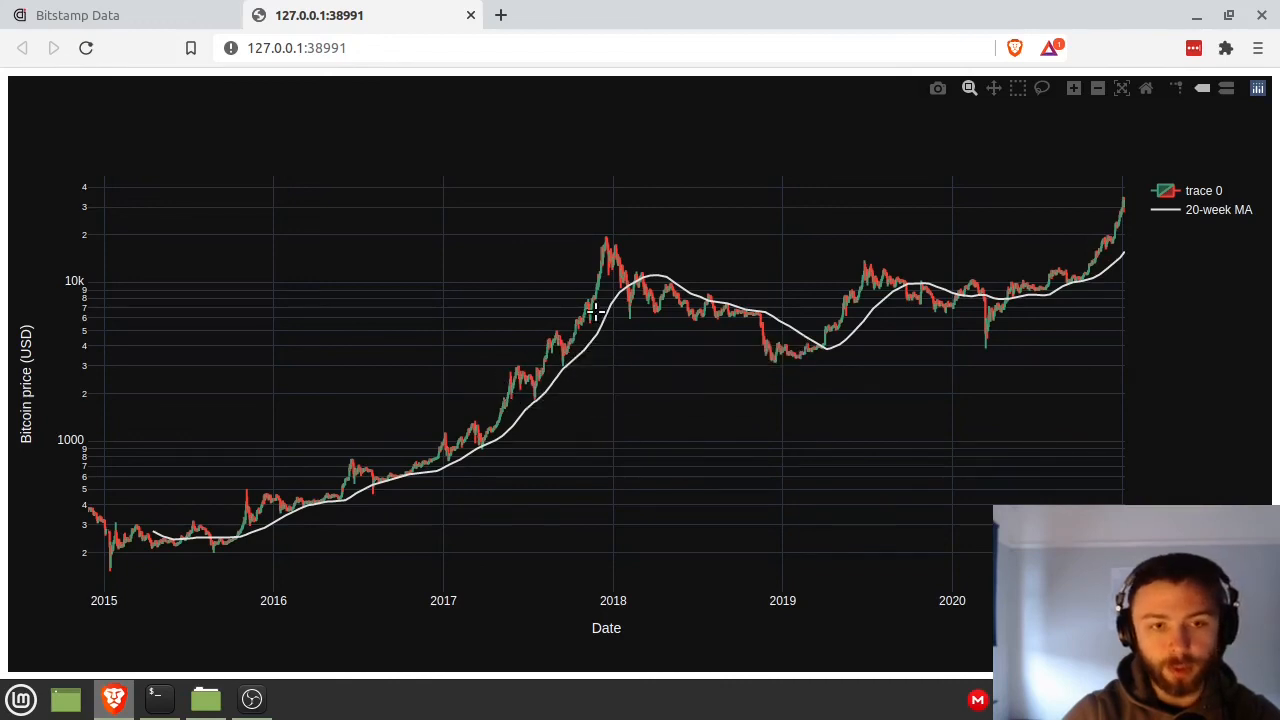
mouse_move(1218, 258)
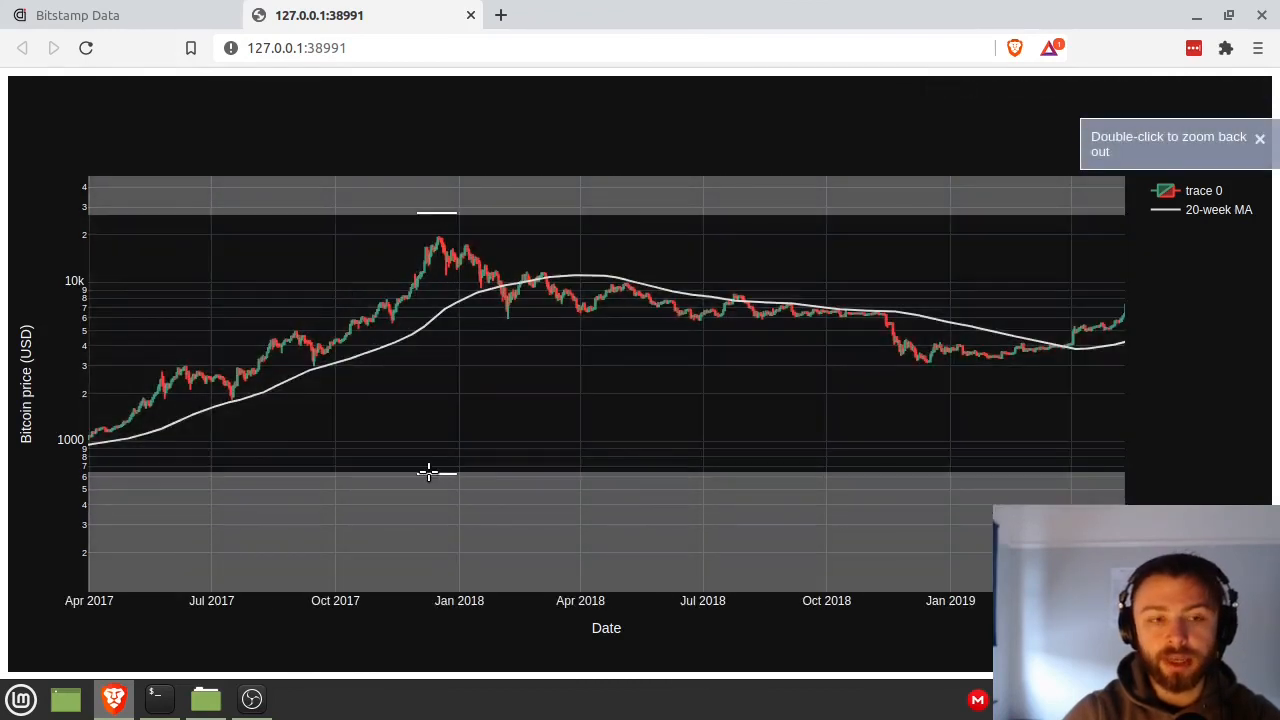
- Zoom the chart in on roughly April 2017 through early 2019
double_click(428, 472)
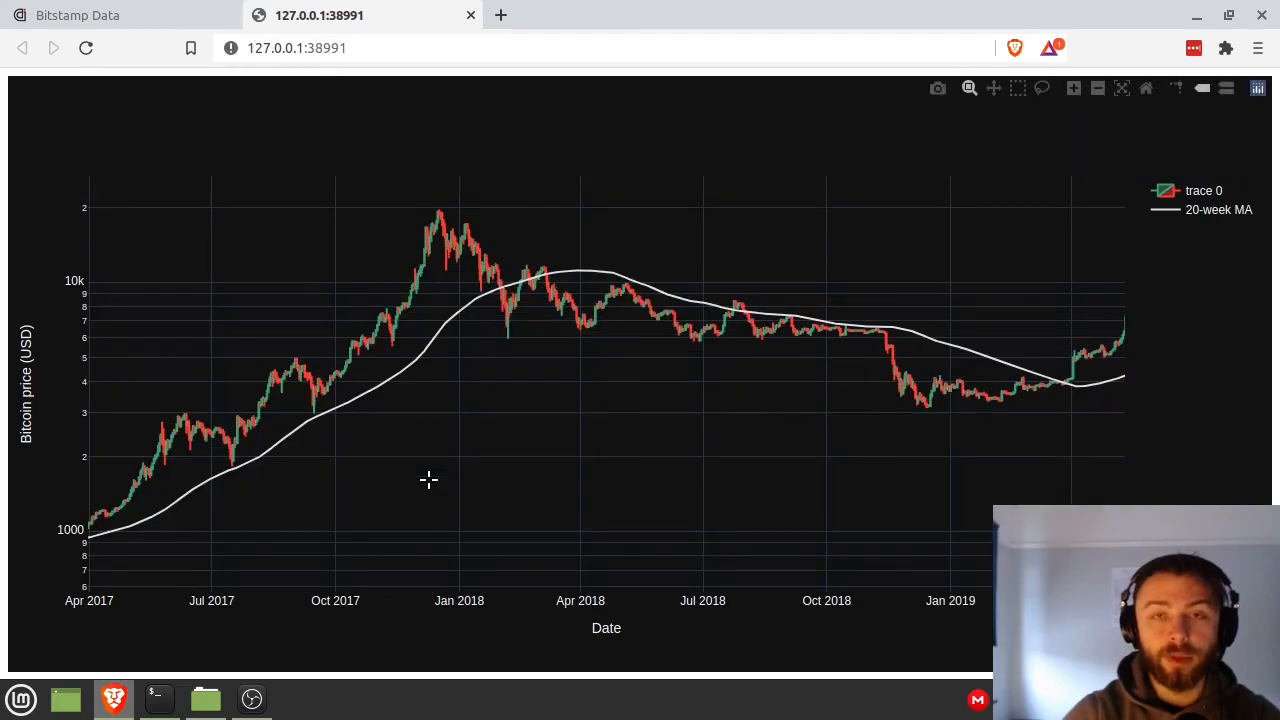